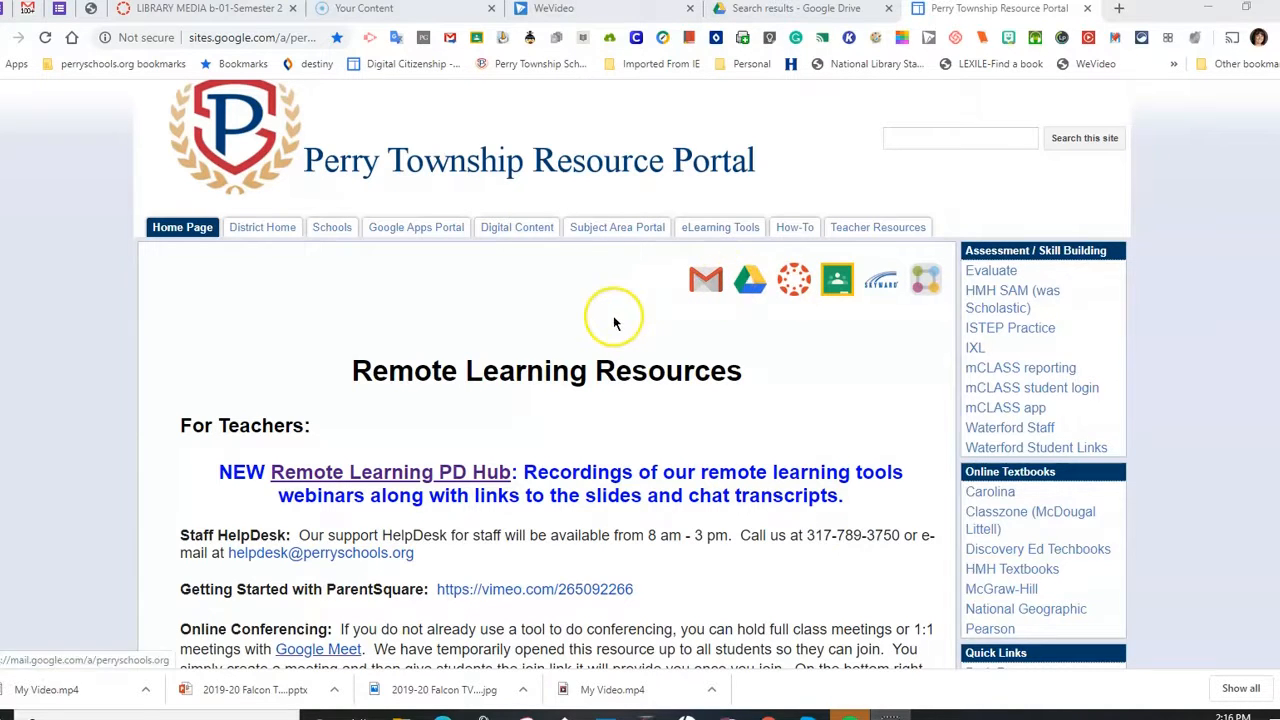
{"action": "mouse_move", "coordinate": [1260, 250]}
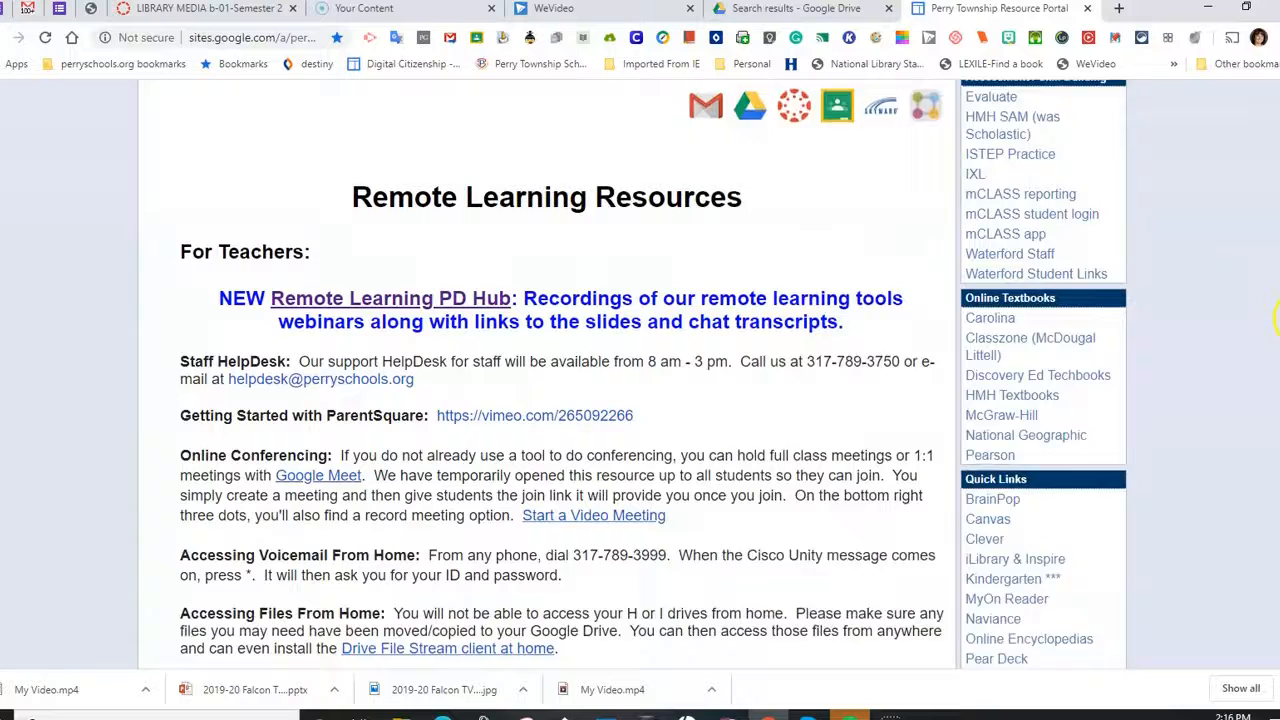
Scroll the Perry Township Resource Portal and open the iLibrary & Inspire quick link.
{"action": "scroll", "scroll_direction": "down", "scroll_amount": 3}
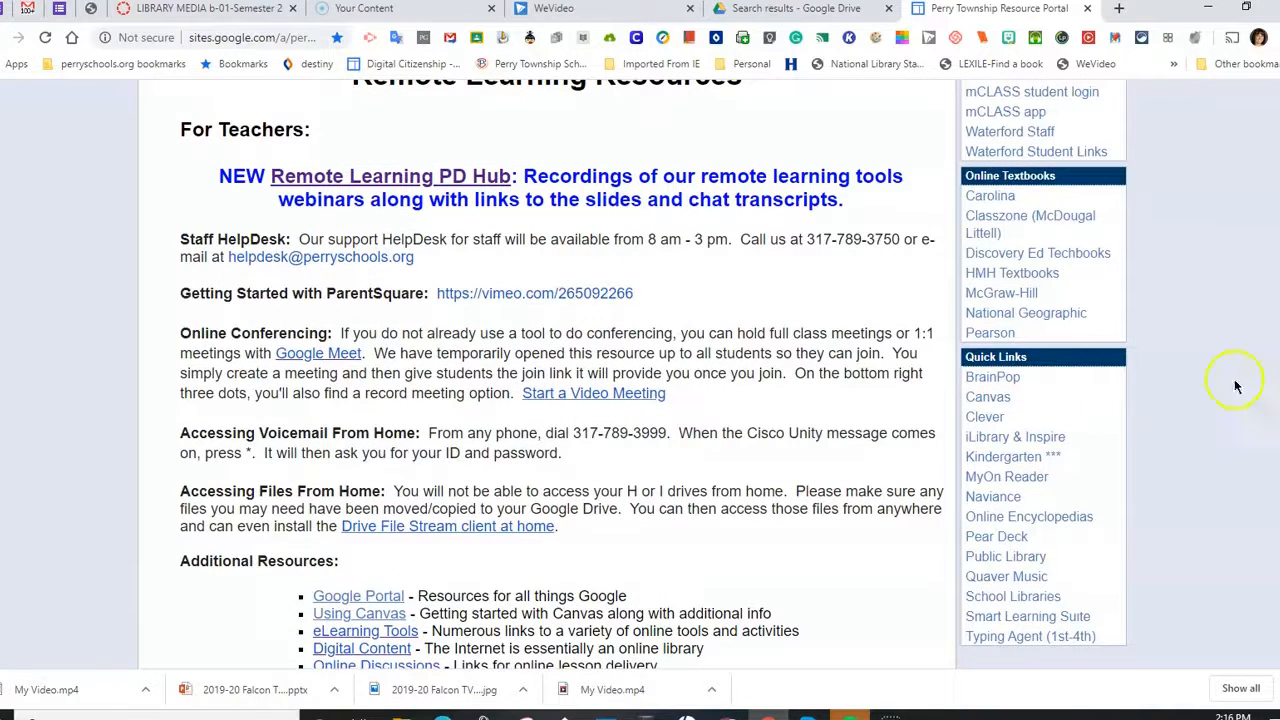
{"action": "left_click", "coordinate": [1015, 436]}
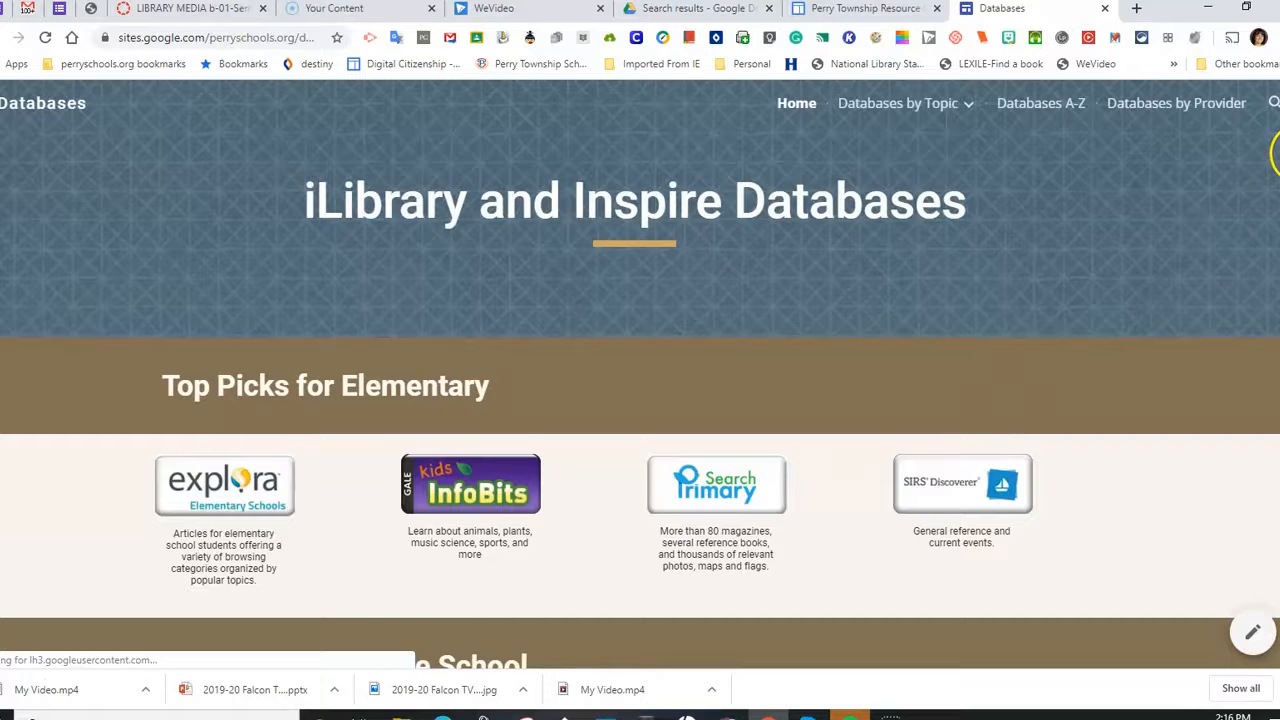
Scroll the databases site down through the elementary, middle and high school Top Picks.
{"action": "scroll", "scroll_direction": "down", "scroll_amount": 3}
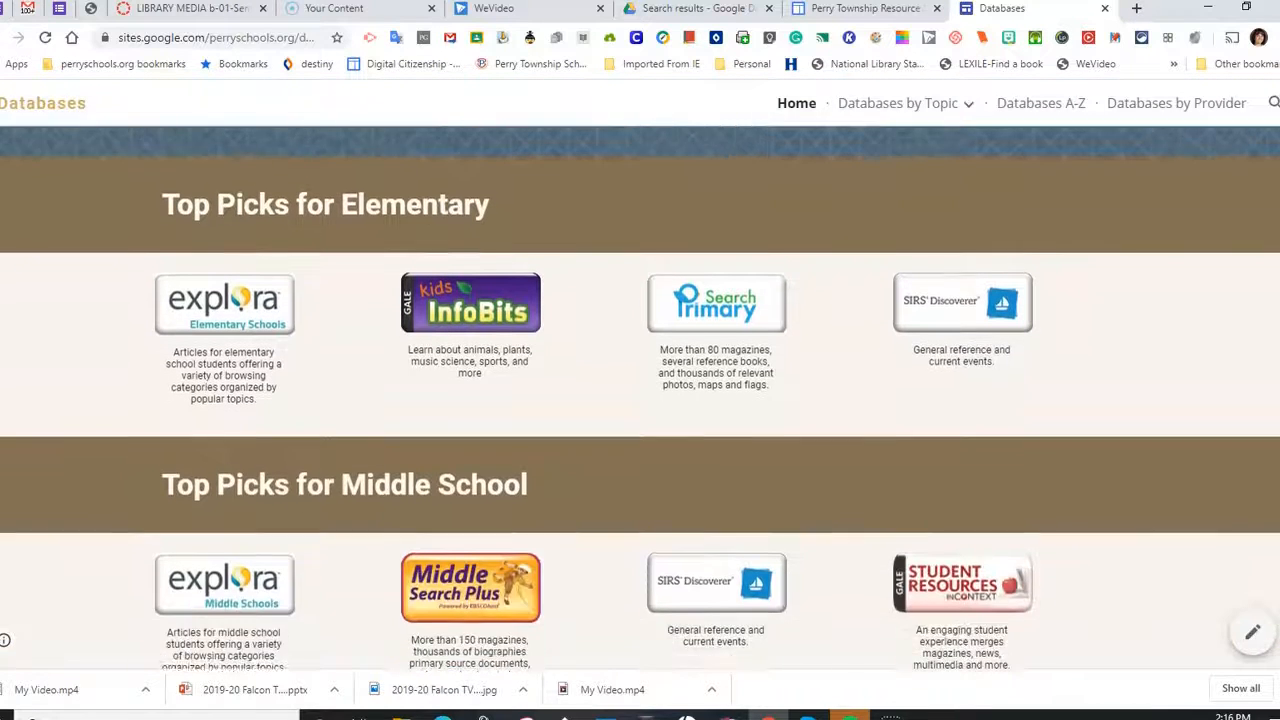
{"action": "scroll", "scroll_direction": "down", "scroll_amount": 3}
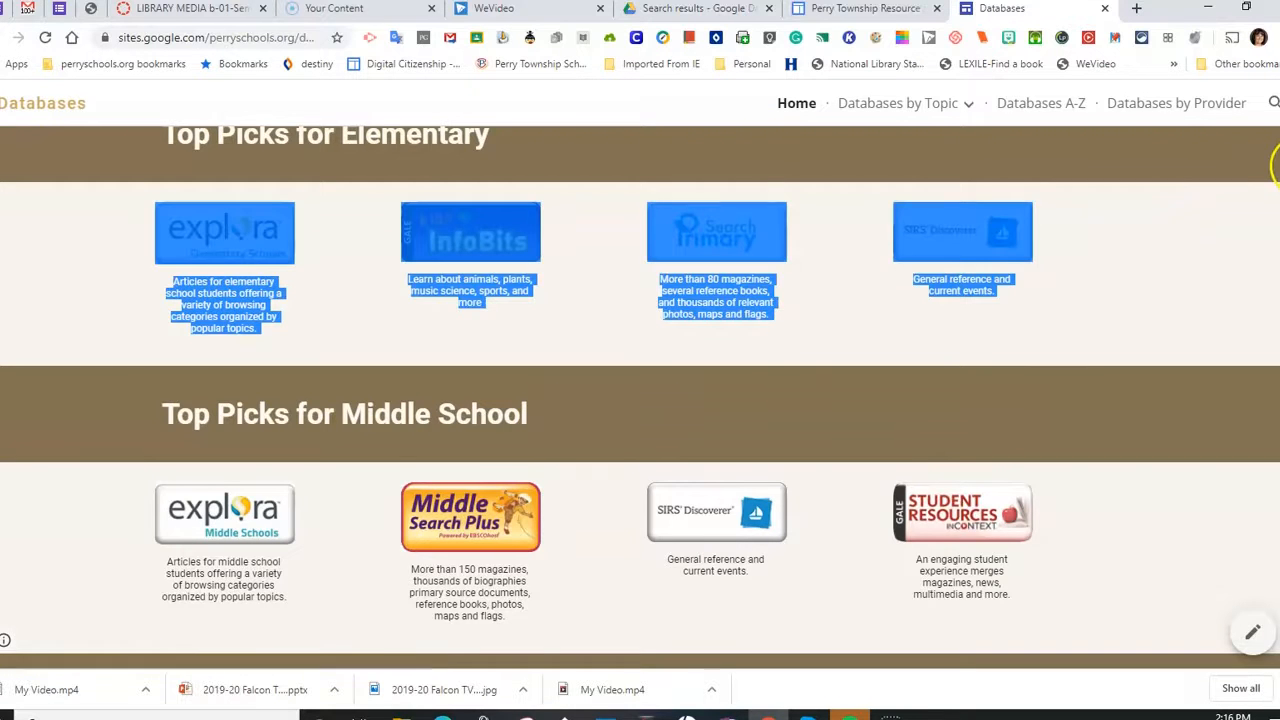
{"action": "scroll", "scroll_direction": "down", "scroll_amount": 3}
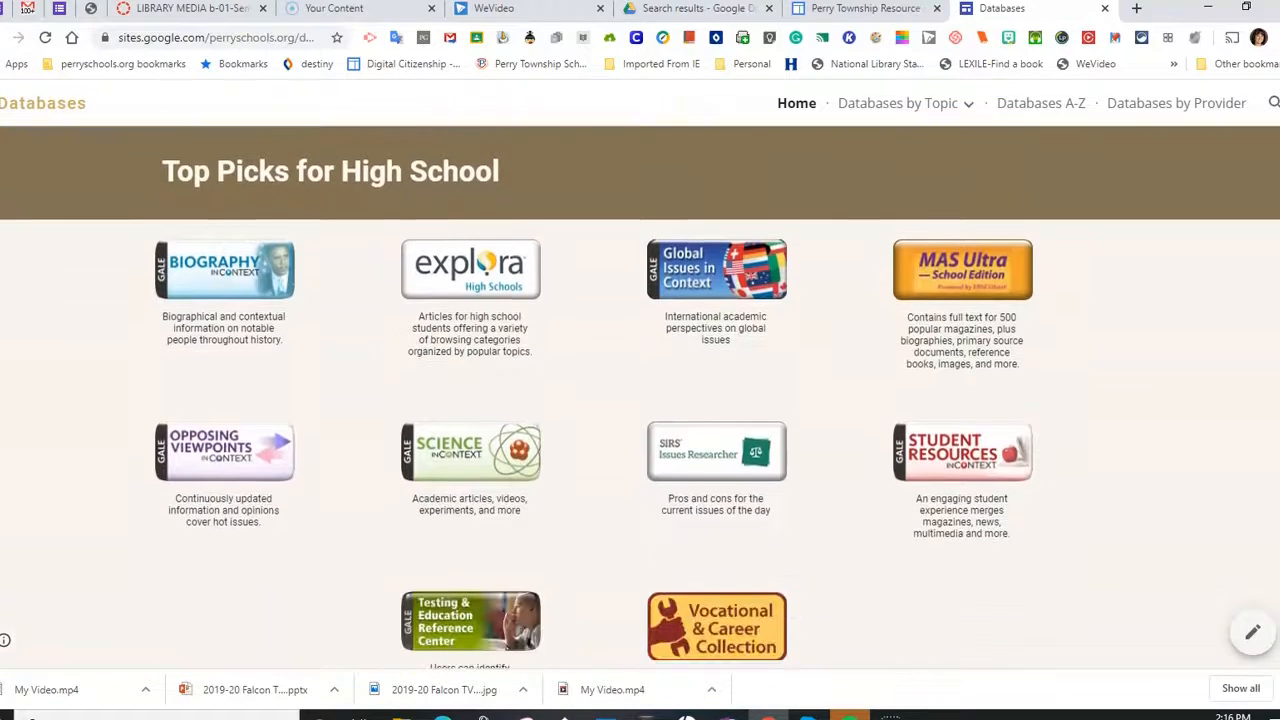
{"action": "mouse_move", "coordinate": [940, 450]}
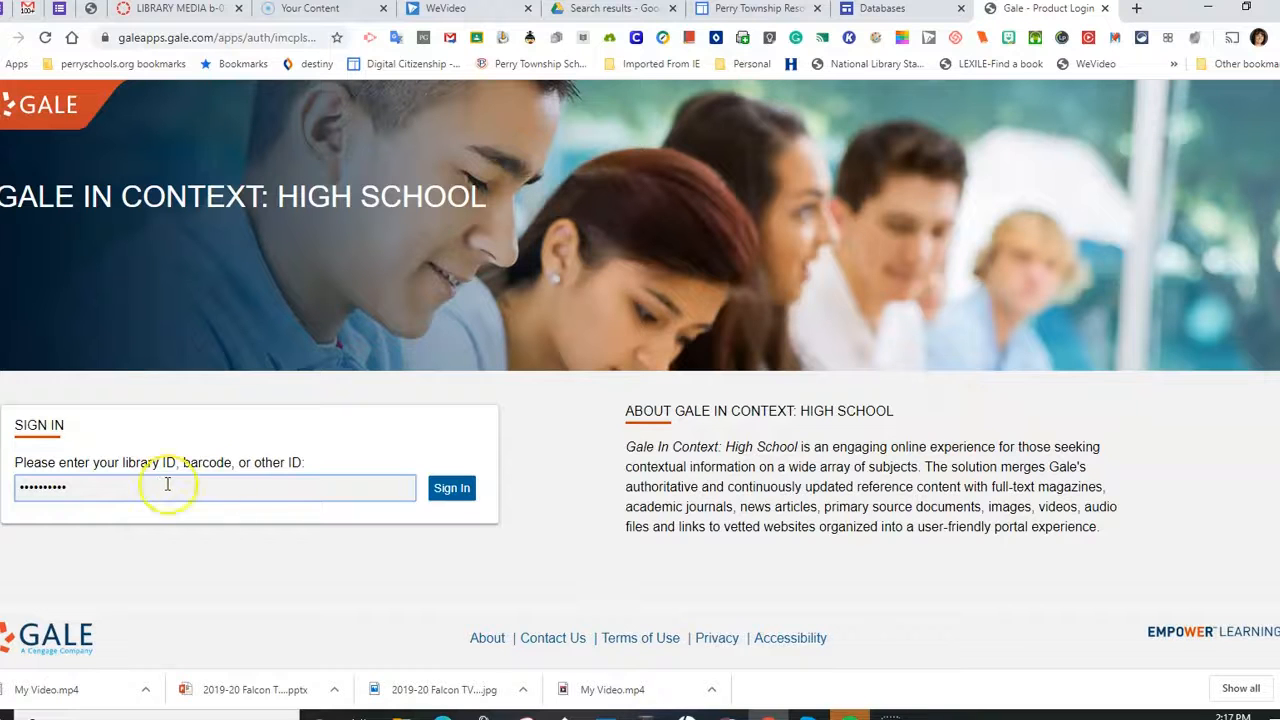
Sign in to Gale In Context: High School with the entered library ID.
{"action": "left_click", "coordinate": [451, 488]}
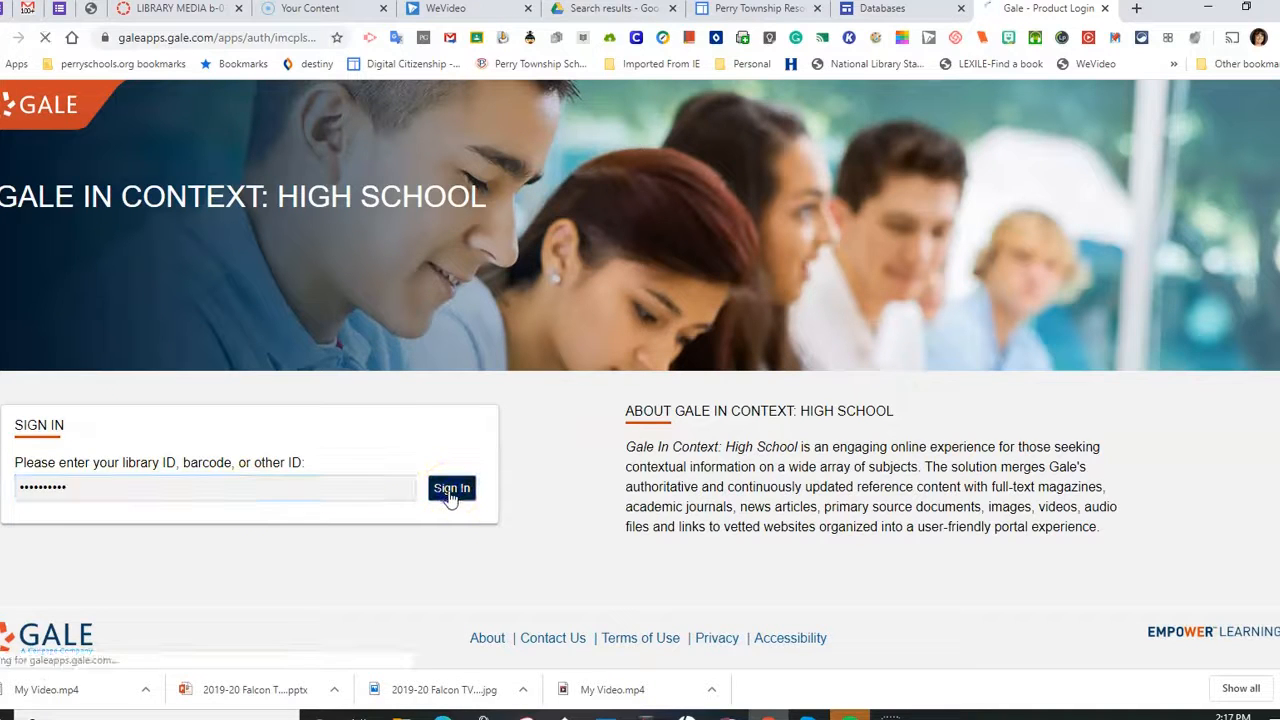
{"action": "left_click", "coordinate": [451, 488]}
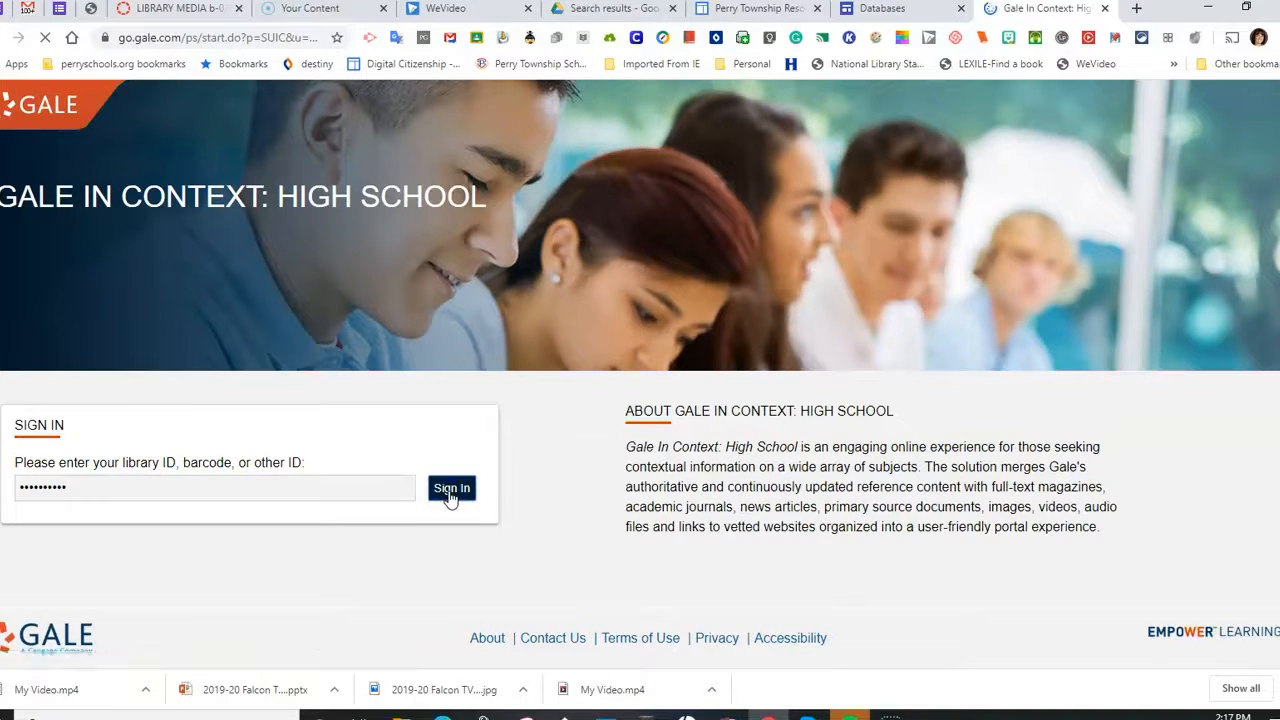
{"action": "left_click", "coordinate": [451, 488]}
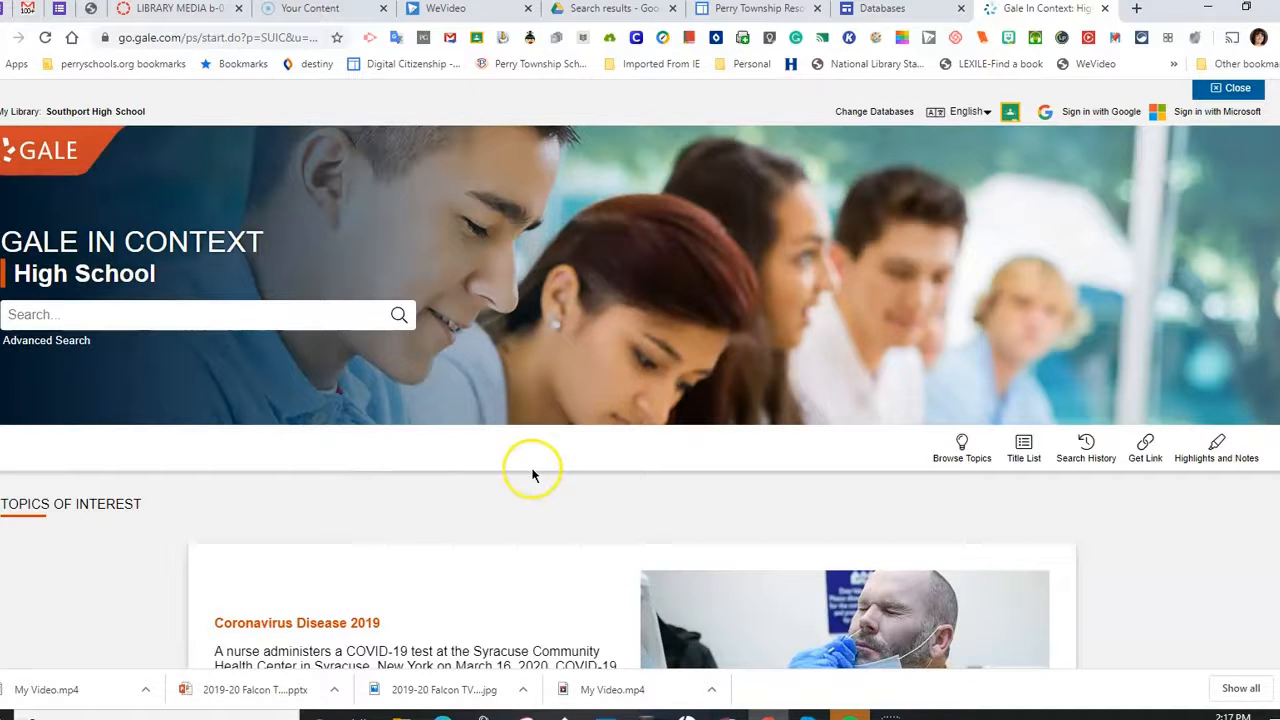
{"action": "mouse_move", "coordinate": [932, 404]}
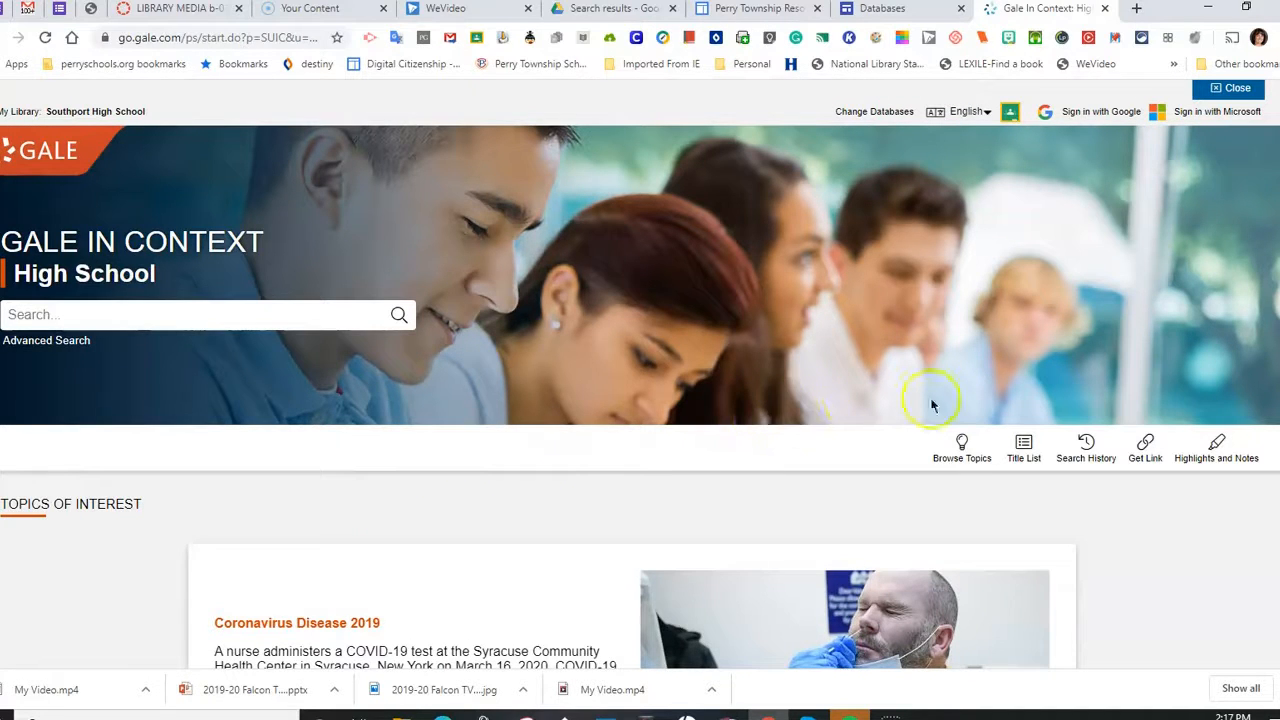
{"action": "mouse_move", "coordinate": [960, 445]}
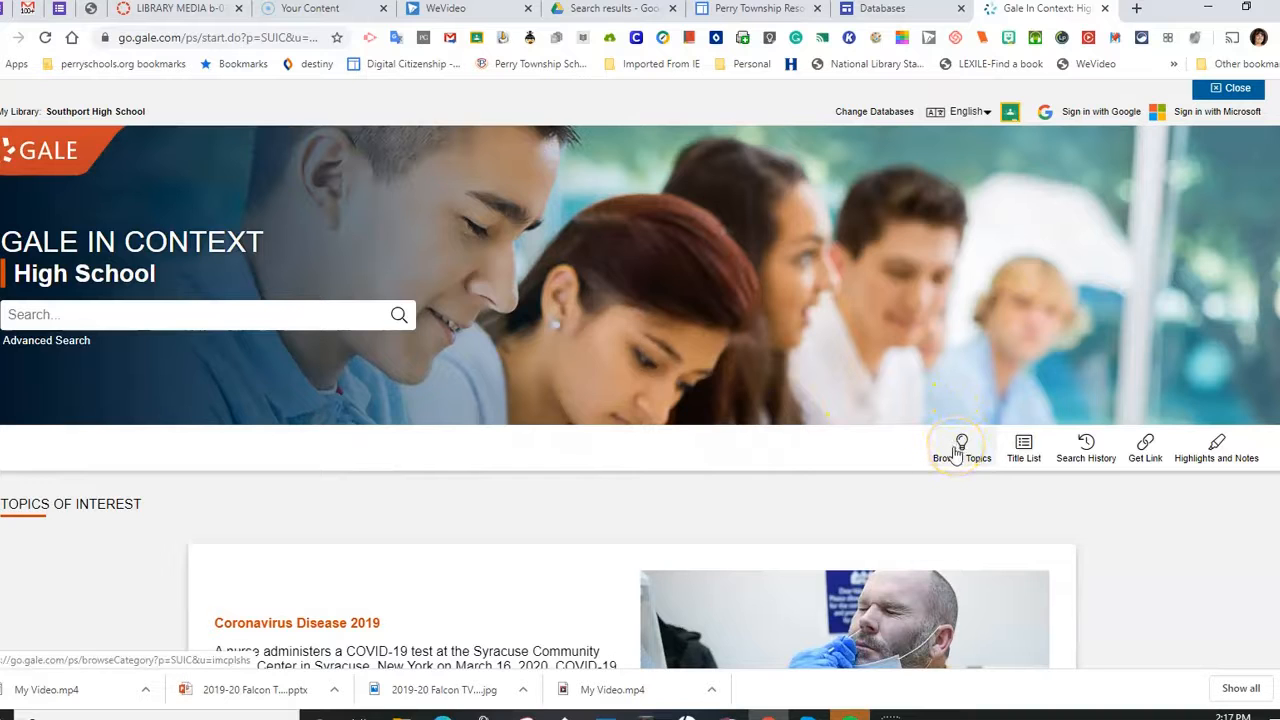
Open Browse Topics, scroll the alphabetical topic list and choose Fast Food.
{"action": "left_click", "coordinate": [958, 448]}
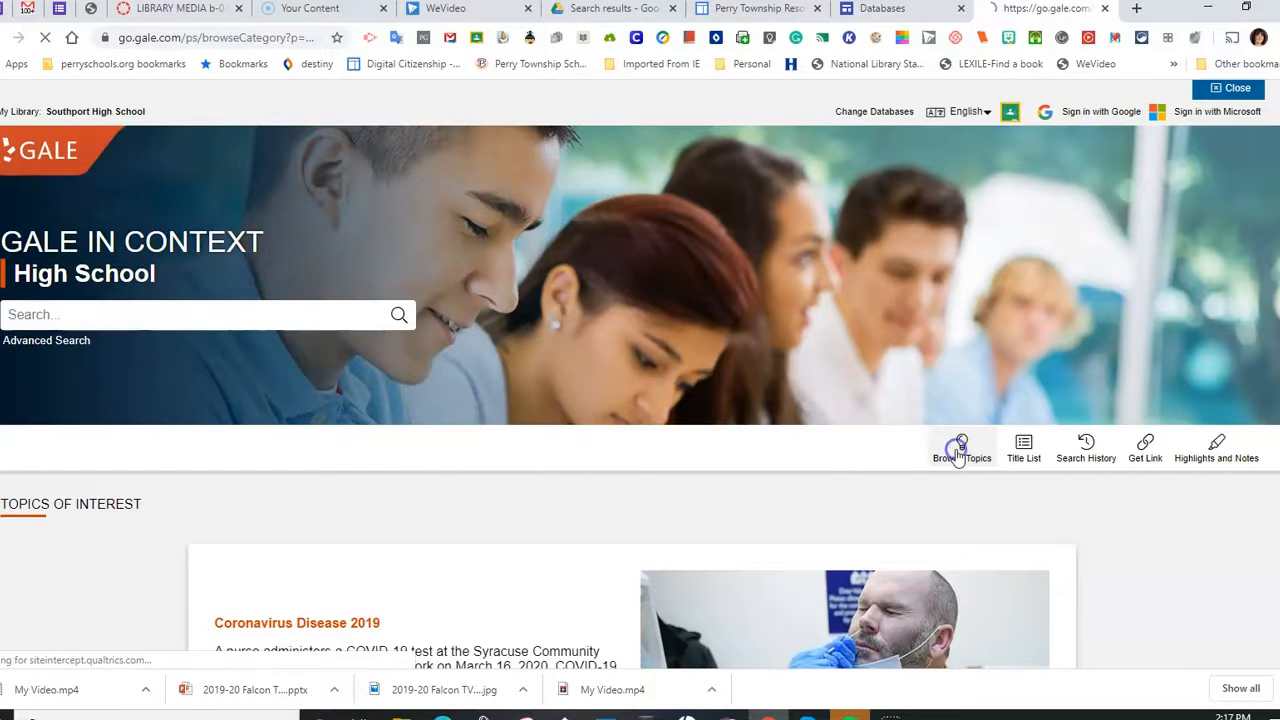
{"action": "left_click", "coordinate": [961, 447]}
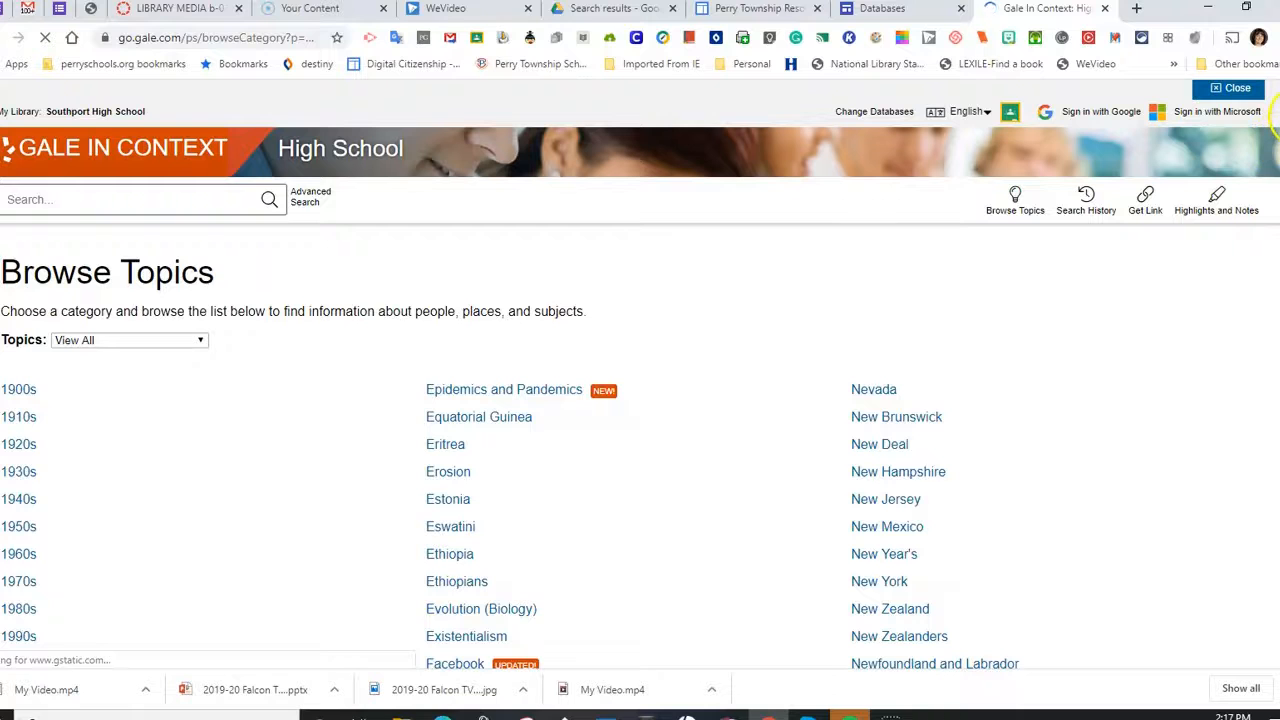
{"action": "scroll", "scroll_direction": "down", "scroll_amount": 3}
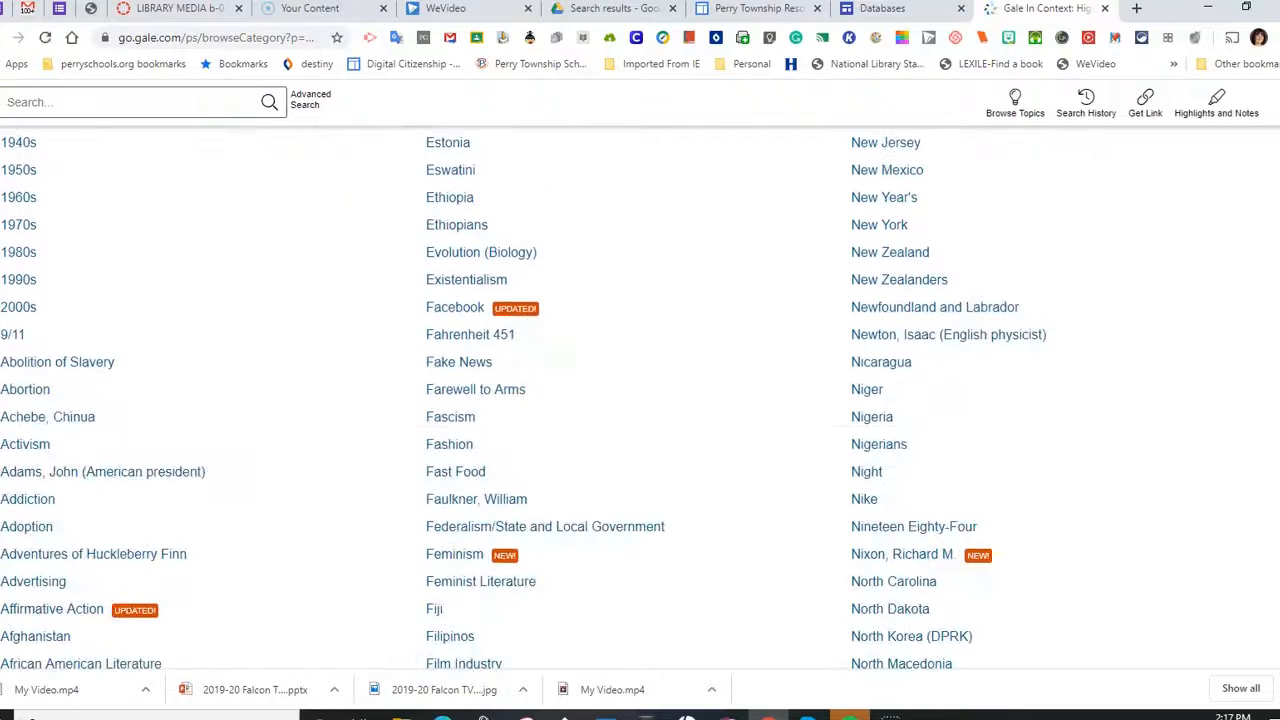
{"action": "scroll", "scroll_direction": "down", "scroll_amount": 3}
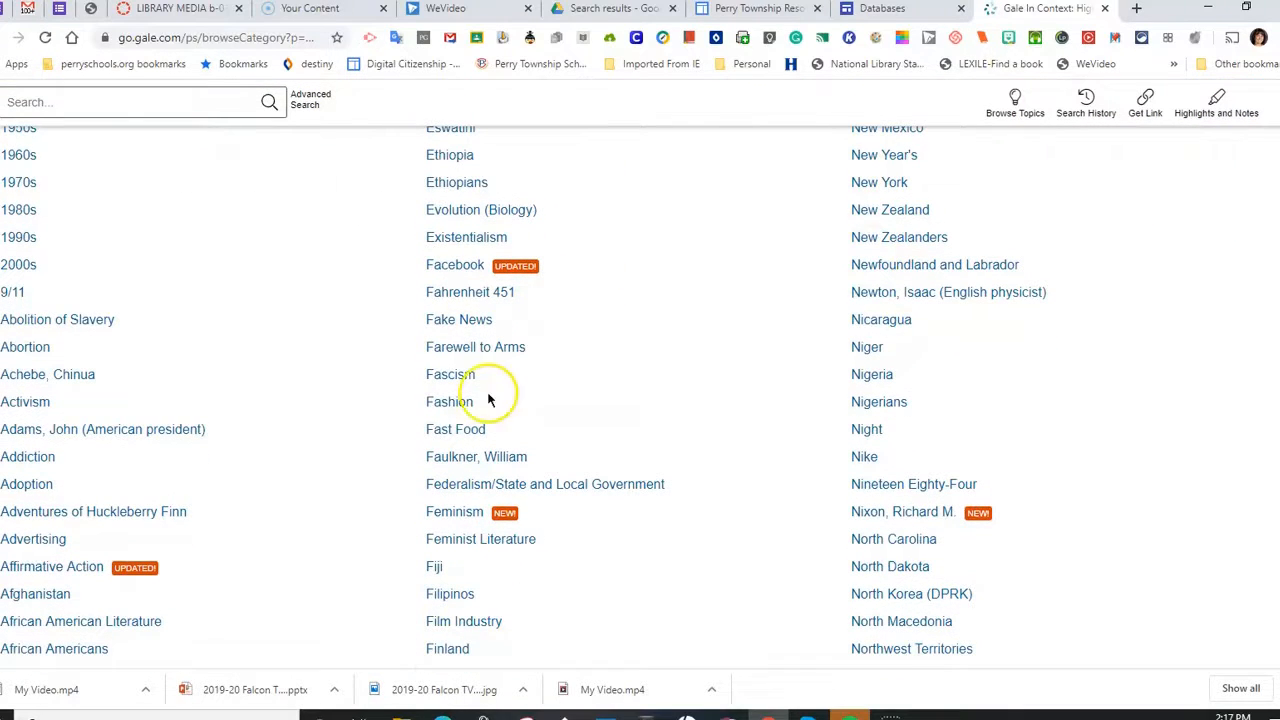
{"action": "left_click", "coordinate": [455, 429]}
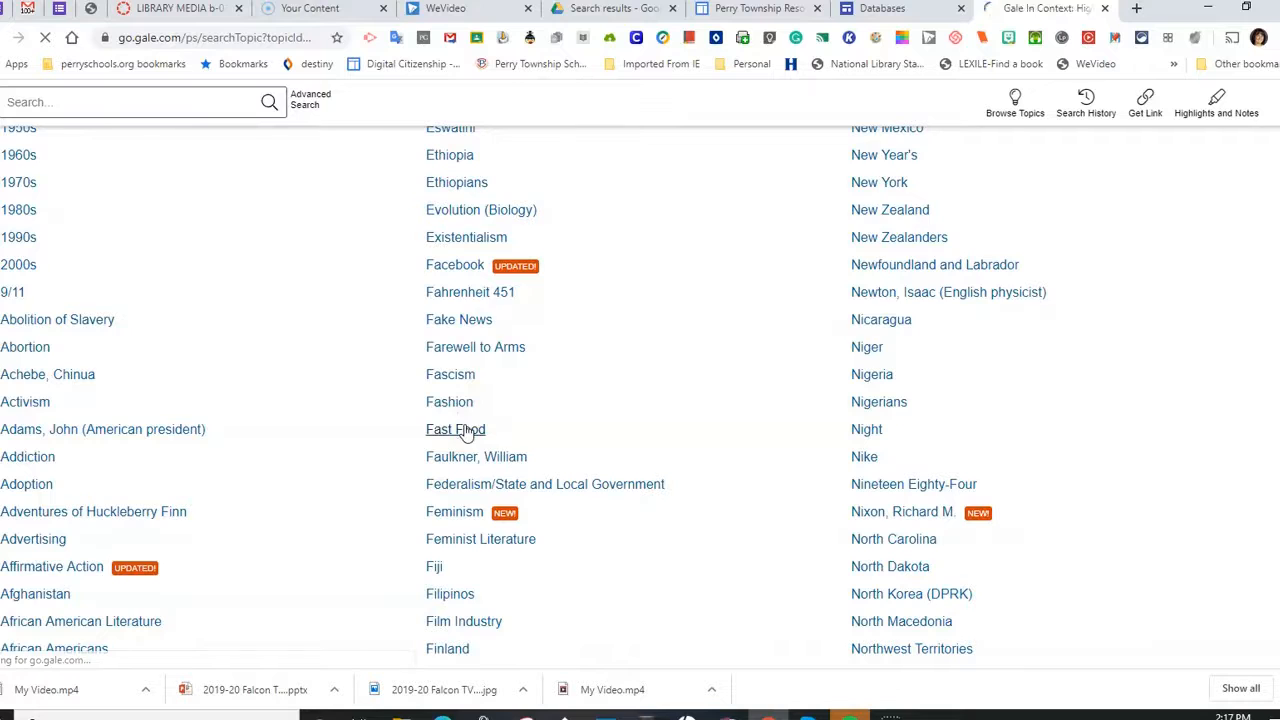
Scroll through the Fast Food topic page's featured and reference articles.
{"action": "left_click", "coordinate": [455, 429]}
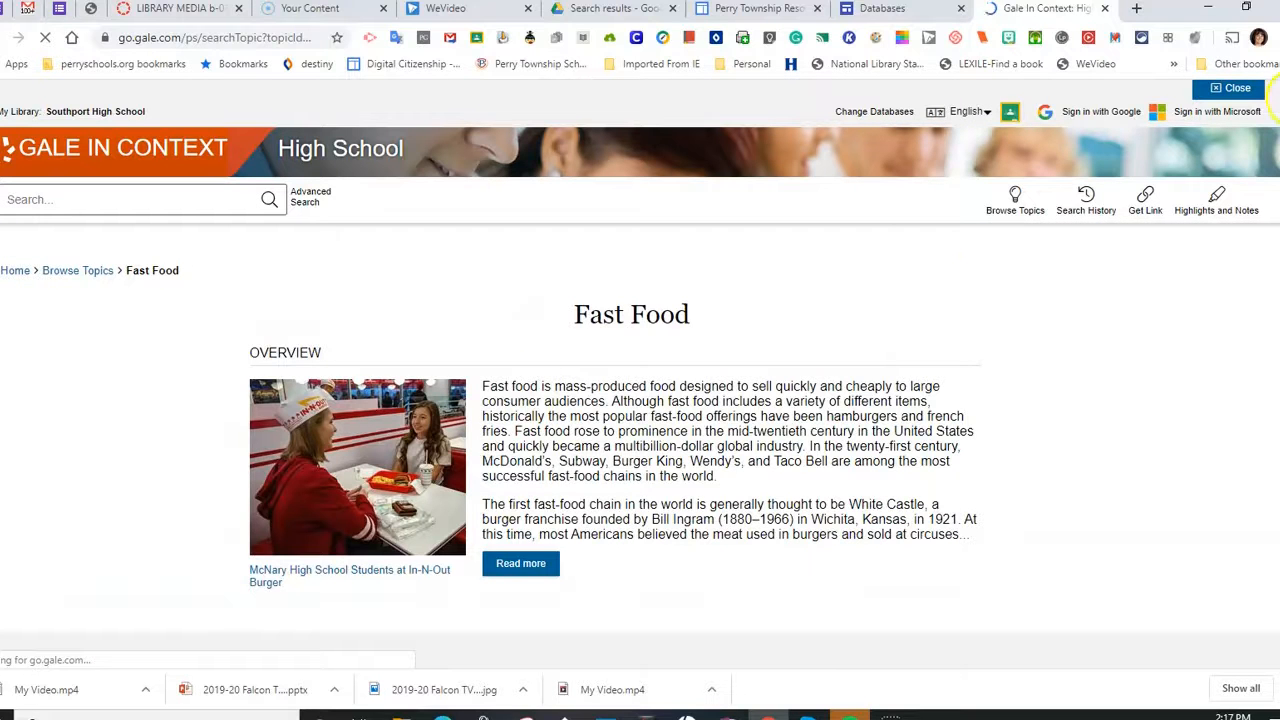
{"action": "scroll", "scroll_direction": "down", "scroll_amount": 3}
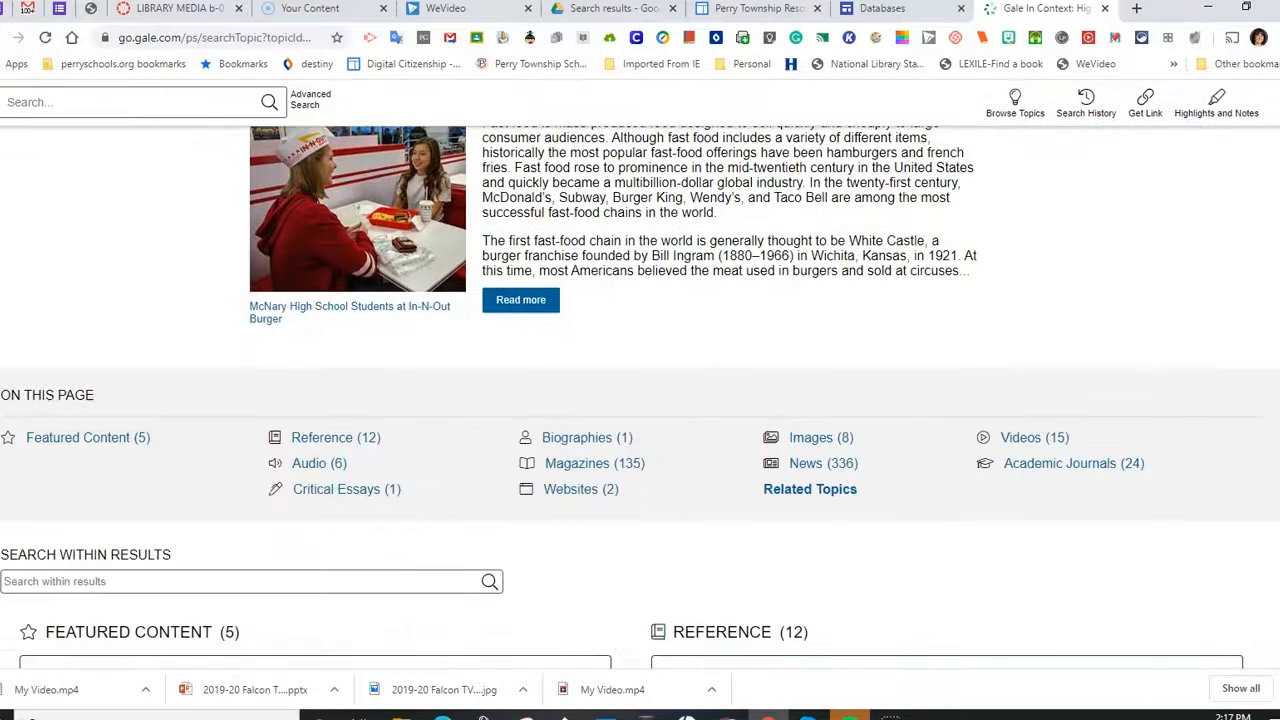
{"action": "scroll", "scroll_direction": "down", "scroll_amount": 3}
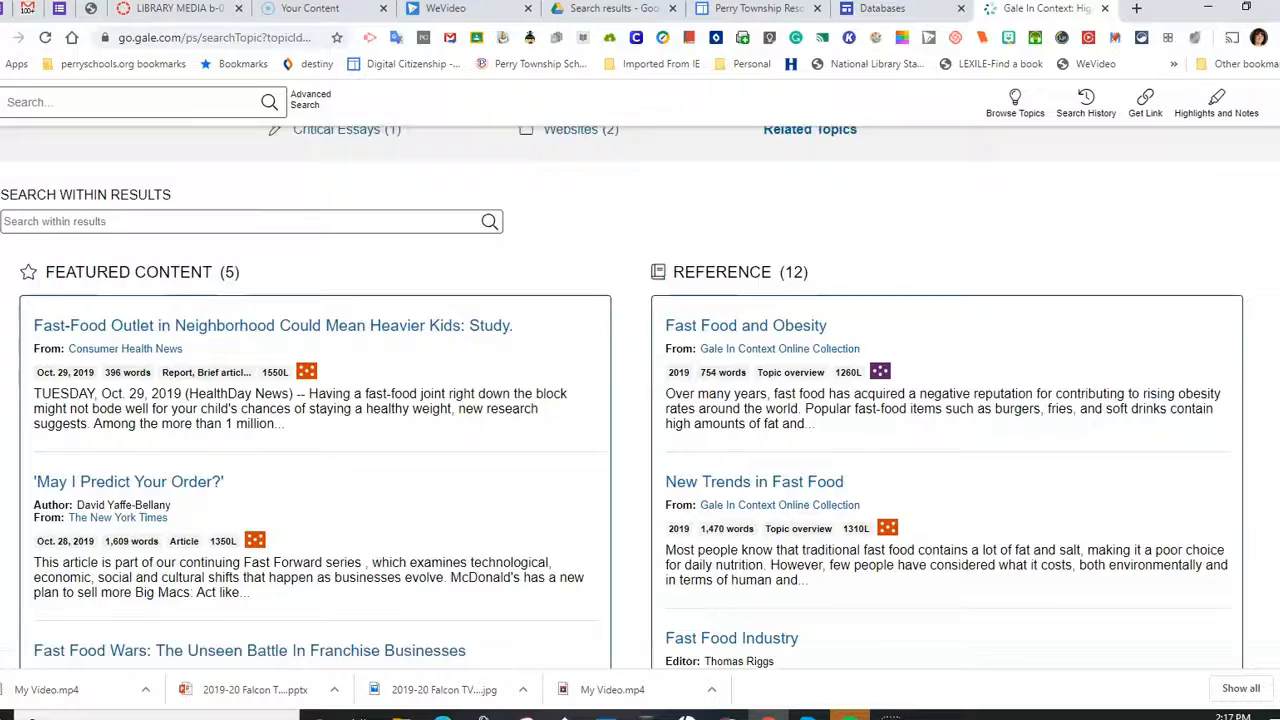
{"action": "scroll", "scroll_direction": "down", "scroll_amount": 3}
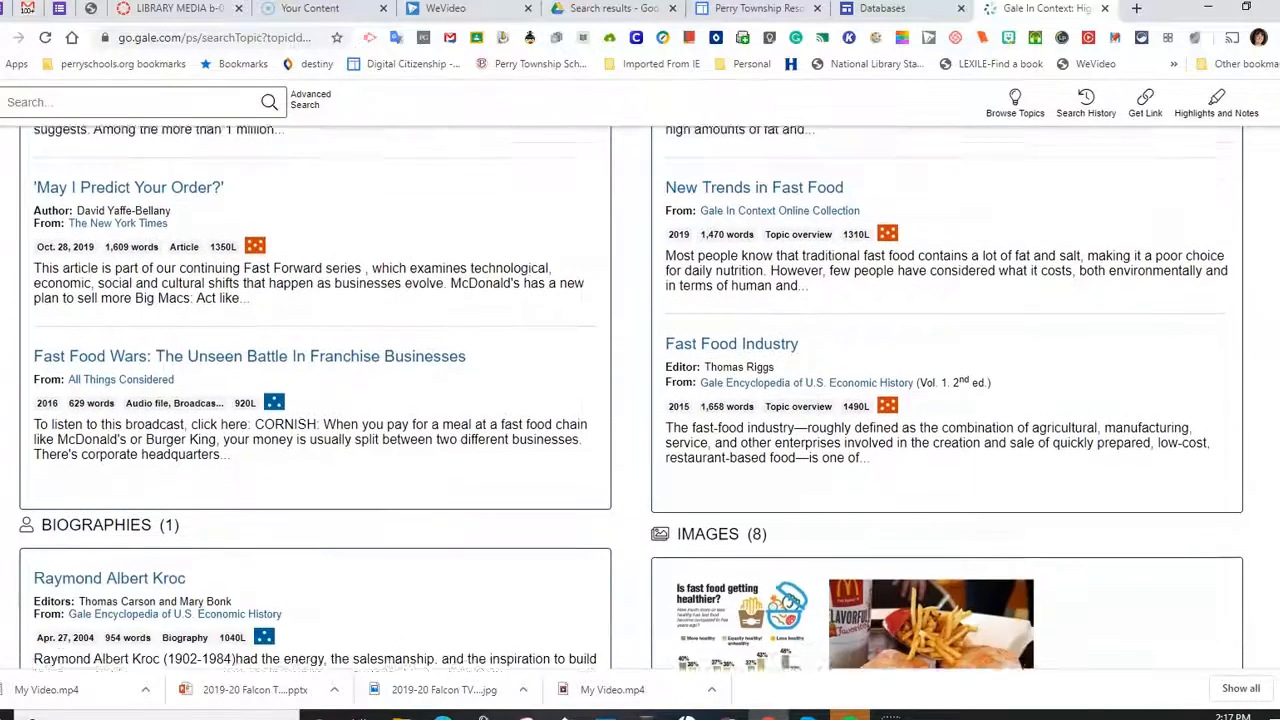
{"action": "scroll", "scroll_direction": "up", "scroll_amount": 3}
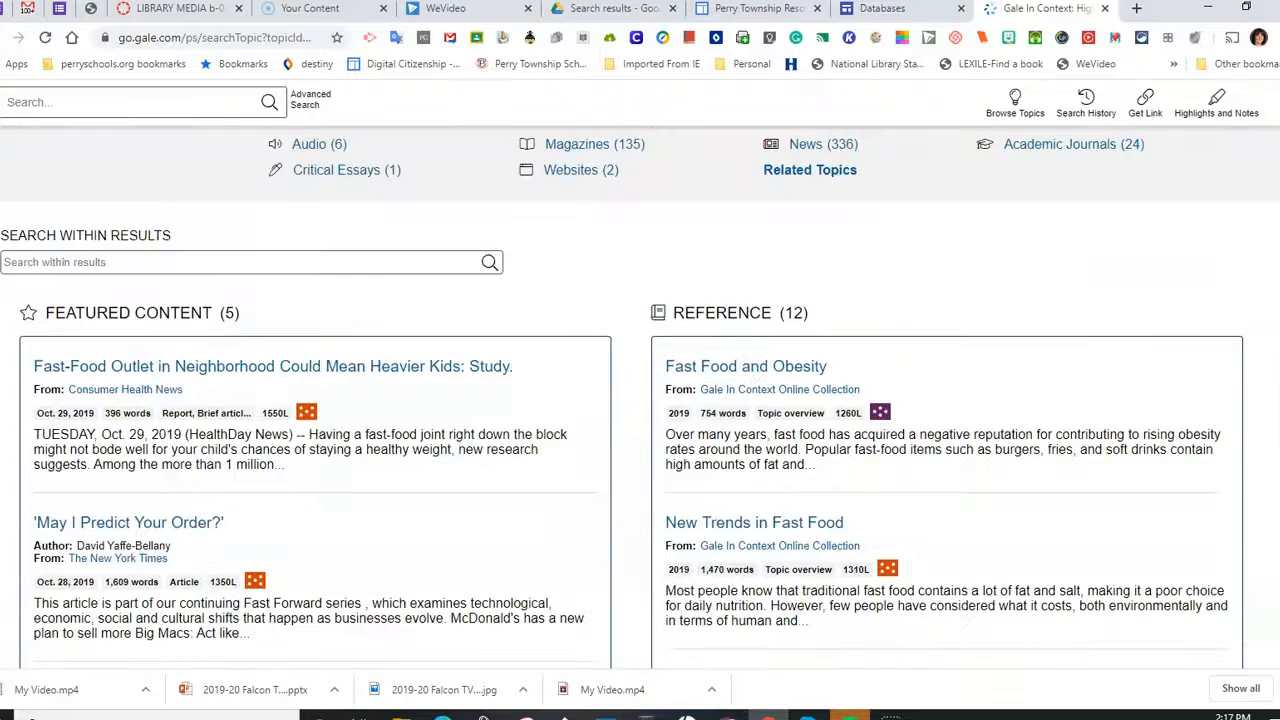
{"action": "scroll", "scroll_direction": "down", "scroll_amount": 3}
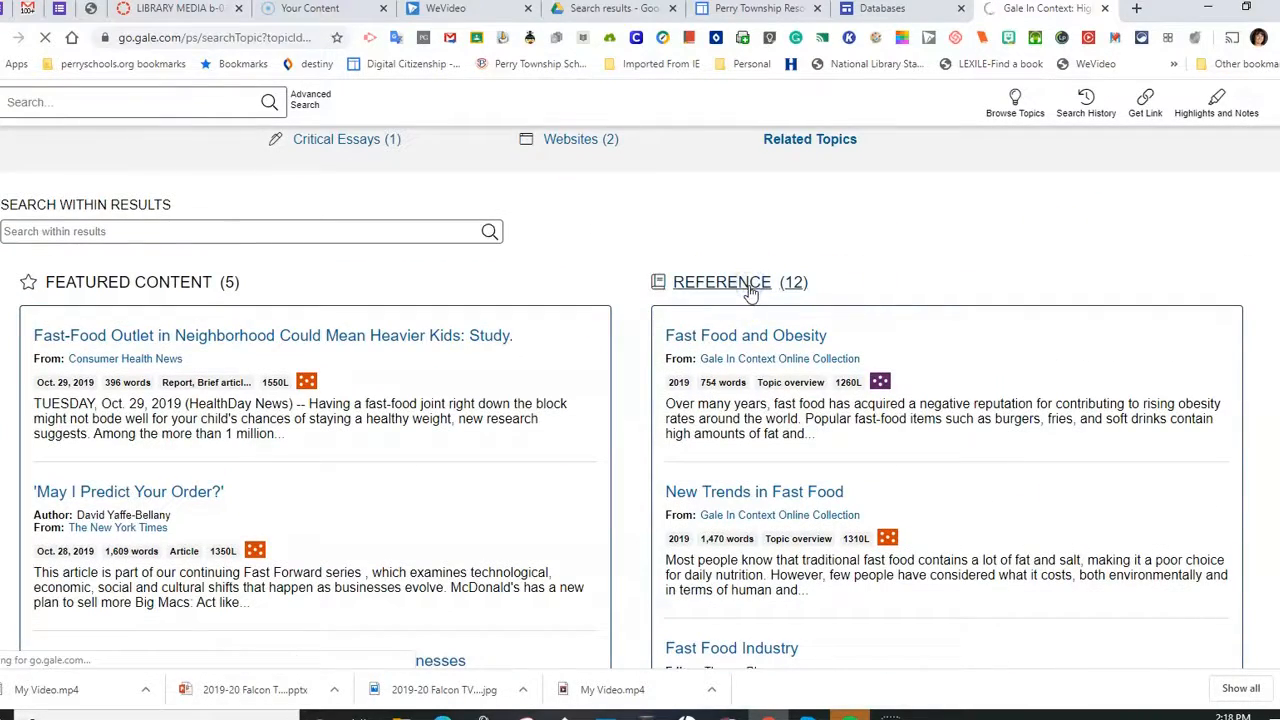
Show all 12 Fast Food Reference results, then go to Advanced Search.
{"action": "left_click", "coordinate": [721, 282]}
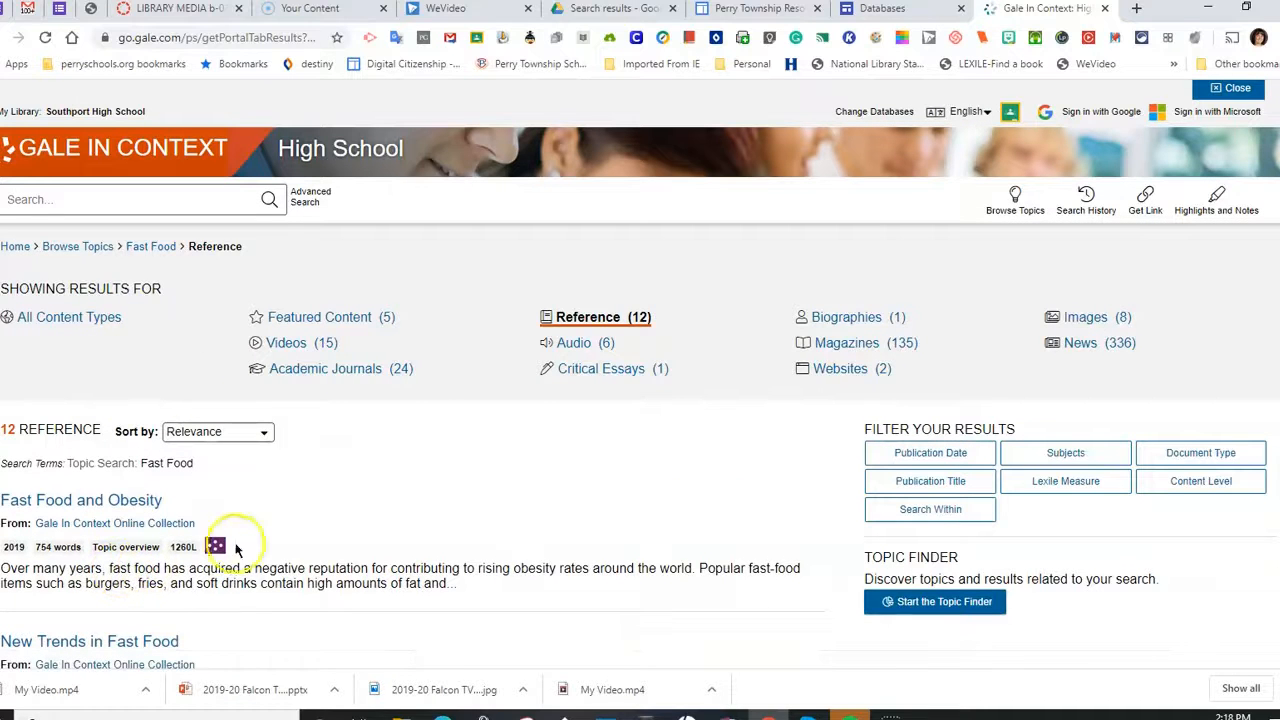
{"action": "mouse_move", "coordinate": [510, 487]}
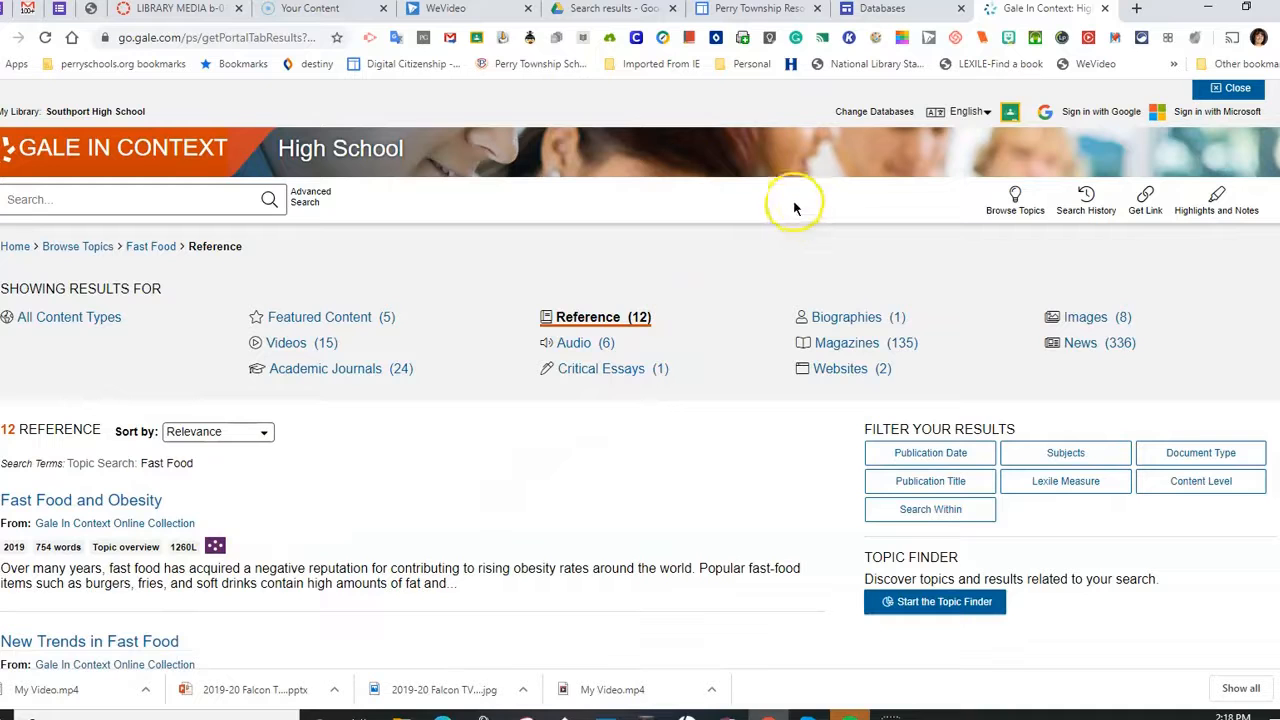
{"action": "left_click", "coordinate": [310, 196]}
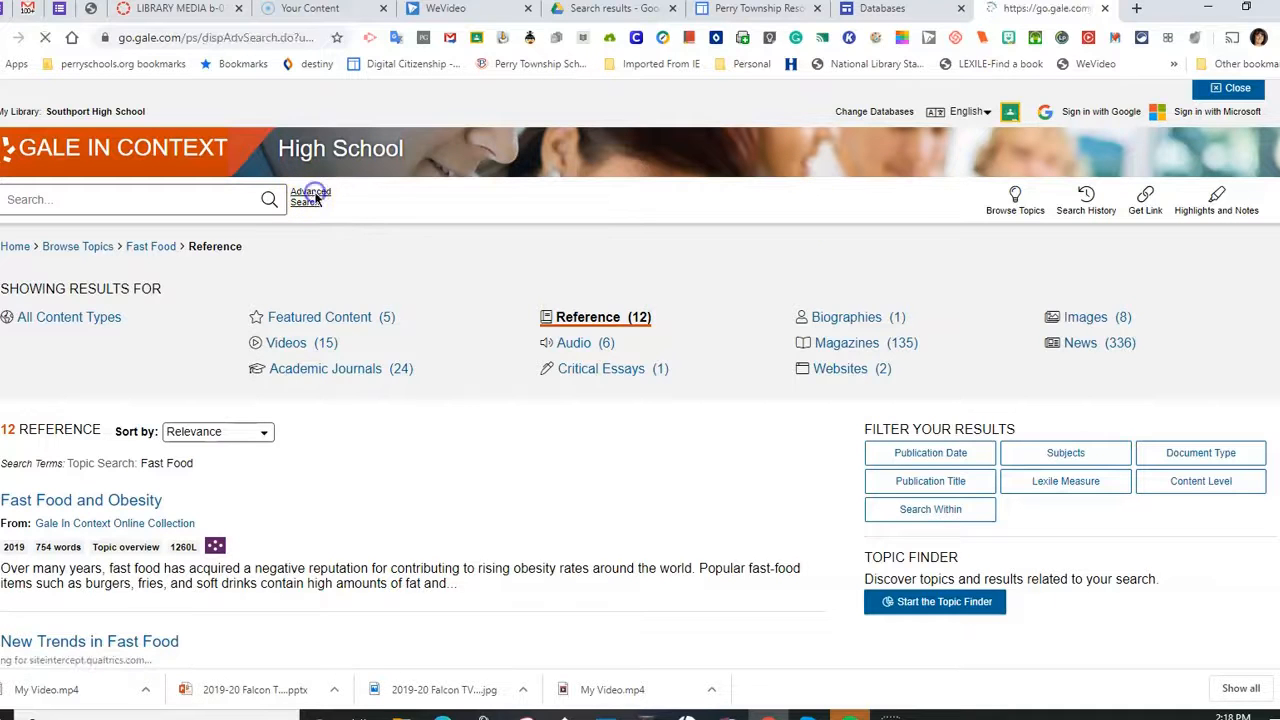
Enter 'Obesity' as the first keyword on the Advanced Search form and scroll to More Options.
{"action": "left_click", "coordinate": [310, 197]}
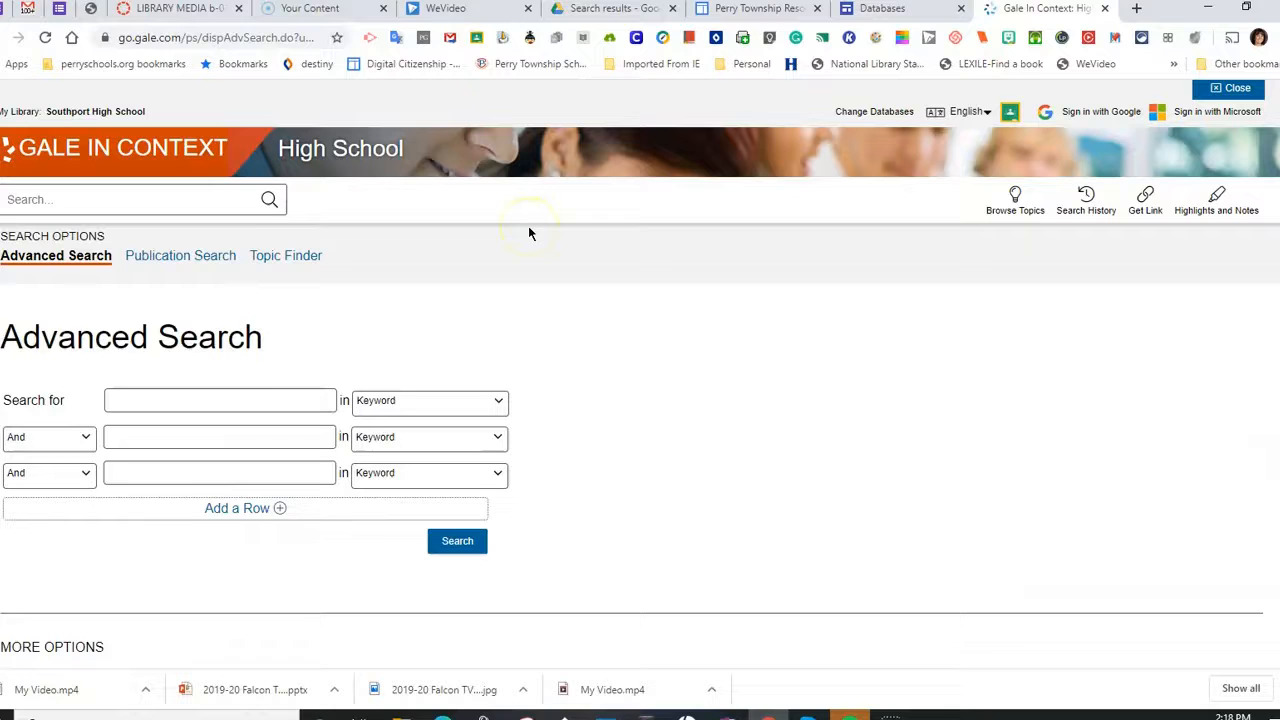
{"action": "left_click", "coordinate": [160, 404]}
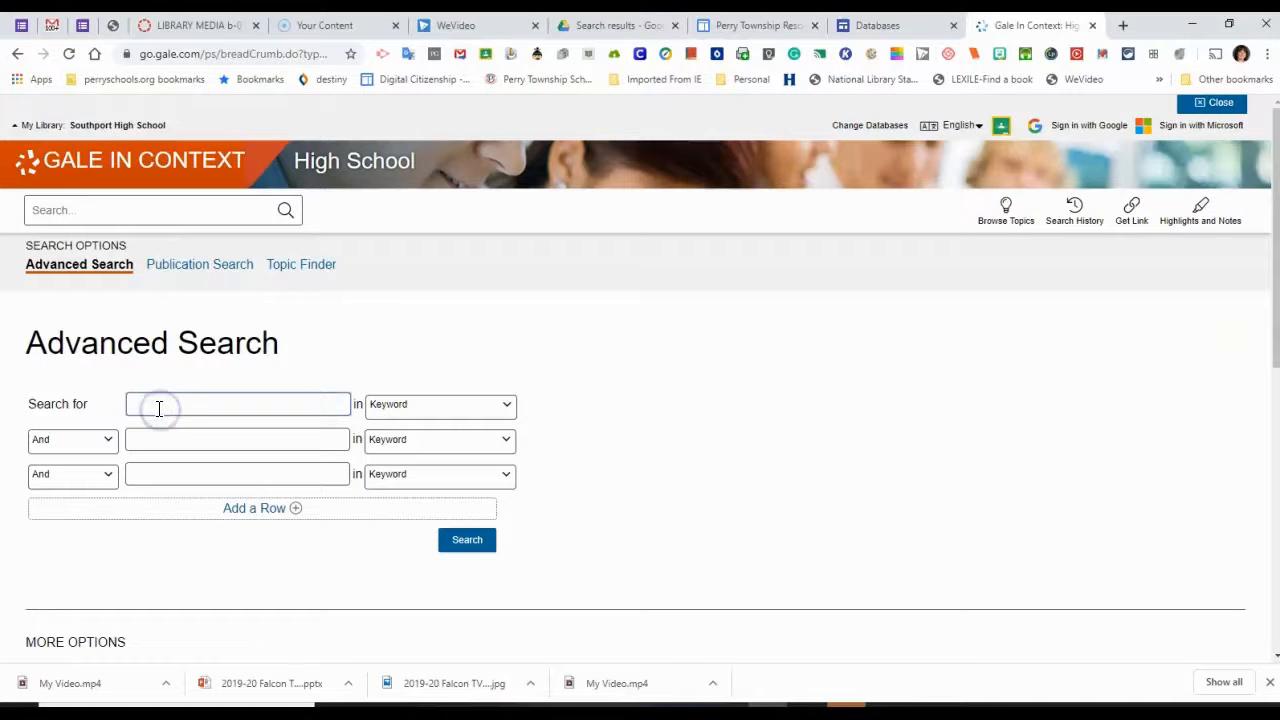
{"action": "type", "text": "O"}
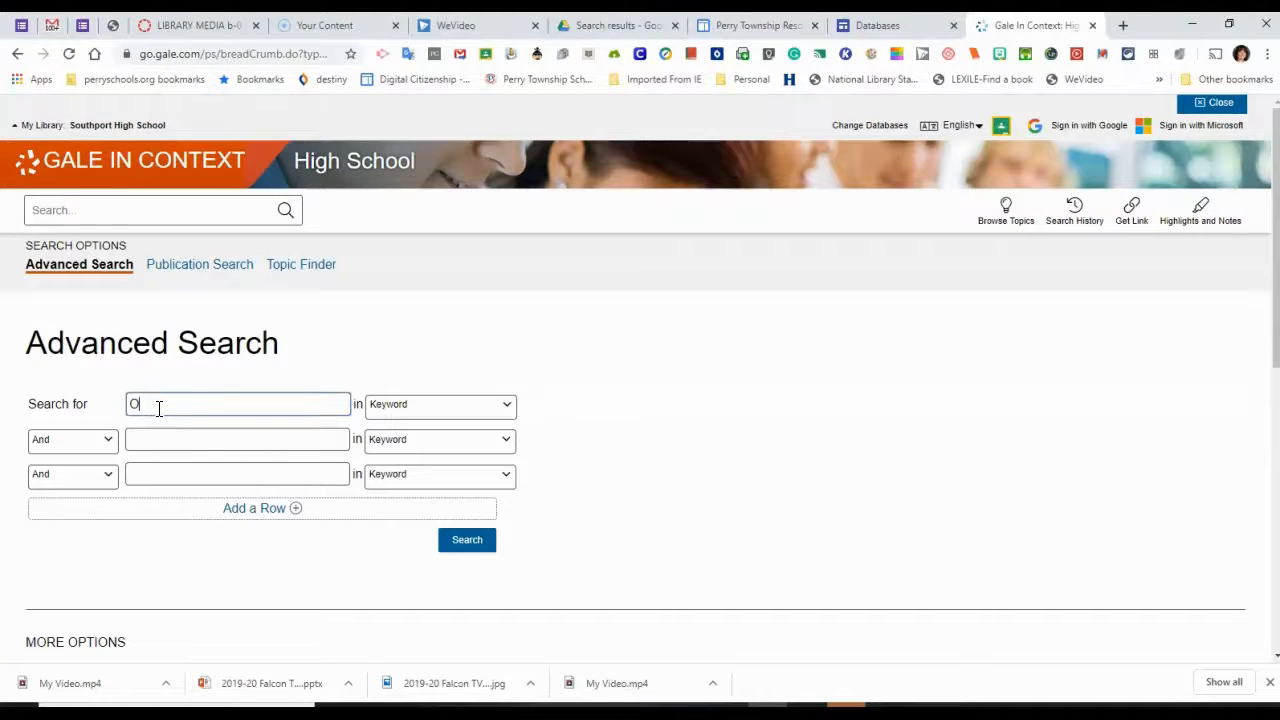
{"action": "type", "text": "Obesity\""}
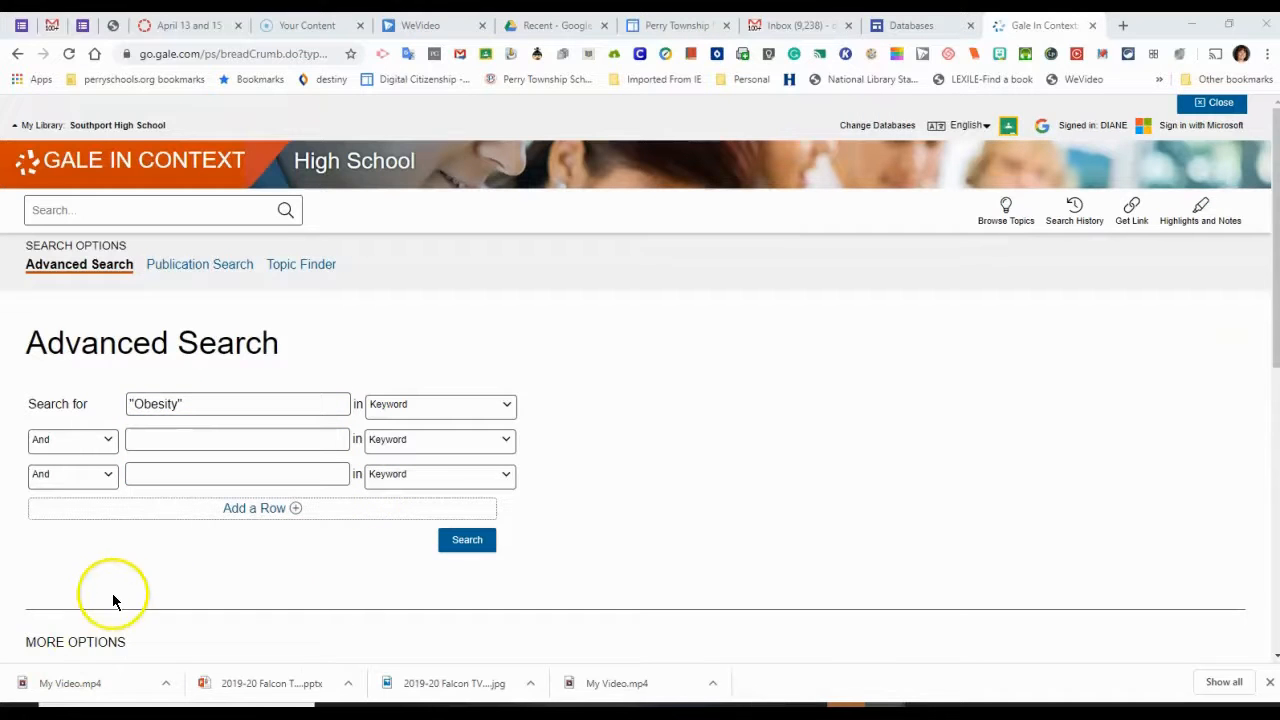
{"action": "mouse_move", "coordinate": [1150, 275]}
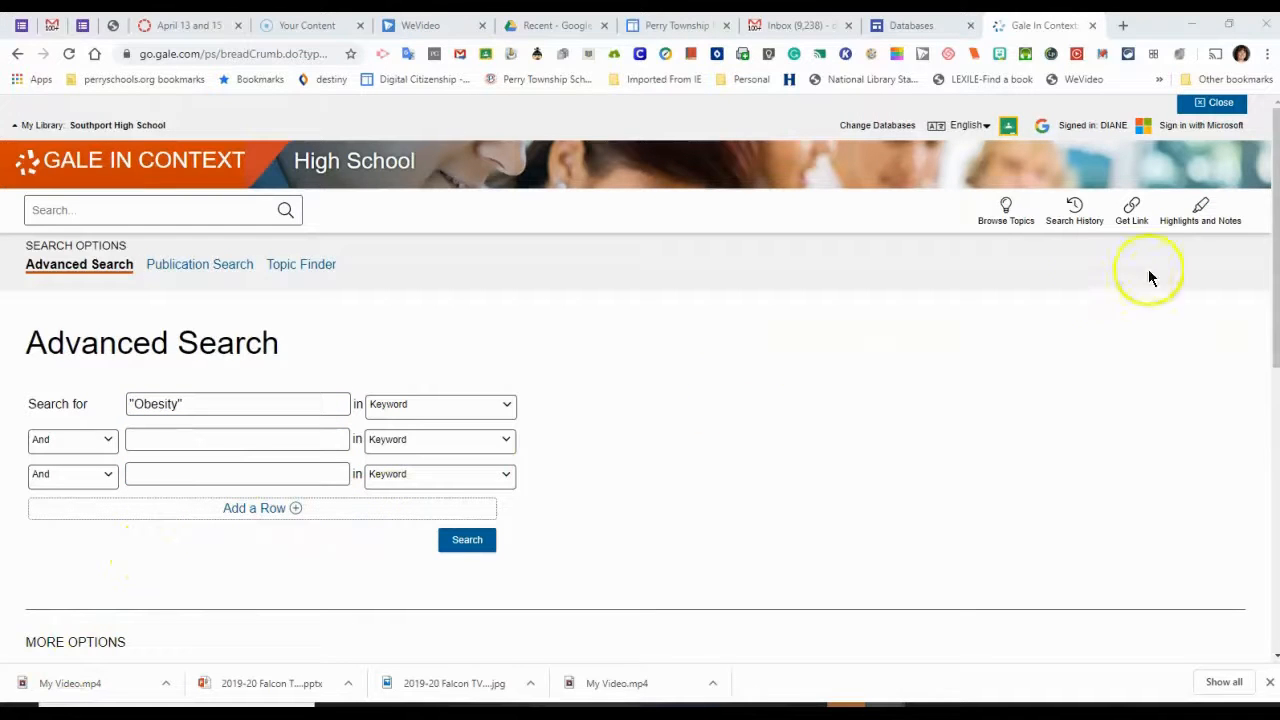
{"action": "scroll", "scroll_direction": "down", "scroll_amount": 3}
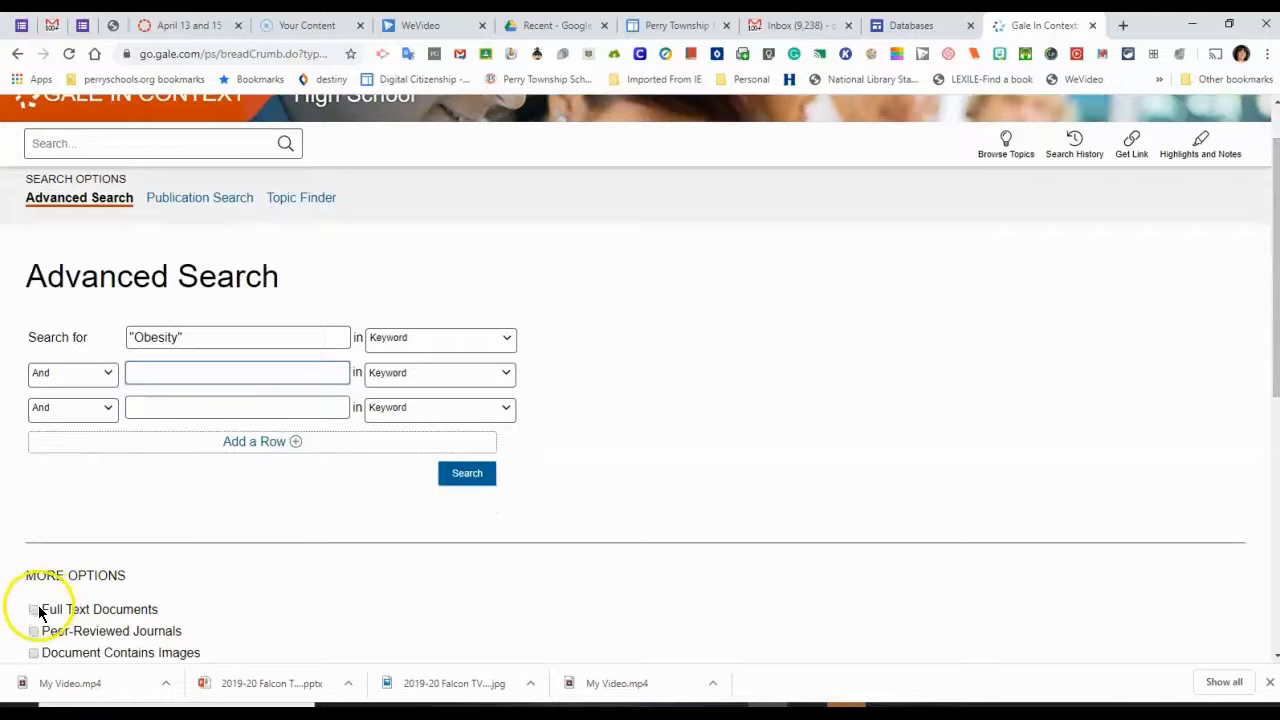
{"action": "left_click", "coordinate": [34, 609]}
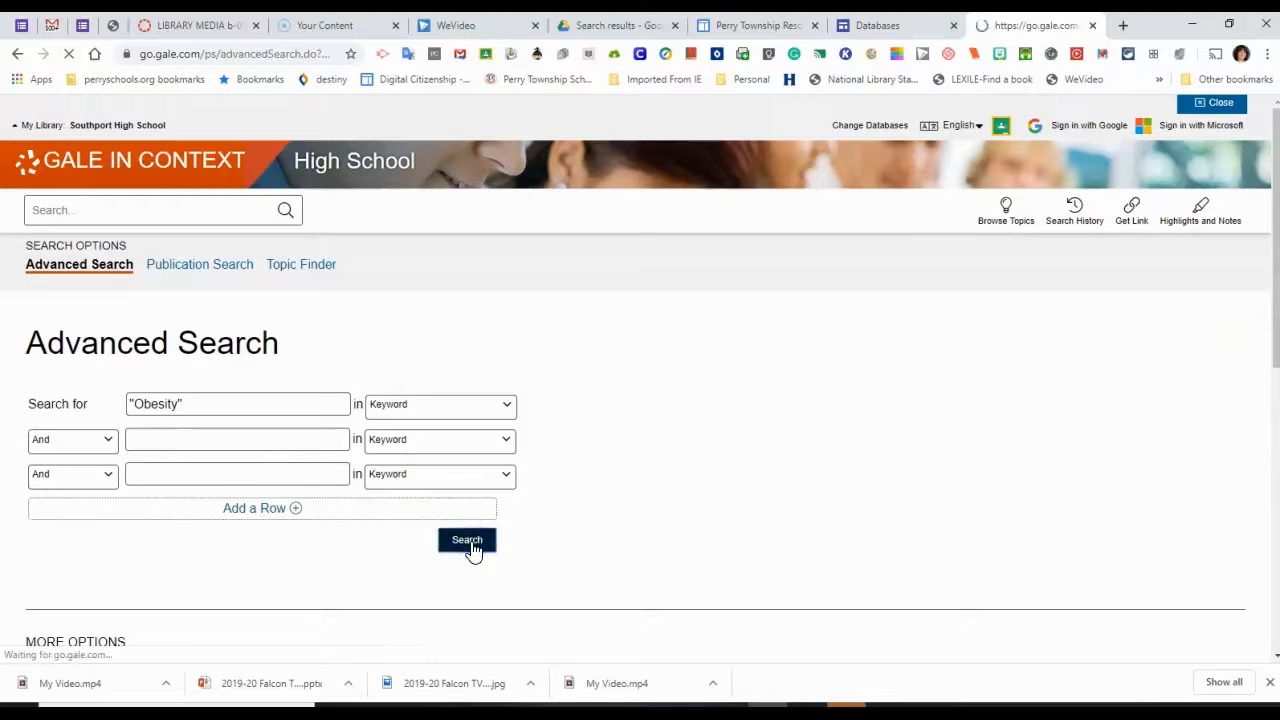
Run the Obesity search, browse each content-type section, and return to Advanced Search.
{"action": "left_click", "coordinate": [467, 540]}
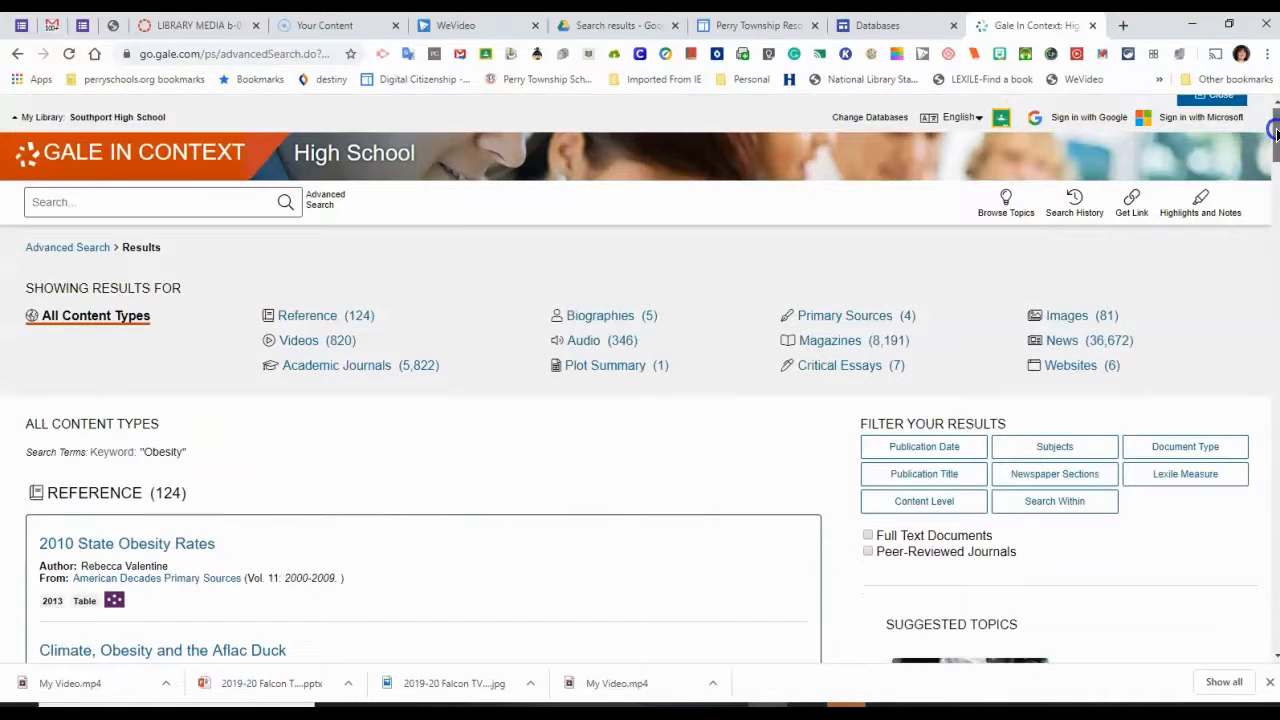
{"action": "mouse_move", "coordinate": [615, 340]}
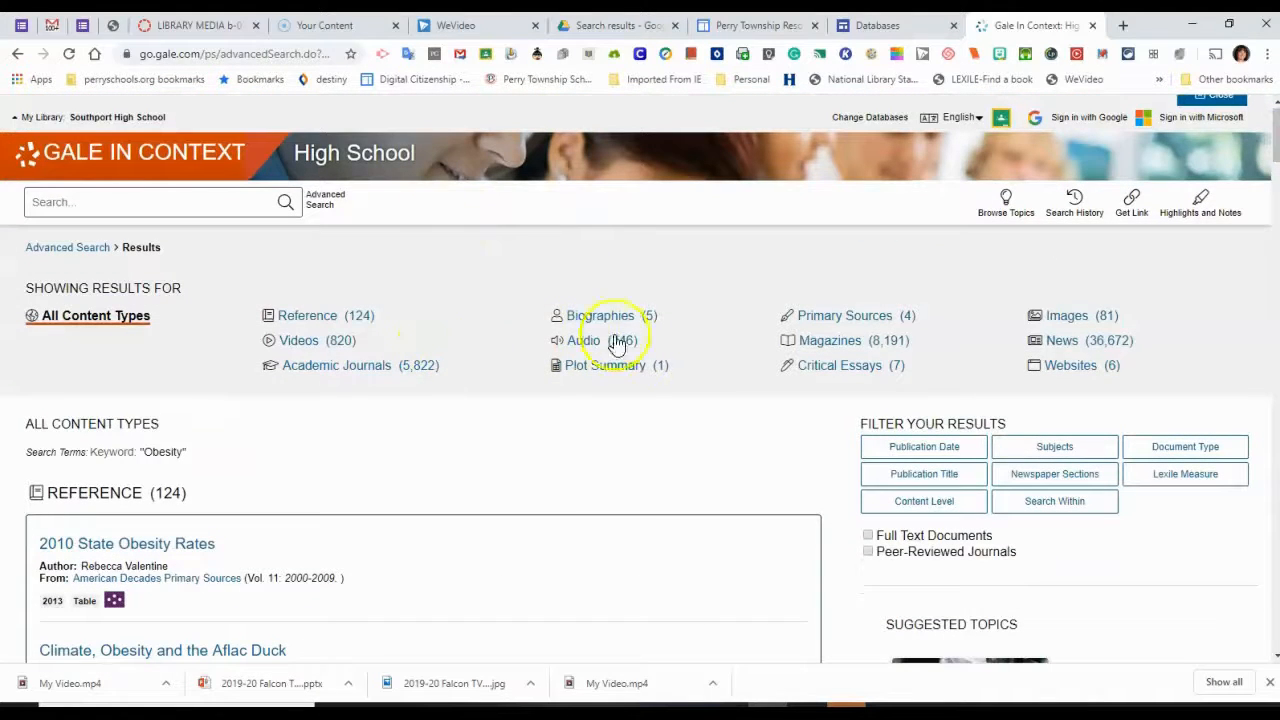
{"action": "mouse_move", "coordinate": [820, 325]}
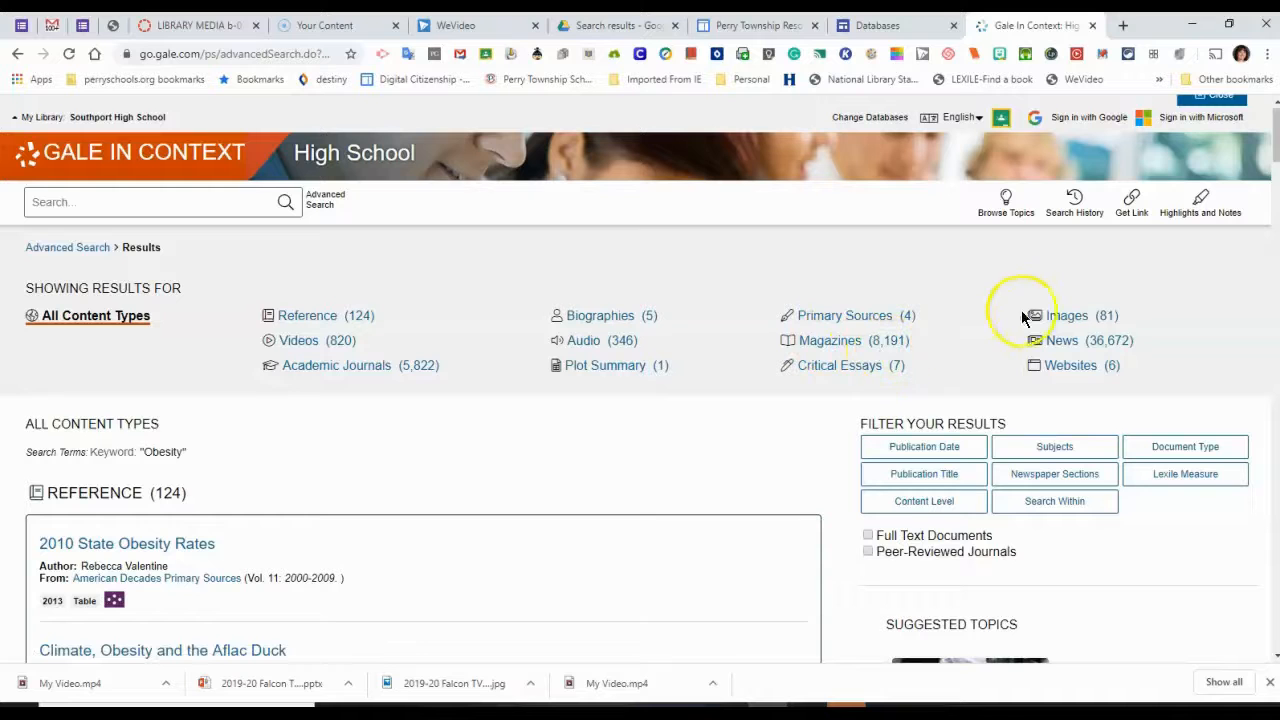
{"action": "mouse_move", "coordinate": [1248, 135]}
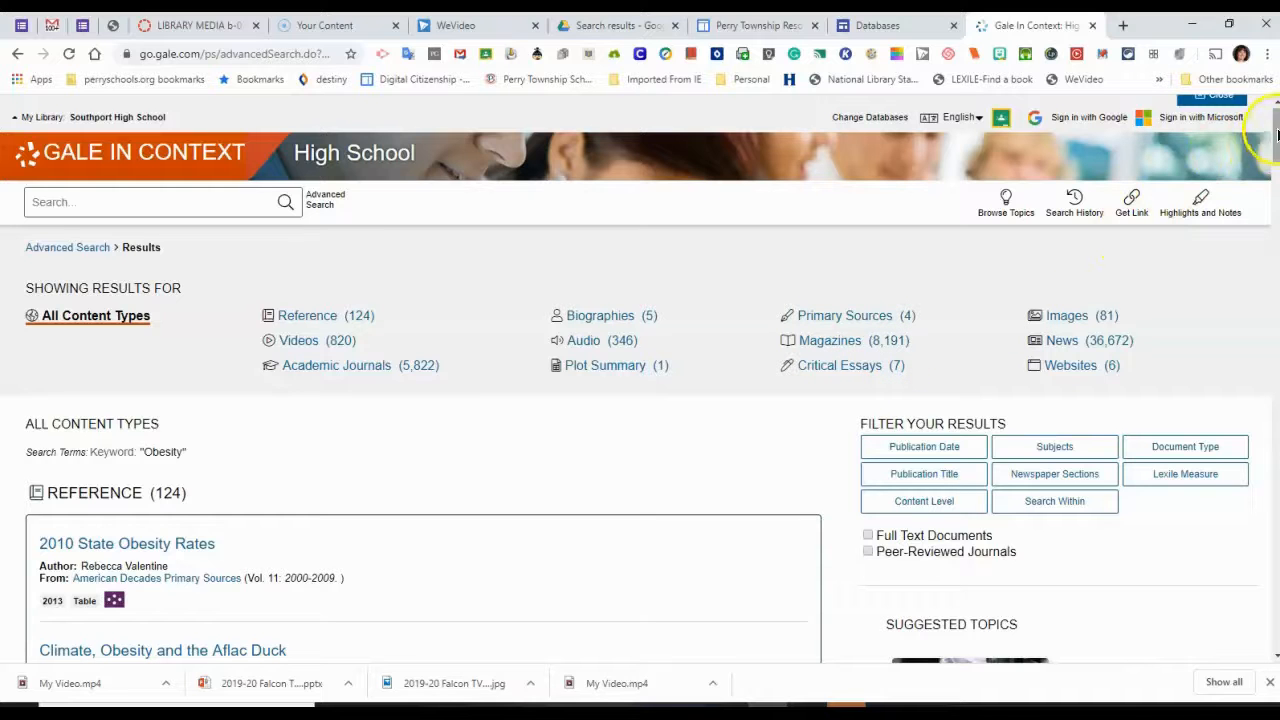
{"action": "scroll", "scroll_direction": "down", "scroll_amount": 3}
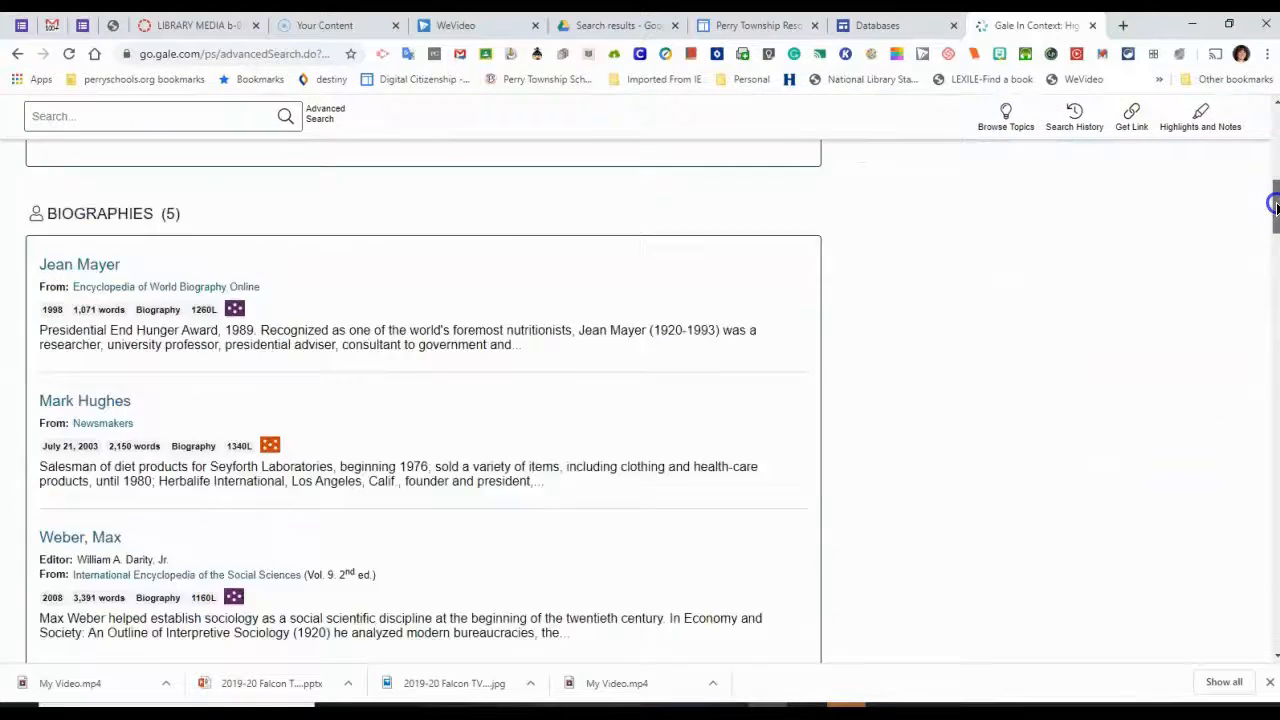
{"action": "scroll", "scroll_direction": "down", "scroll_amount": 3}
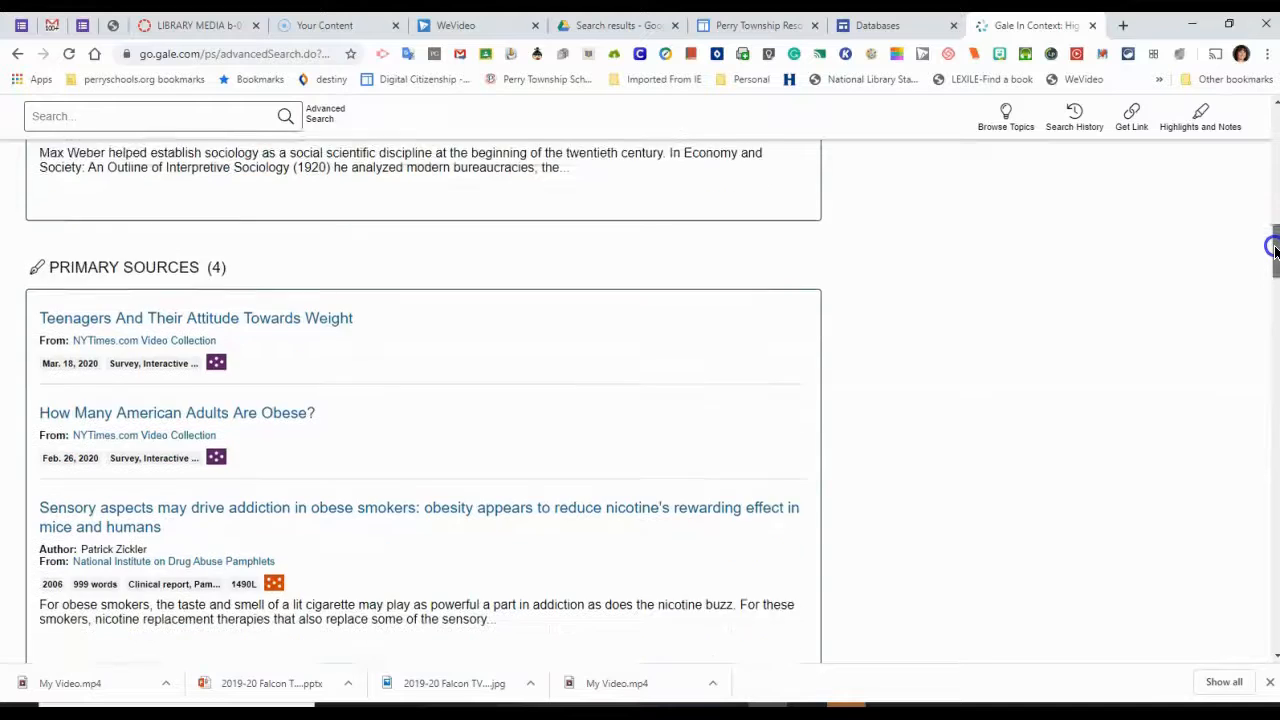
{"action": "scroll", "scroll_direction": "down", "scroll_amount": 3}
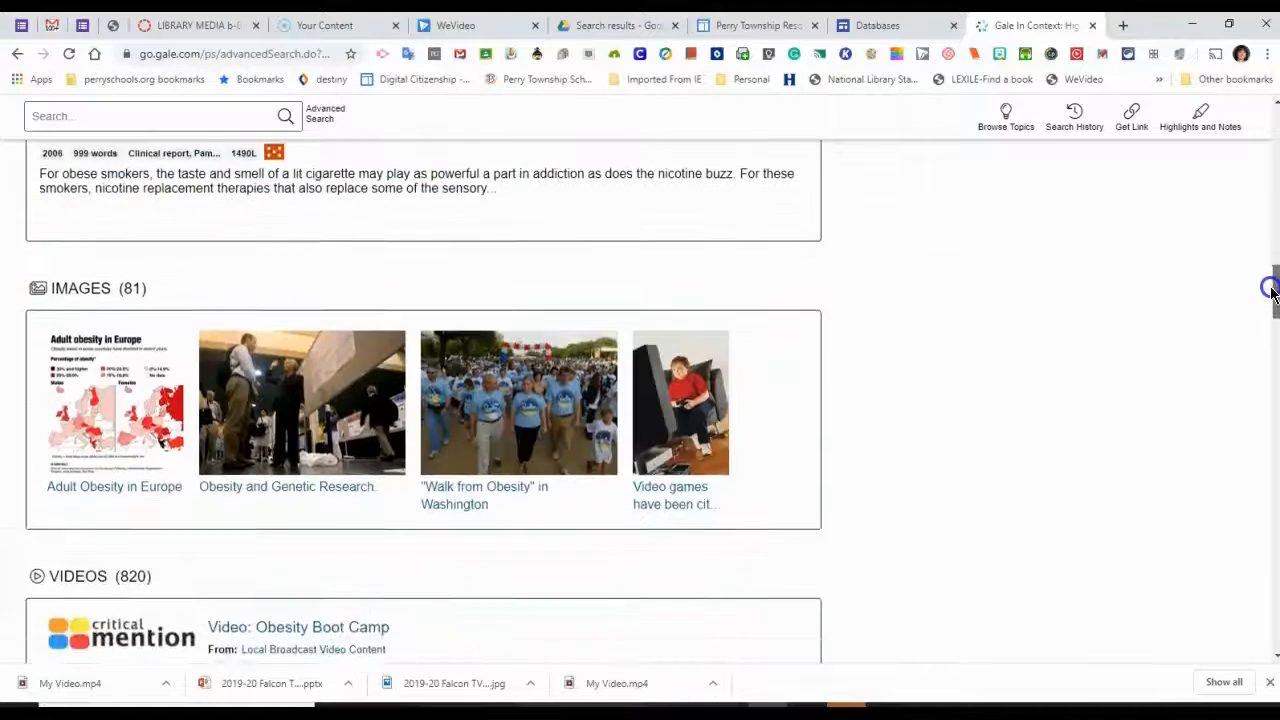
{"action": "scroll", "scroll_direction": "down", "scroll_amount": 3}
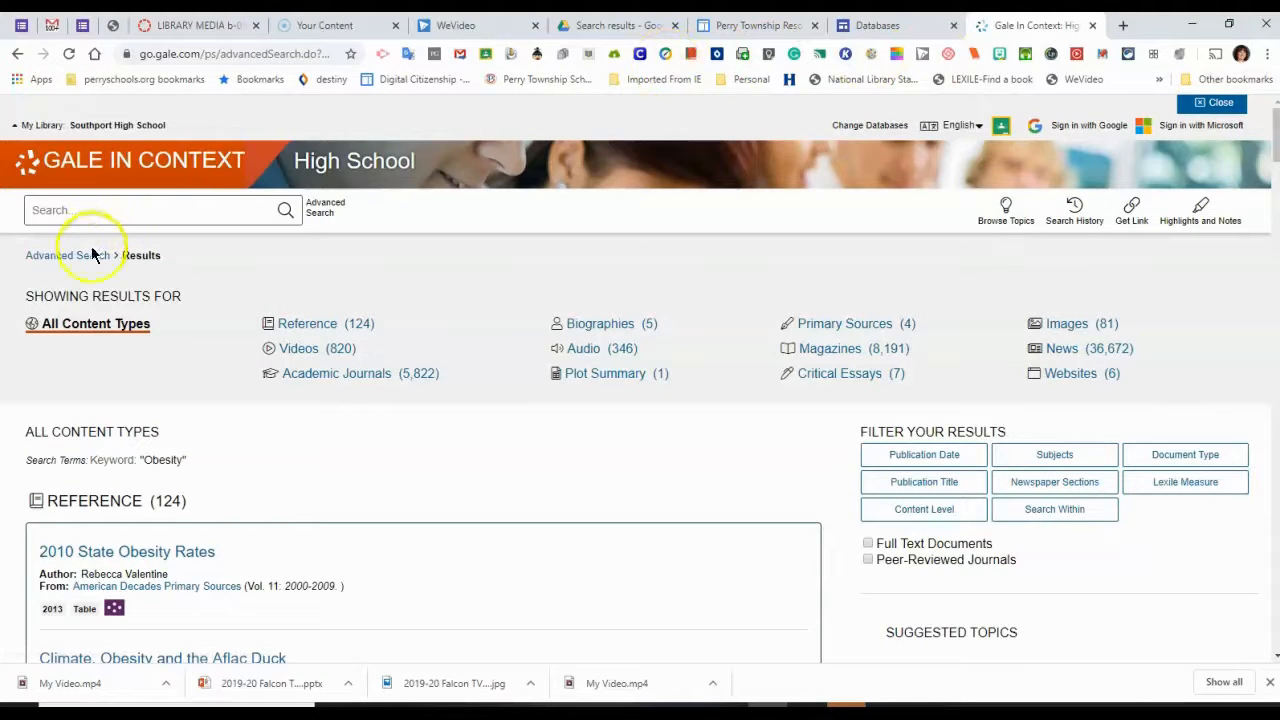
{"action": "left_click", "coordinate": [67, 255]}
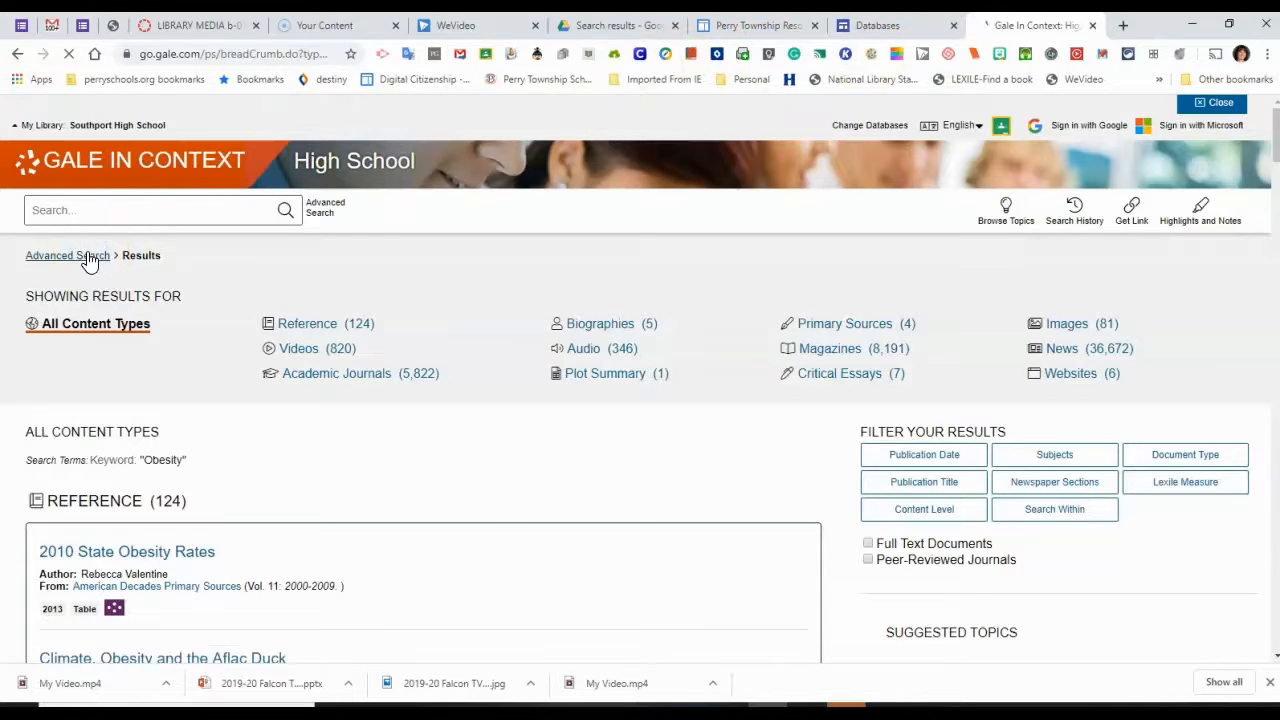
Add 'sugar' as the second keyword and run the Obesity AND sugar search.
{"action": "left_click", "coordinate": [67, 255]}
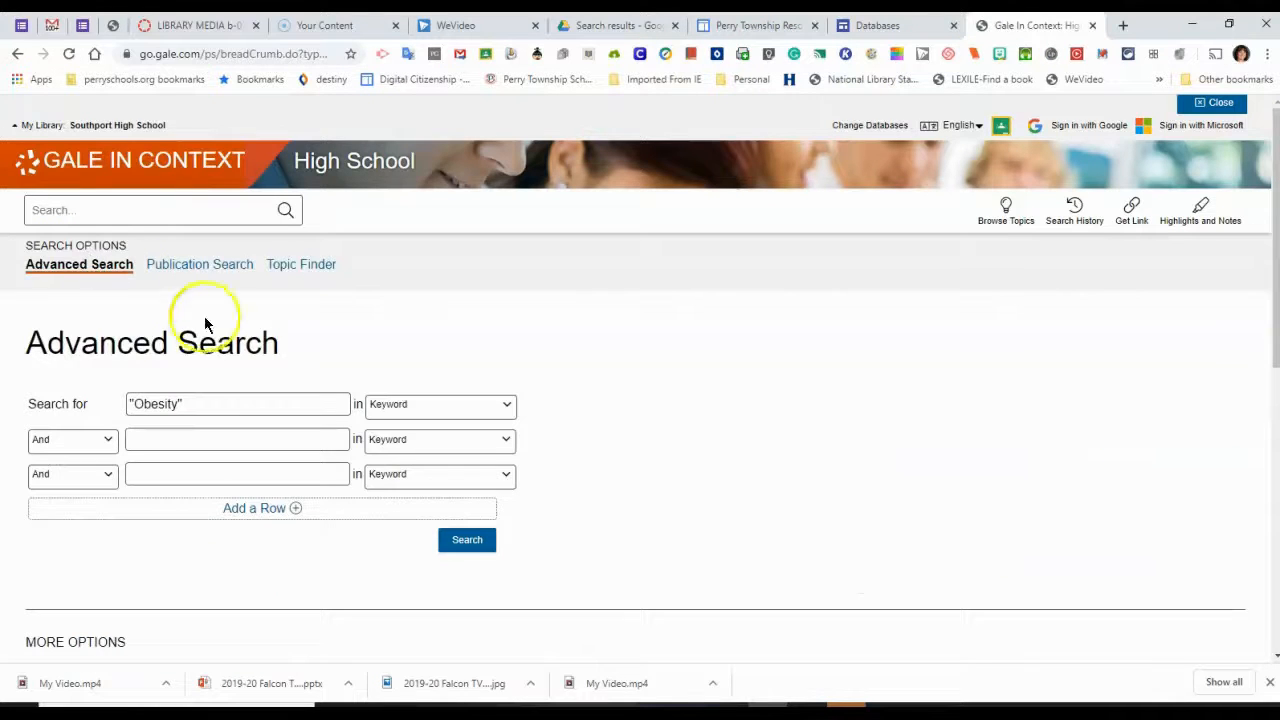
{"action": "left_click", "coordinate": [237, 439]}
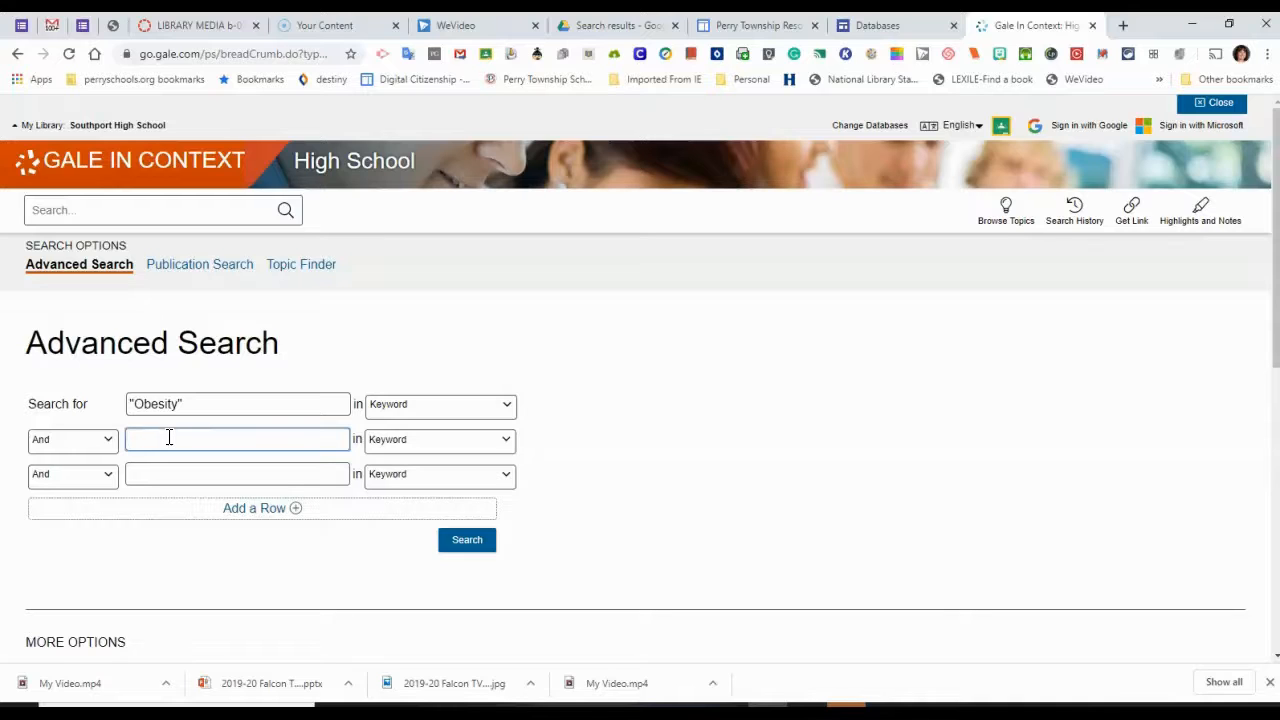
{"action": "type", "text": "s"}
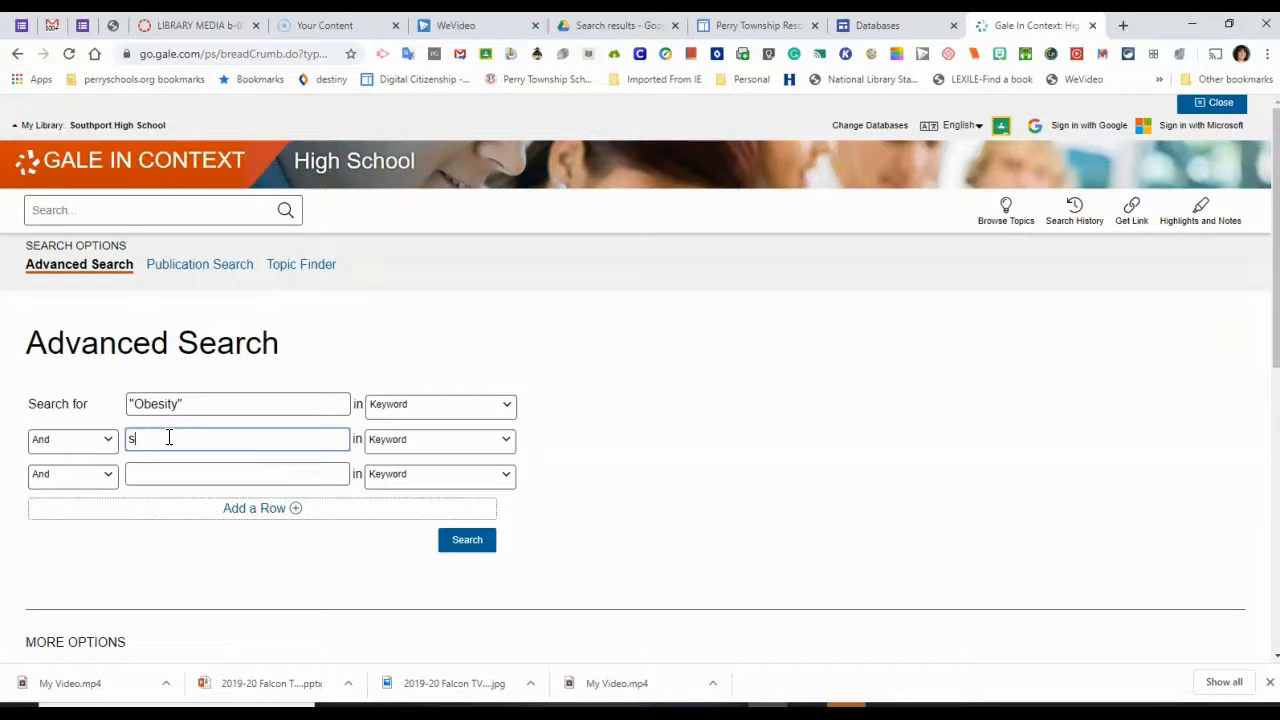
{"action": "type", "text": "ugars"}
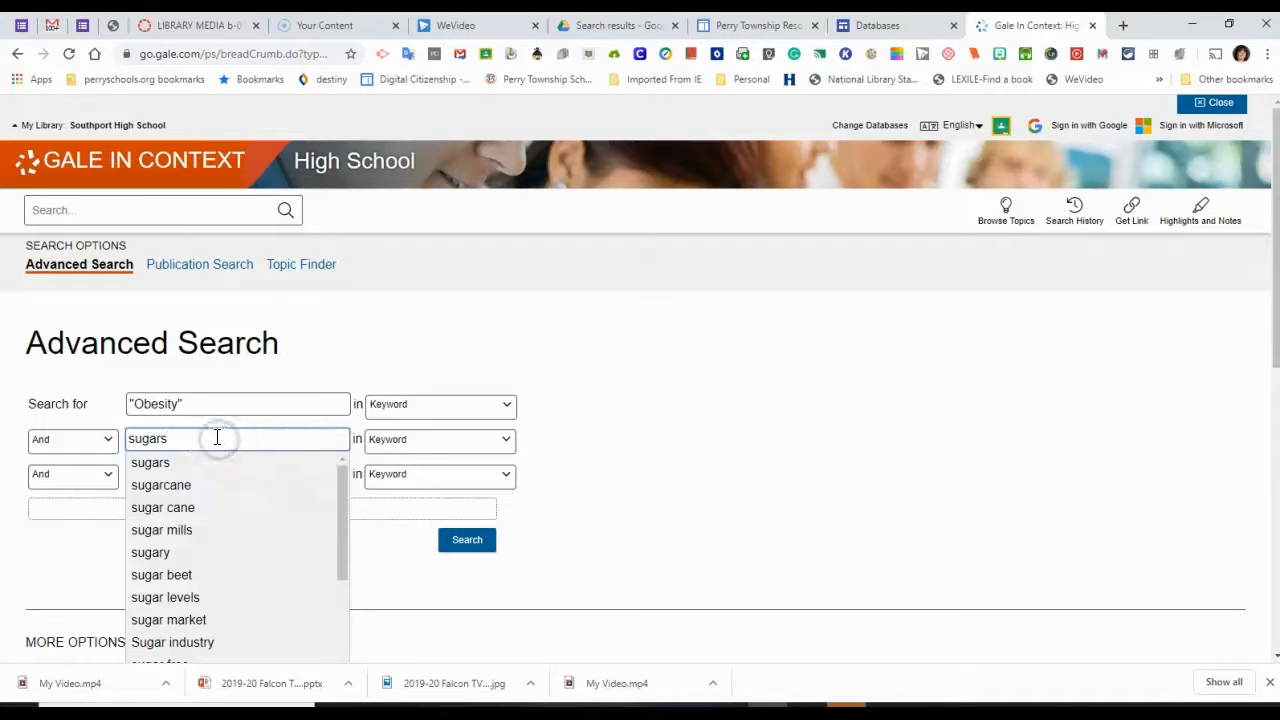
{"action": "key", "text": "Backspace"}
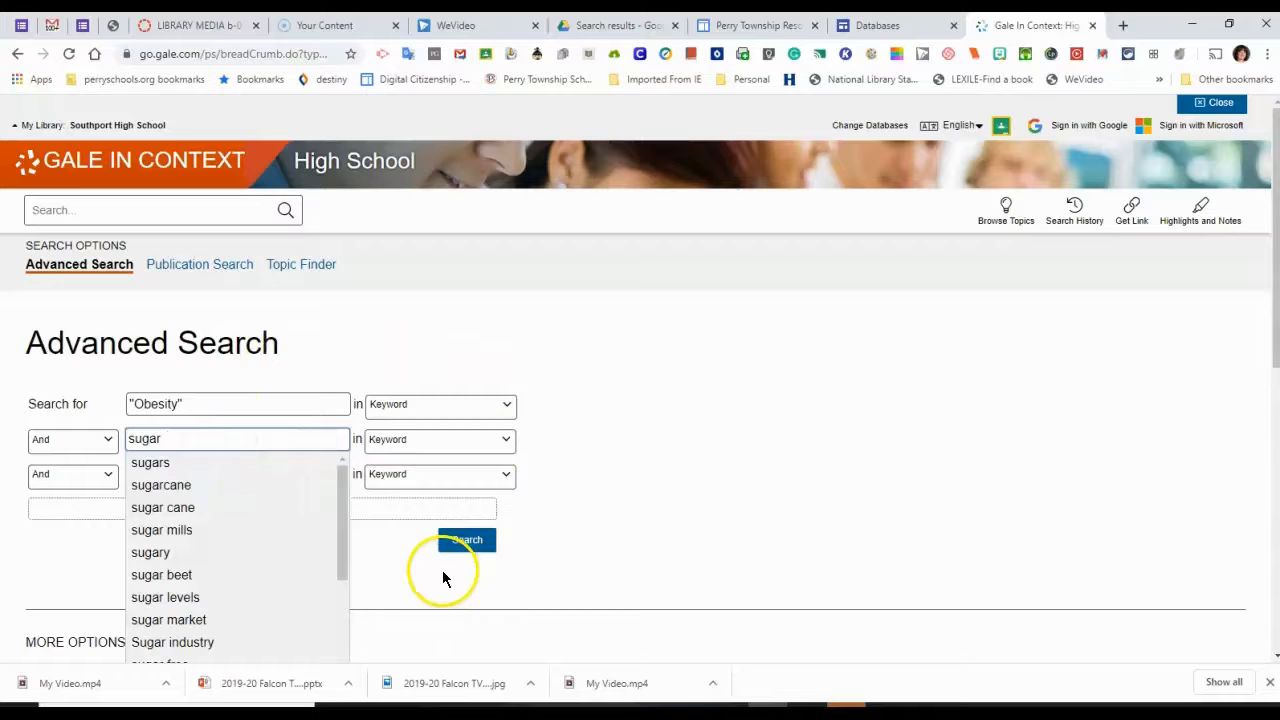
{"action": "left_click", "coordinate": [467, 540]}
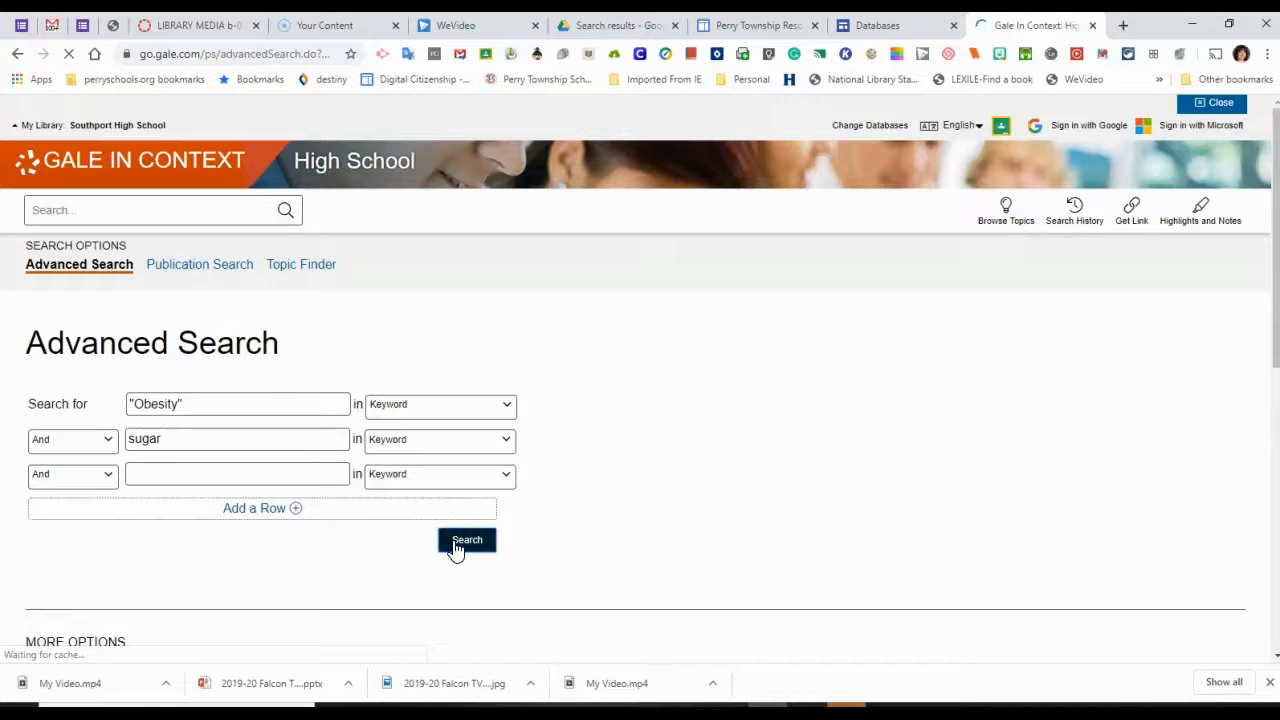
{"action": "left_click", "coordinate": [467, 540]}
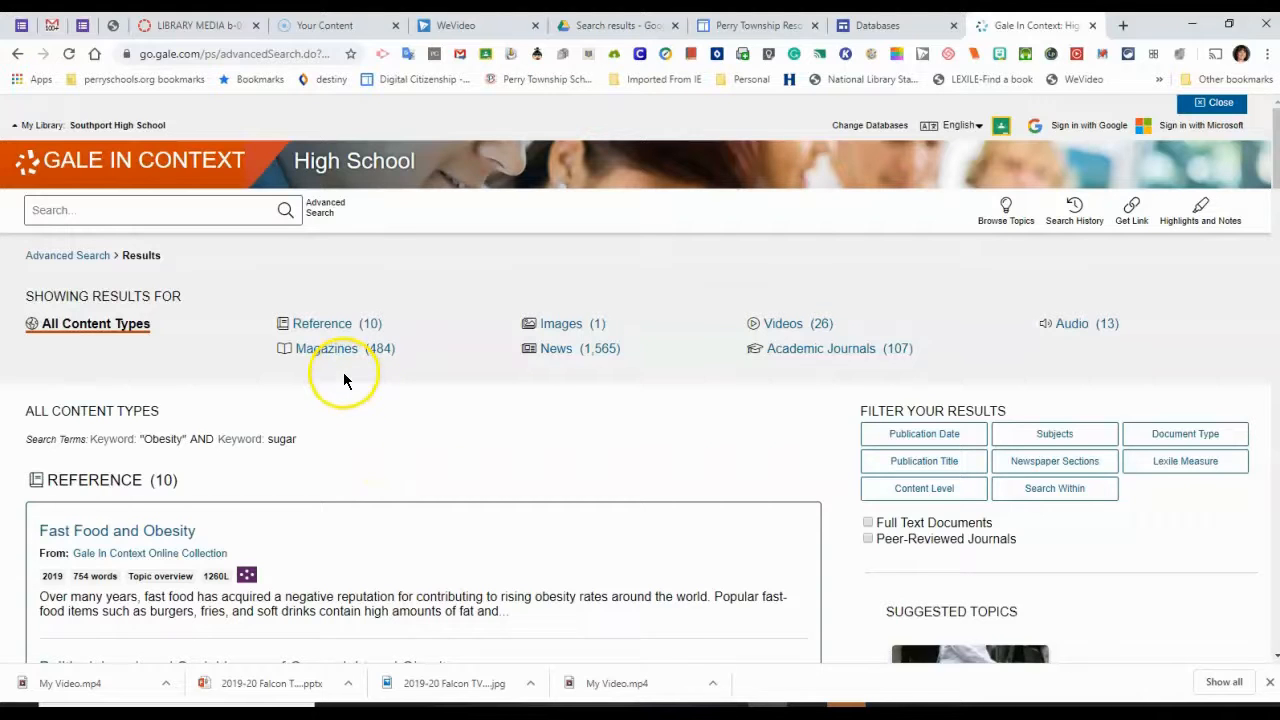
{"action": "mouse_move", "coordinate": [575, 371]}
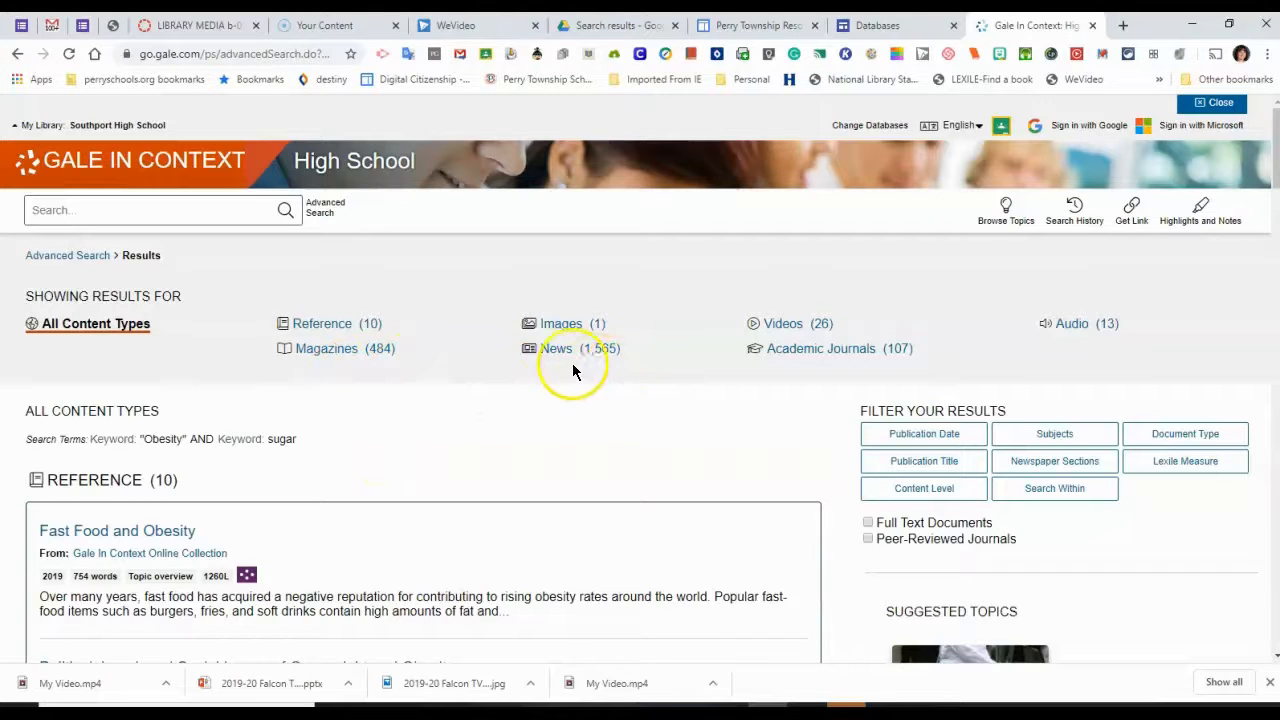
{"action": "mouse_move", "coordinate": [320, 372]}
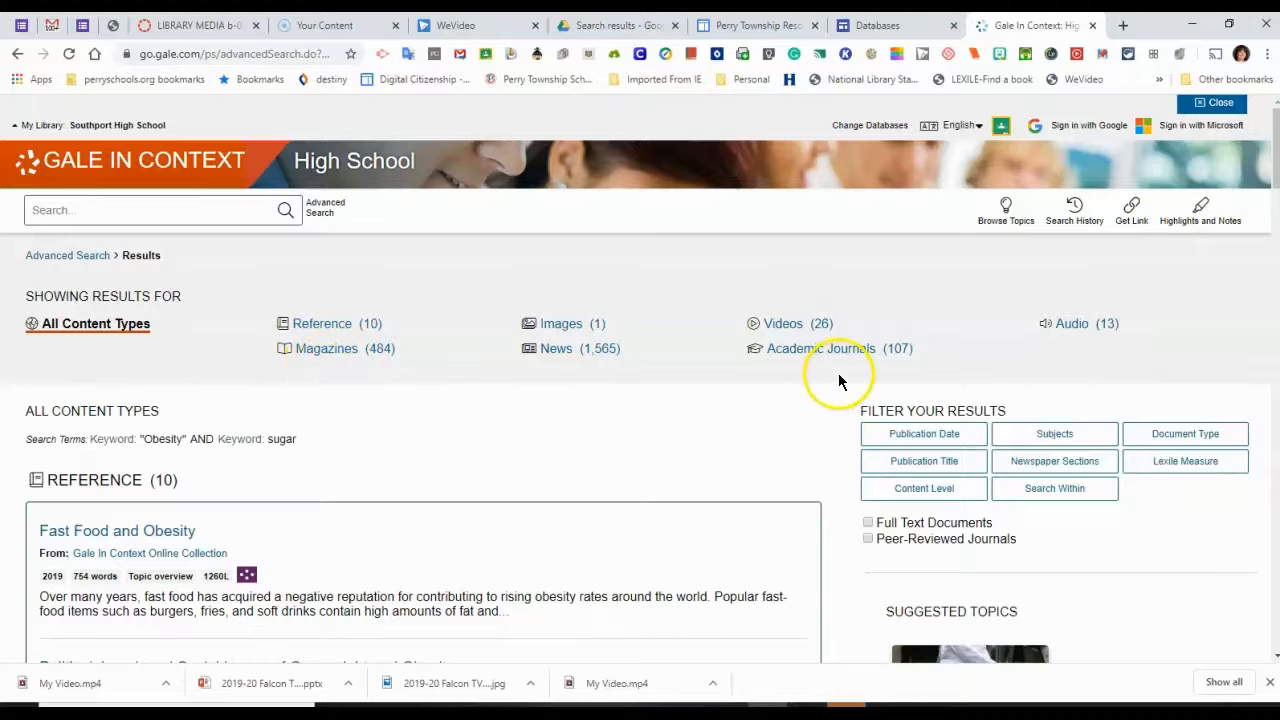
{"action": "mouse_move", "coordinate": [818, 389]}
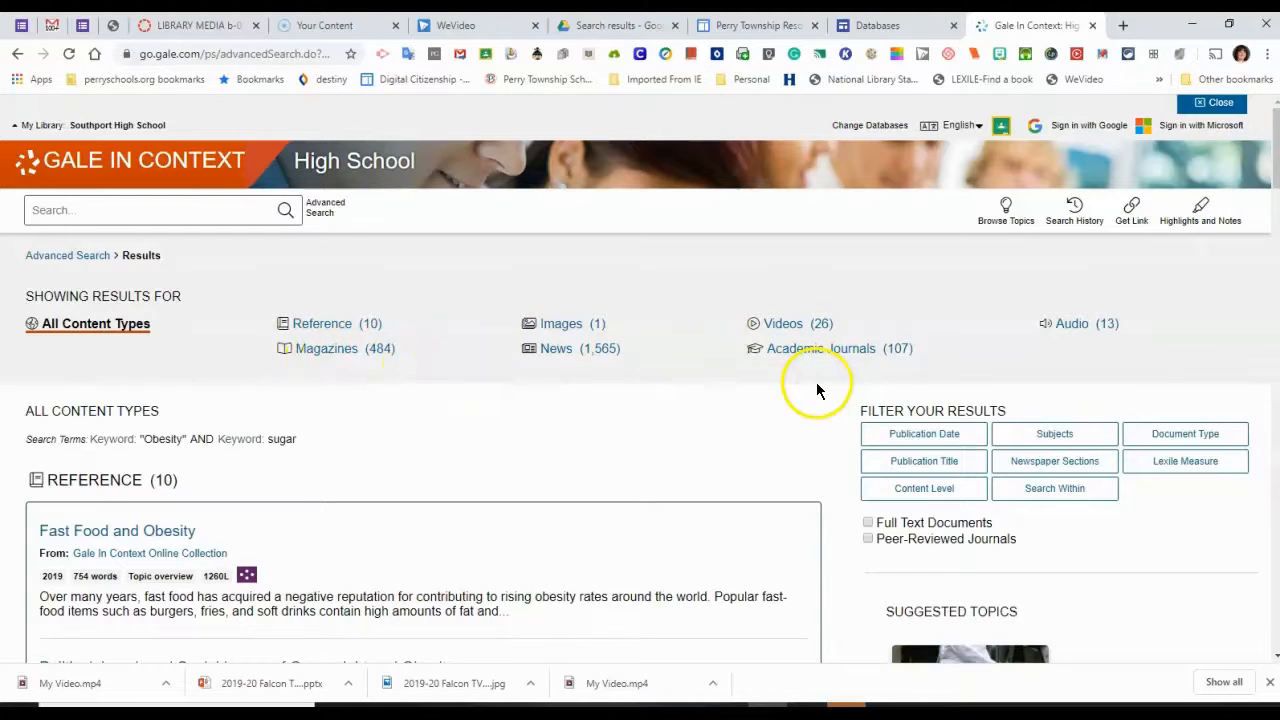
{"action": "mouse_move", "coordinate": [815, 380]}
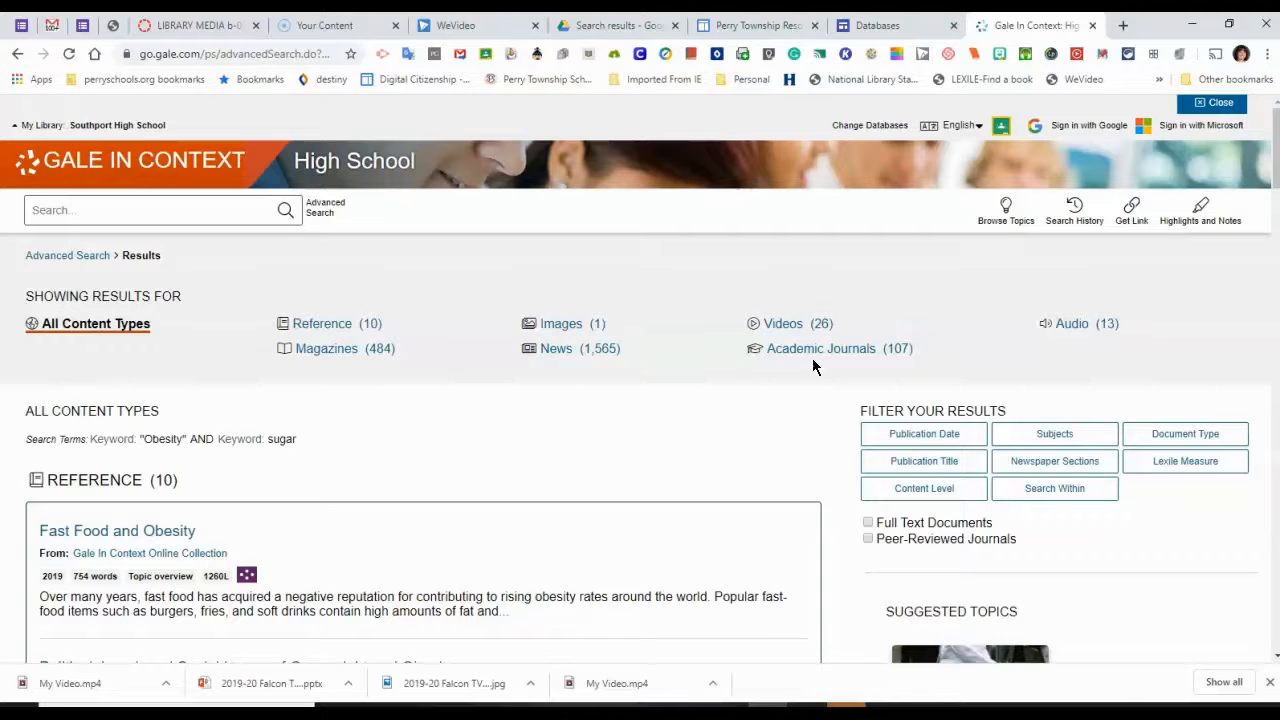
{"action": "mouse_move", "coordinate": [1240, 165]}
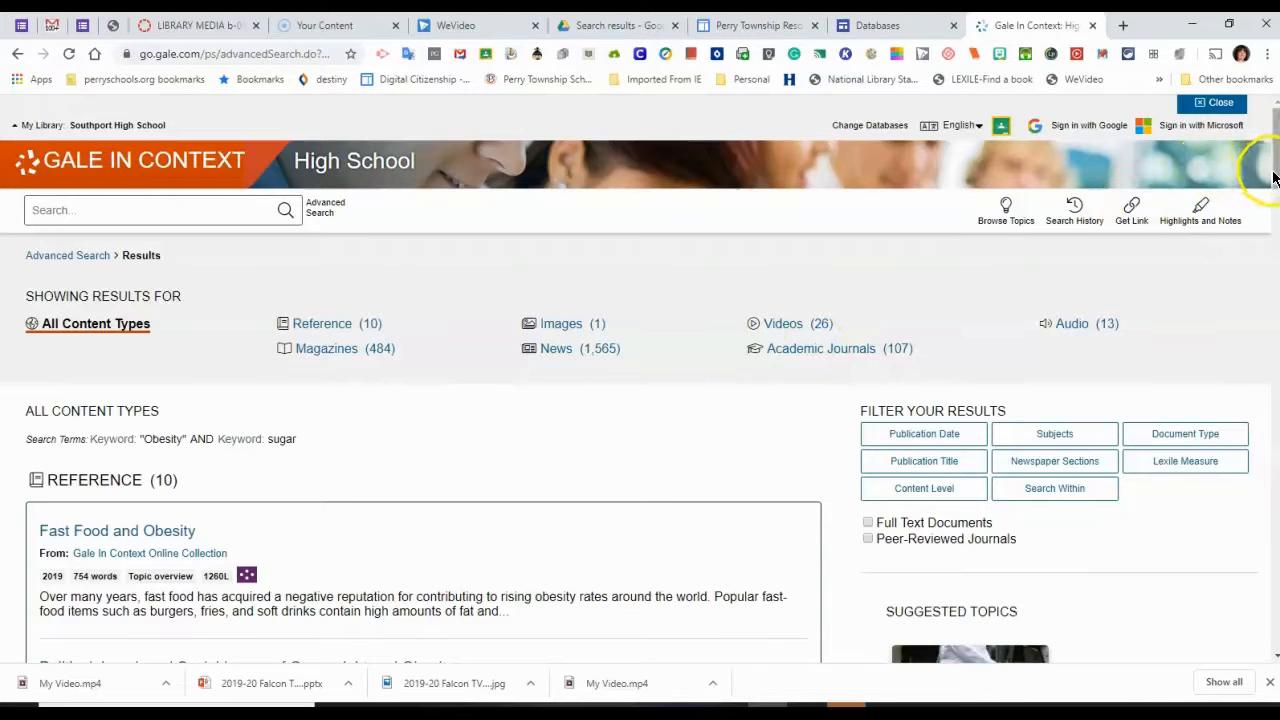
{"action": "scroll", "scroll_direction": "down", "scroll_amount": 3}
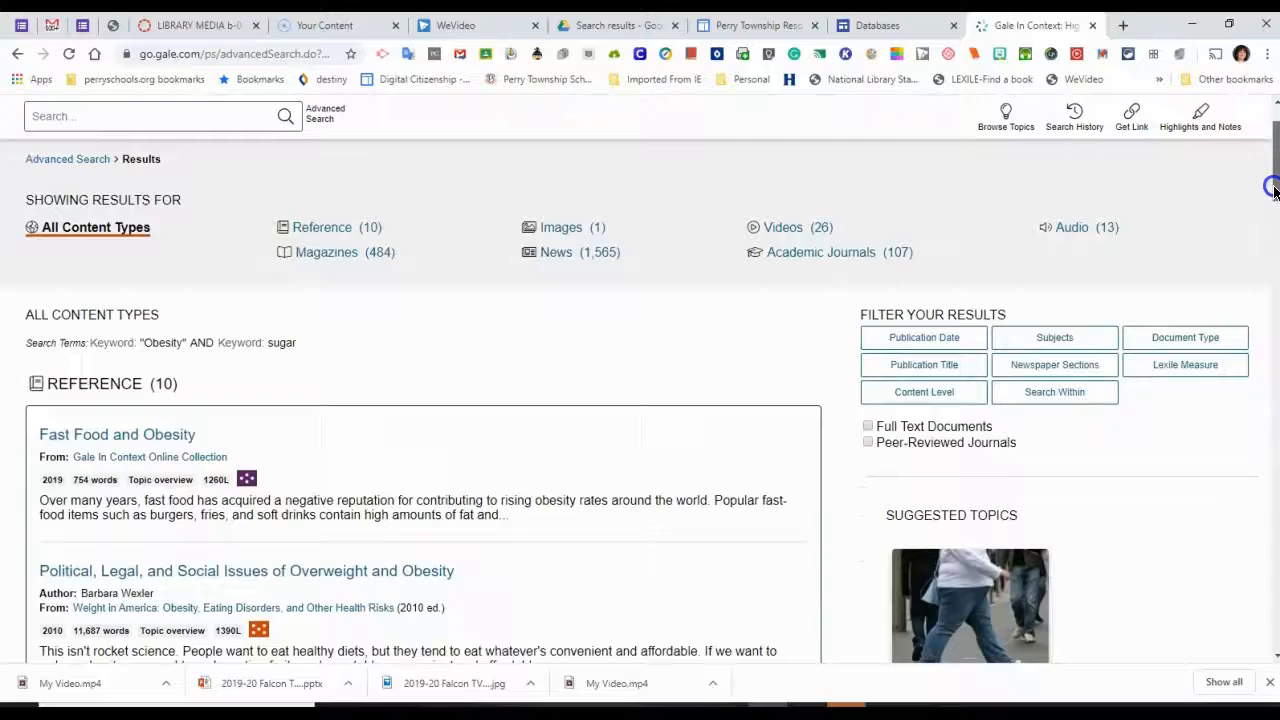
{"action": "scroll", "scroll_direction": "down", "scroll_amount": 3}
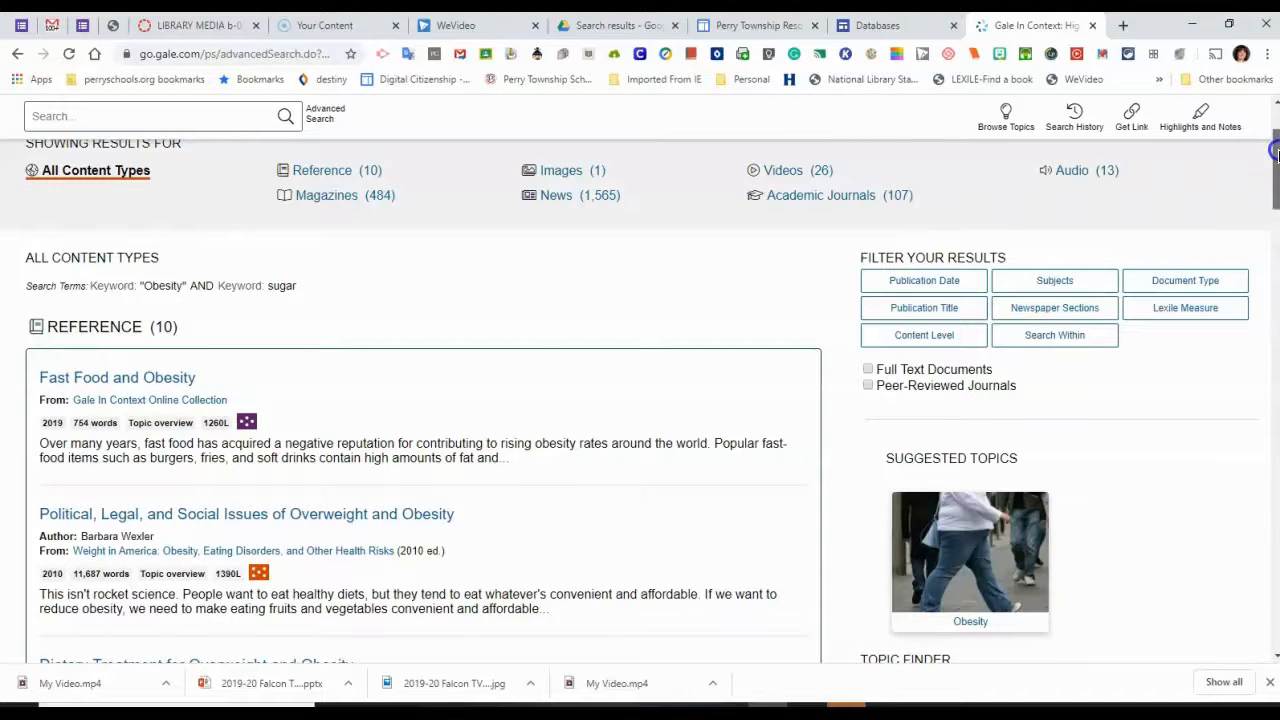
{"action": "scroll", "scroll_direction": "down", "scroll_amount": 3}
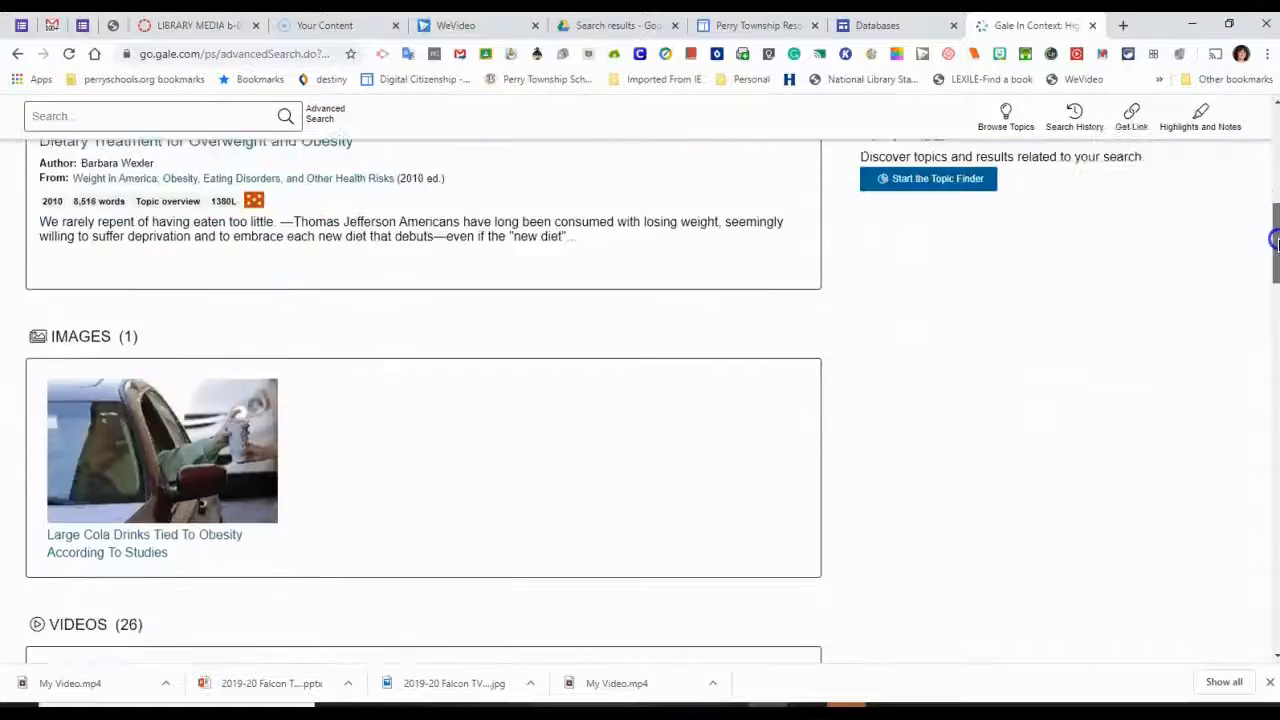
{"action": "scroll", "scroll_direction": "down", "scroll_amount": 3}
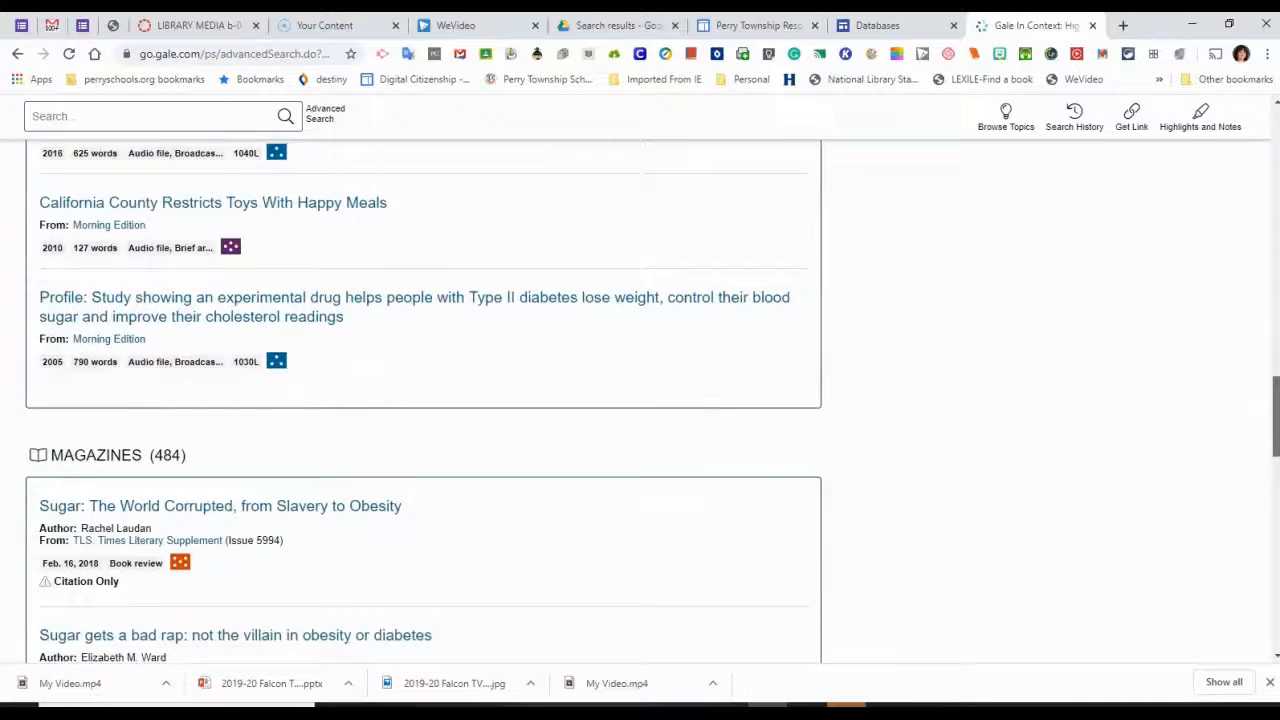
{"action": "scroll", "scroll_direction": "down", "scroll_amount": 3}
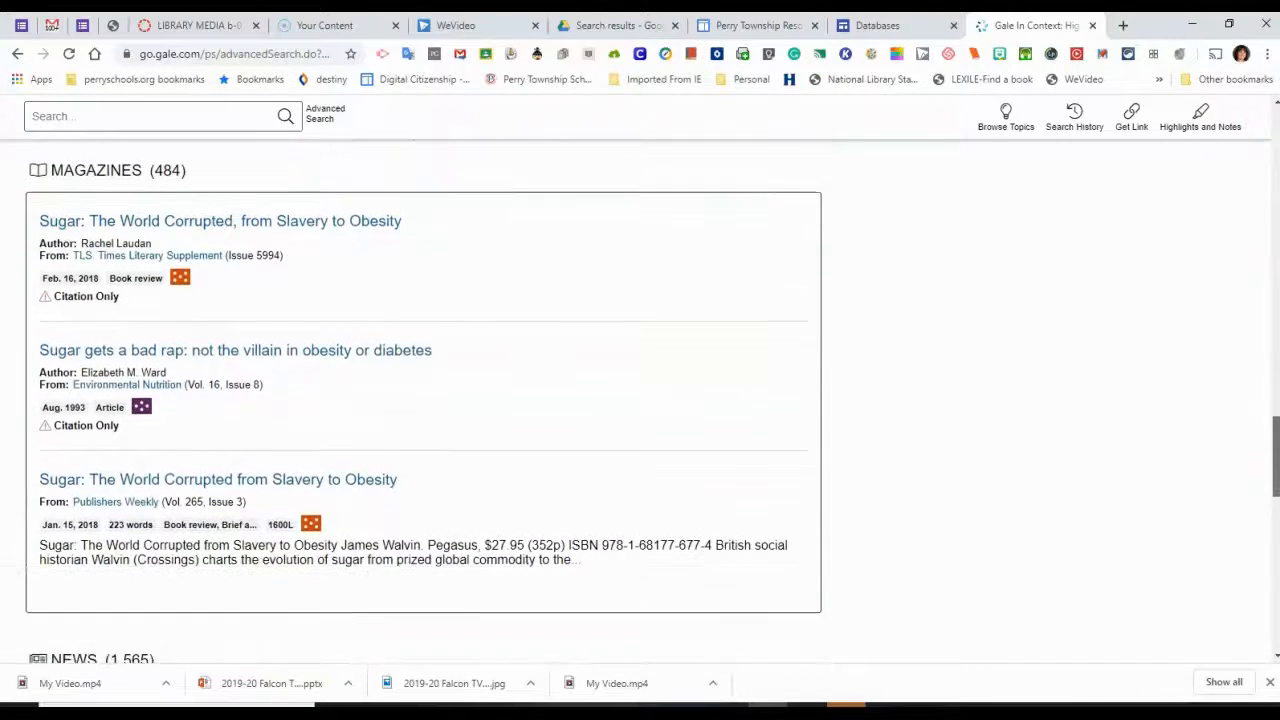
{"action": "scroll", "scroll_direction": "down", "scroll_amount": 3}
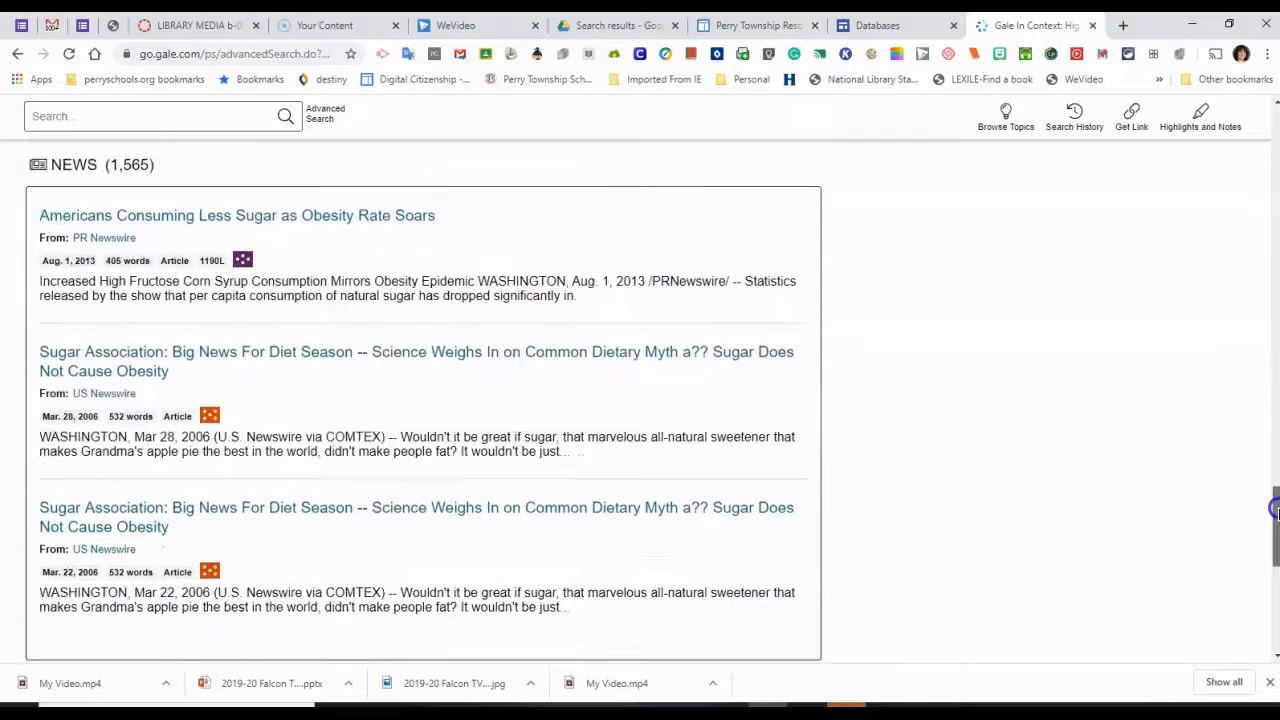
{"action": "scroll", "scroll_direction": "down", "scroll_amount": 3}
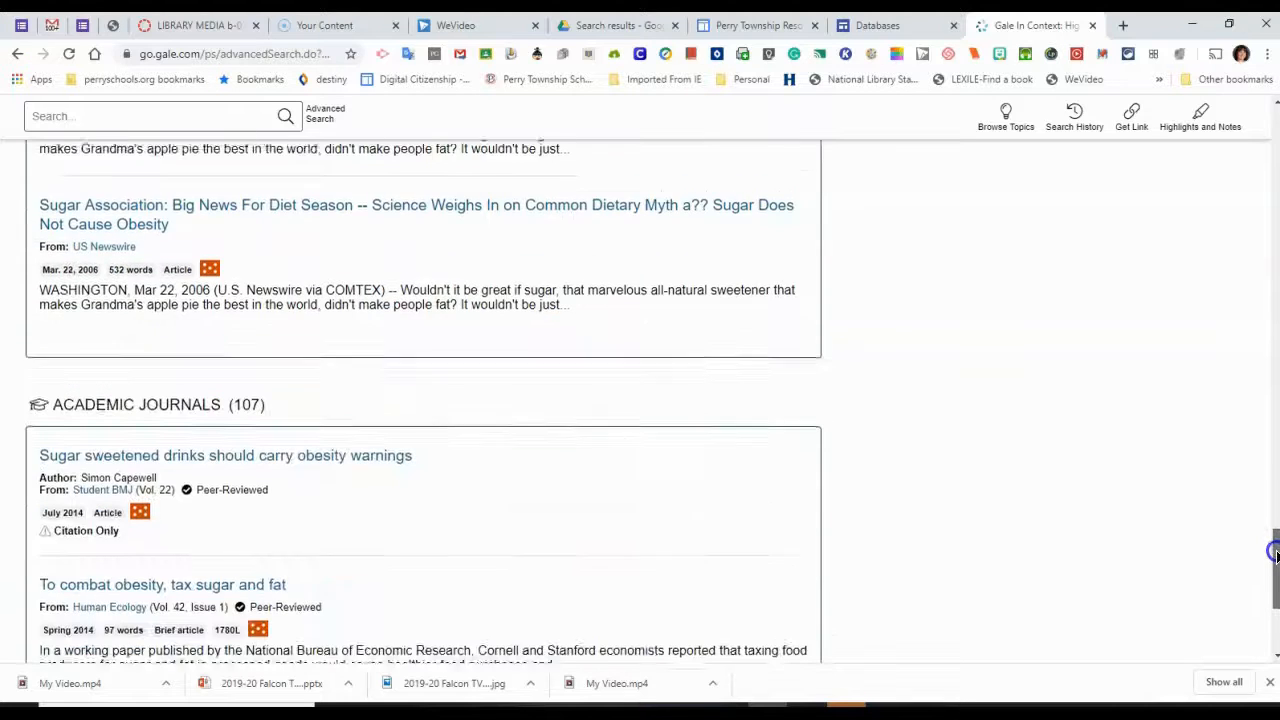
{"action": "scroll", "scroll_direction": "down", "scroll_amount": 3}
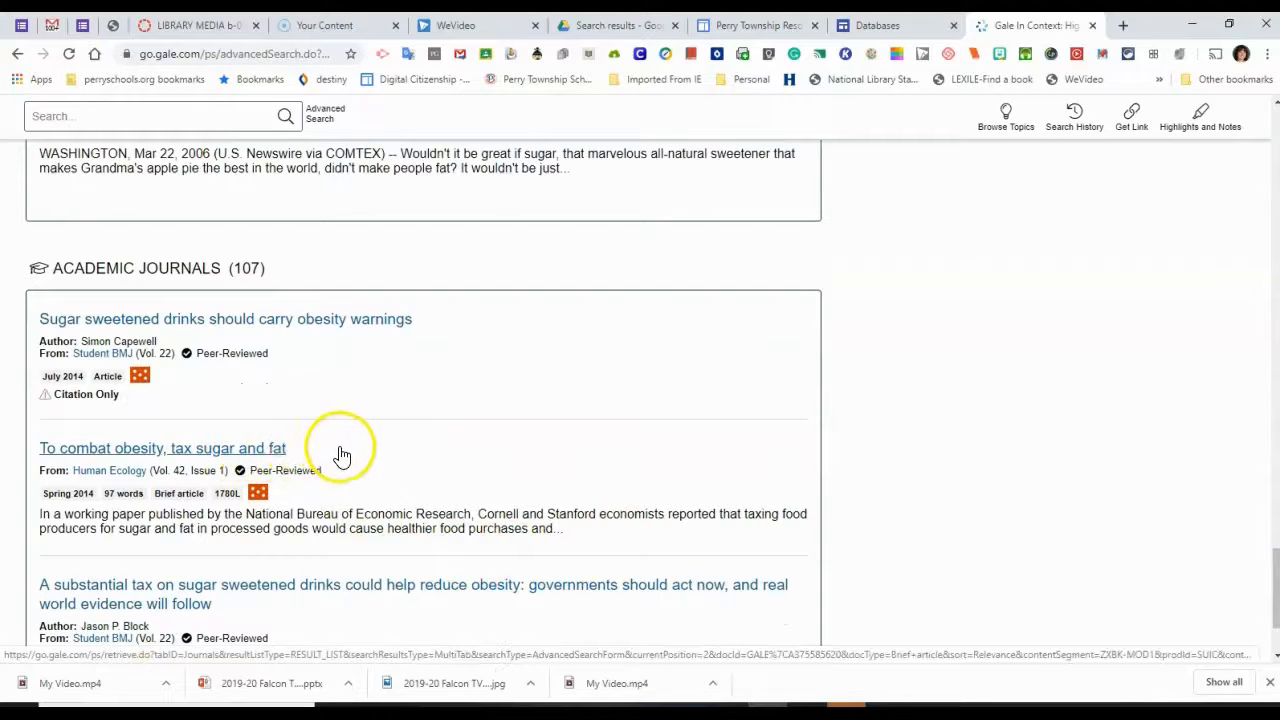
{"action": "mouse_move", "coordinate": [1195, 487]}
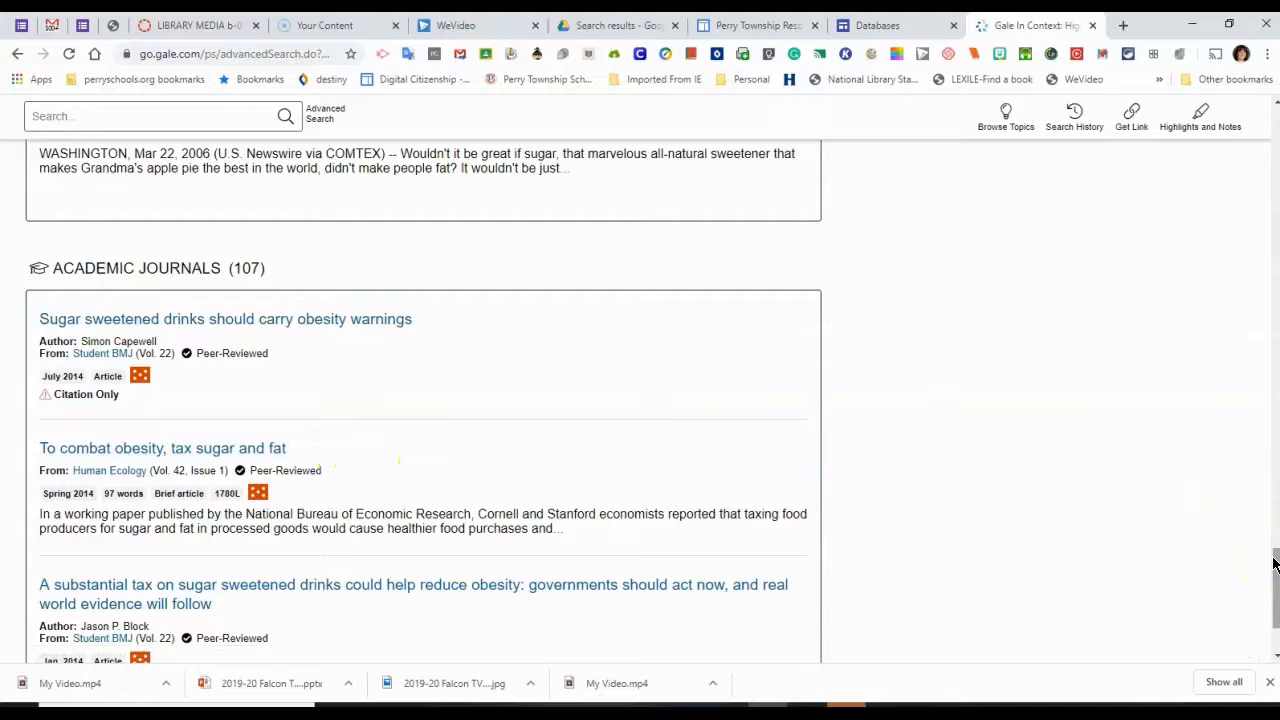
{"action": "scroll", "scroll_direction": "down", "scroll_amount": 3}
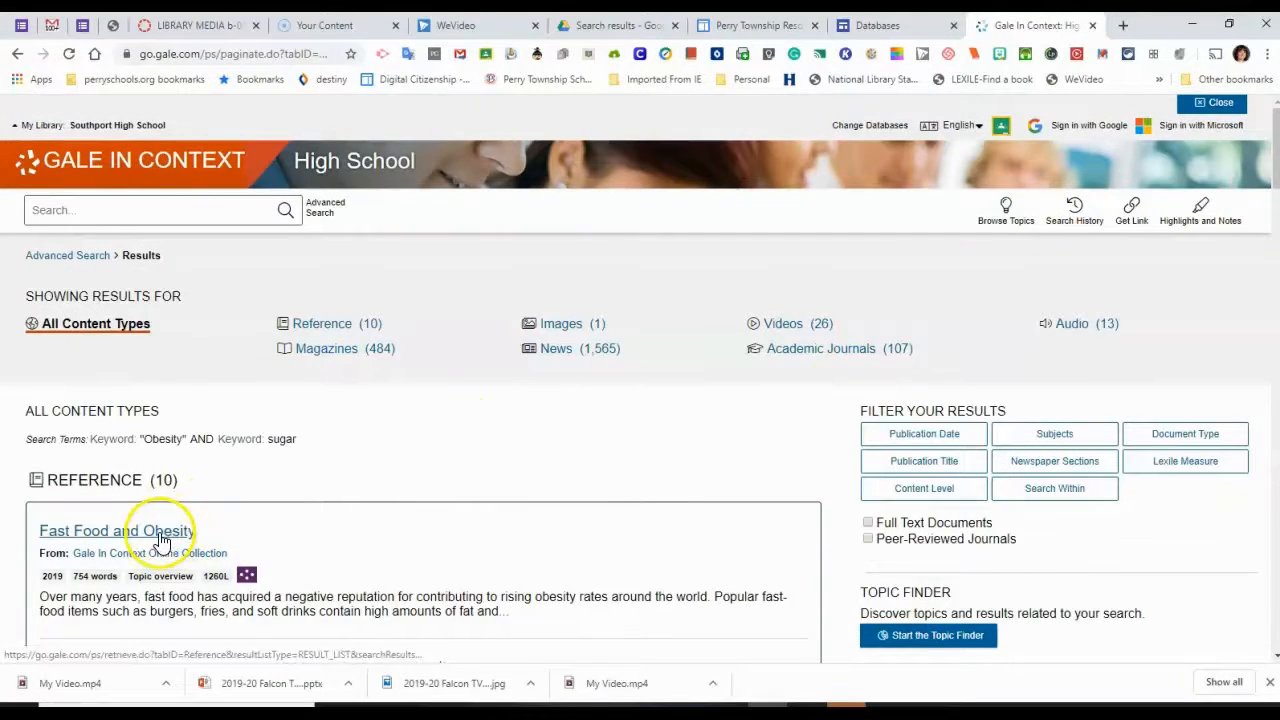
Open the 'Fast Food and Obesity' result and read down to its MLA citation.
{"action": "left_click", "coordinate": [115, 530]}
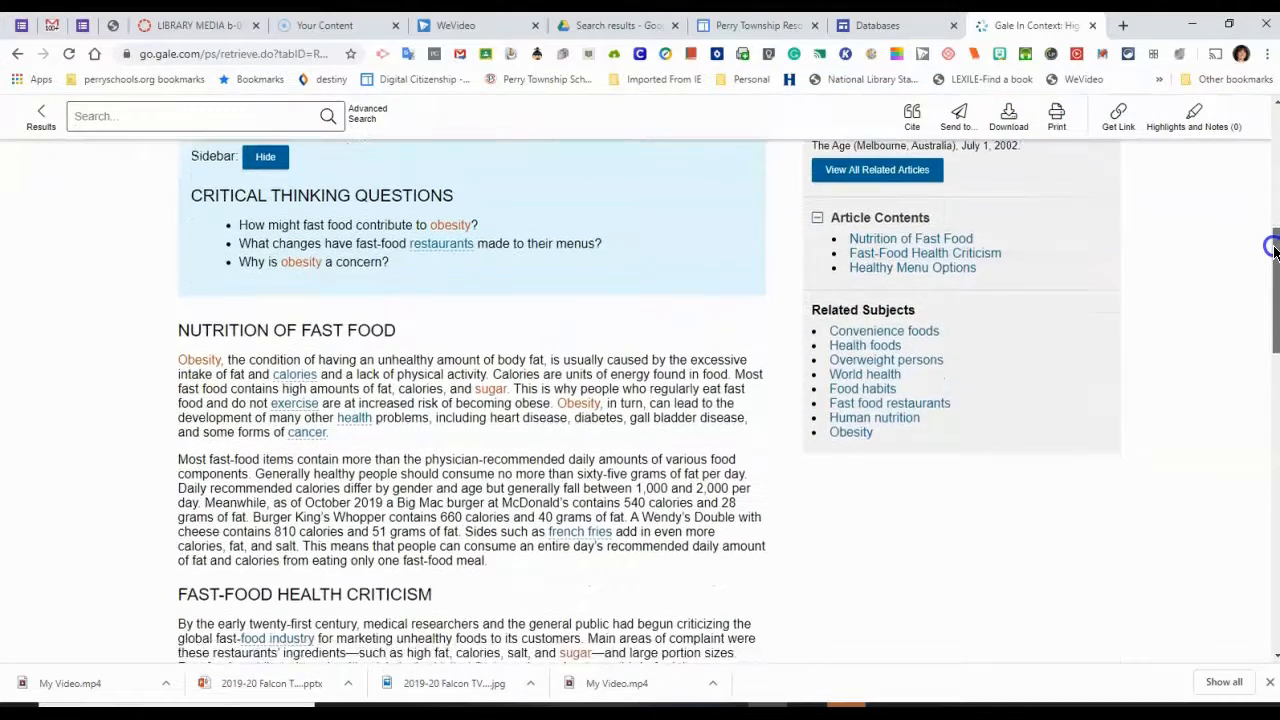
{"action": "scroll", "scroll_direction": "down", "scroll_amount": 3}
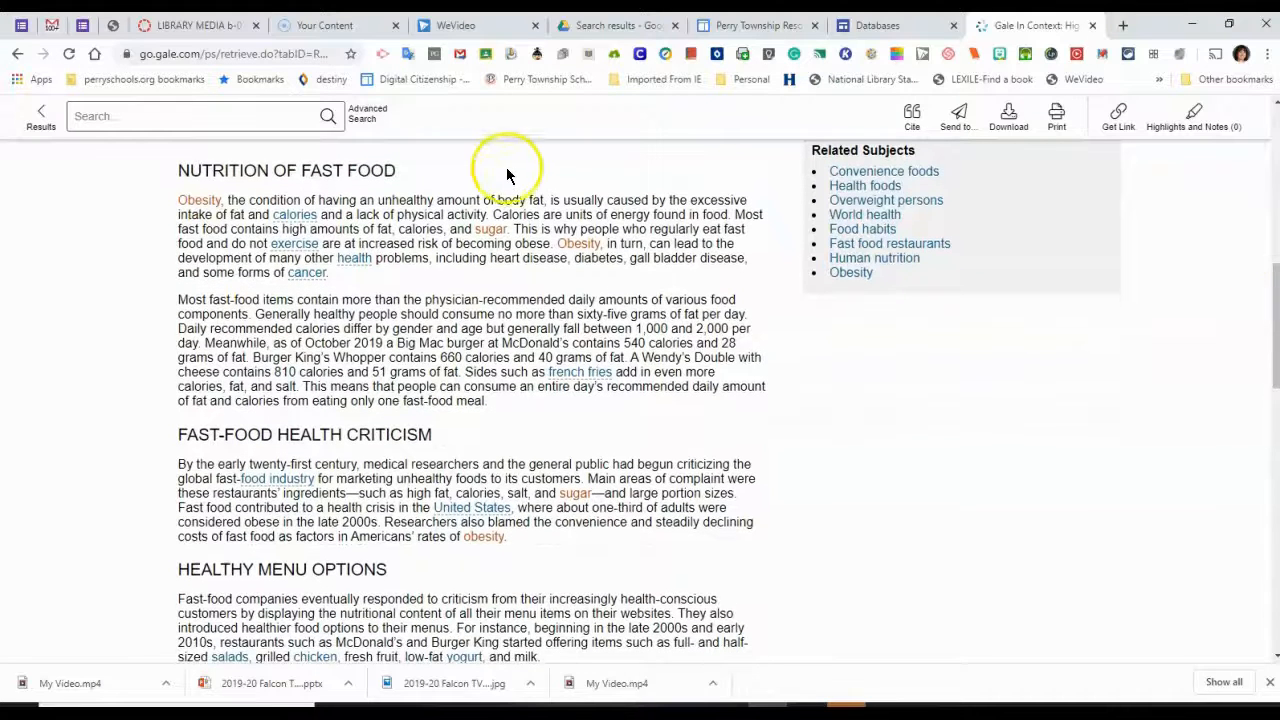
{"action": "mouse_move", "coordinate": [388, 315]}
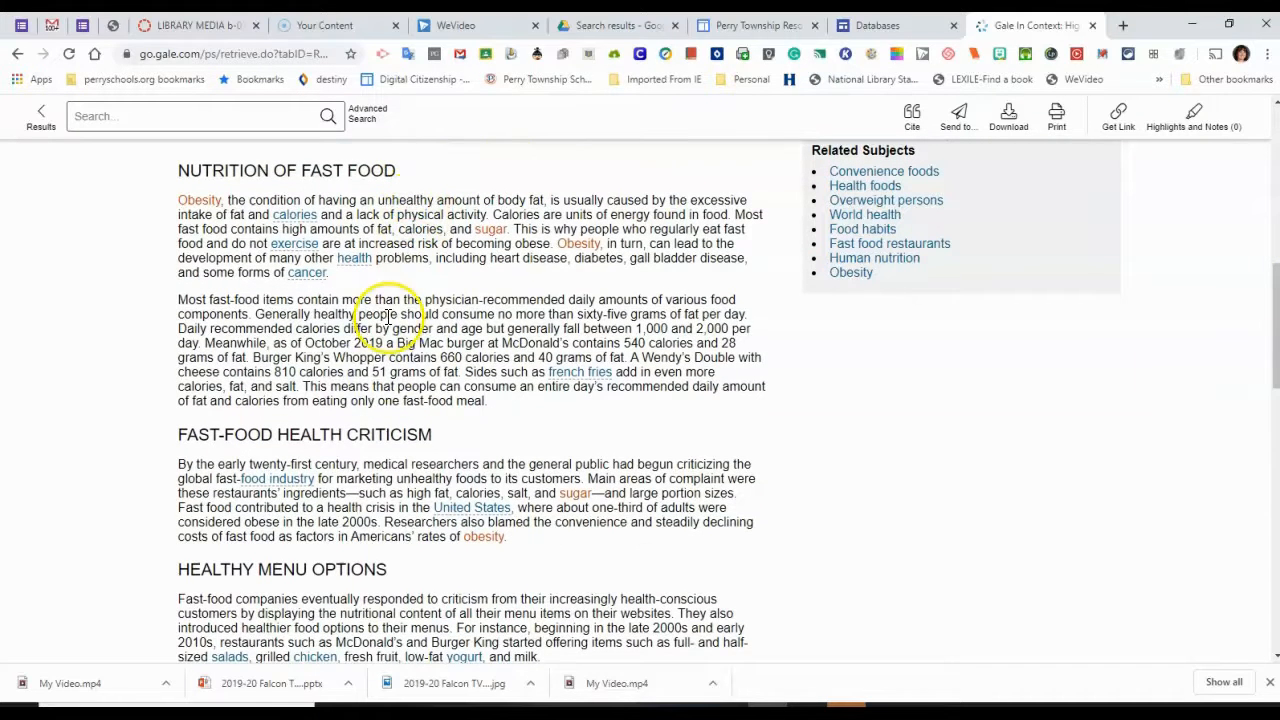
{"action": "mouse_move", "coordinate": [1153, 231]}
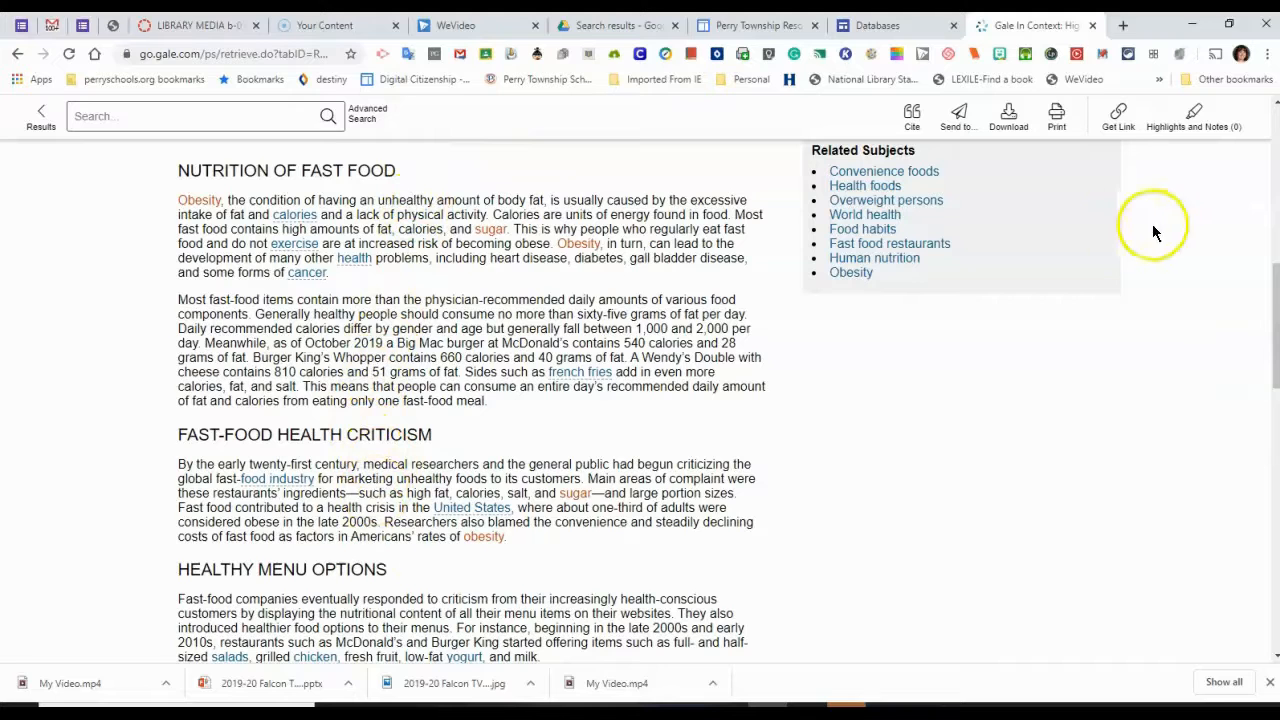
{"action": "mouse_move", "coordinate": [1272, 290]}
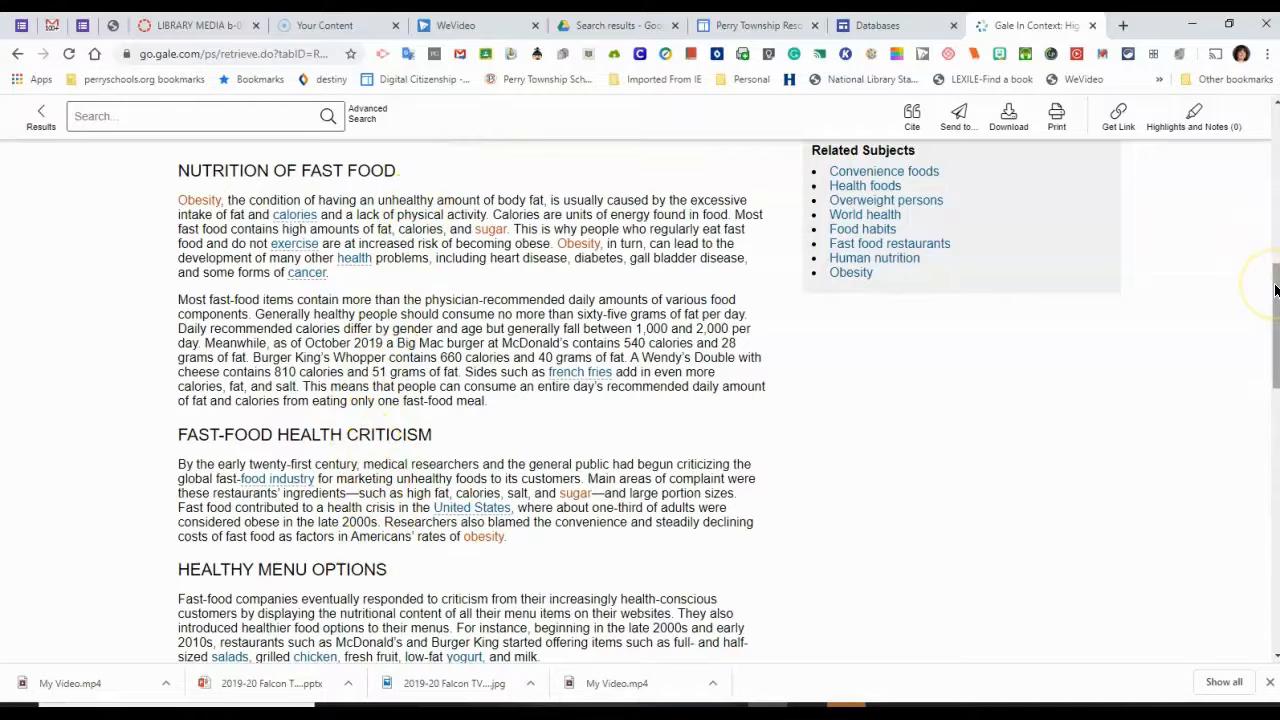
{"action": "scroll", "scroll_direction": "down", "scroll_amount": 3}
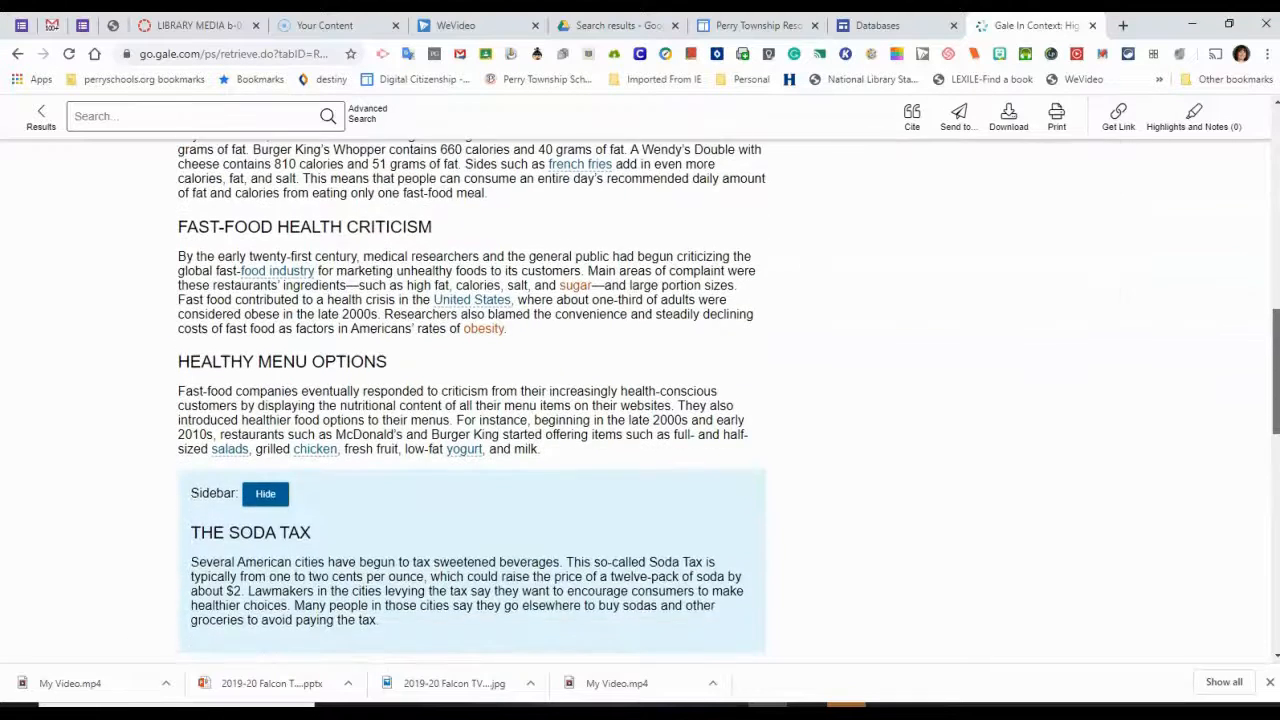
{"action": "scroll", "scroll_direction": "down", "scroll_amount": 3}
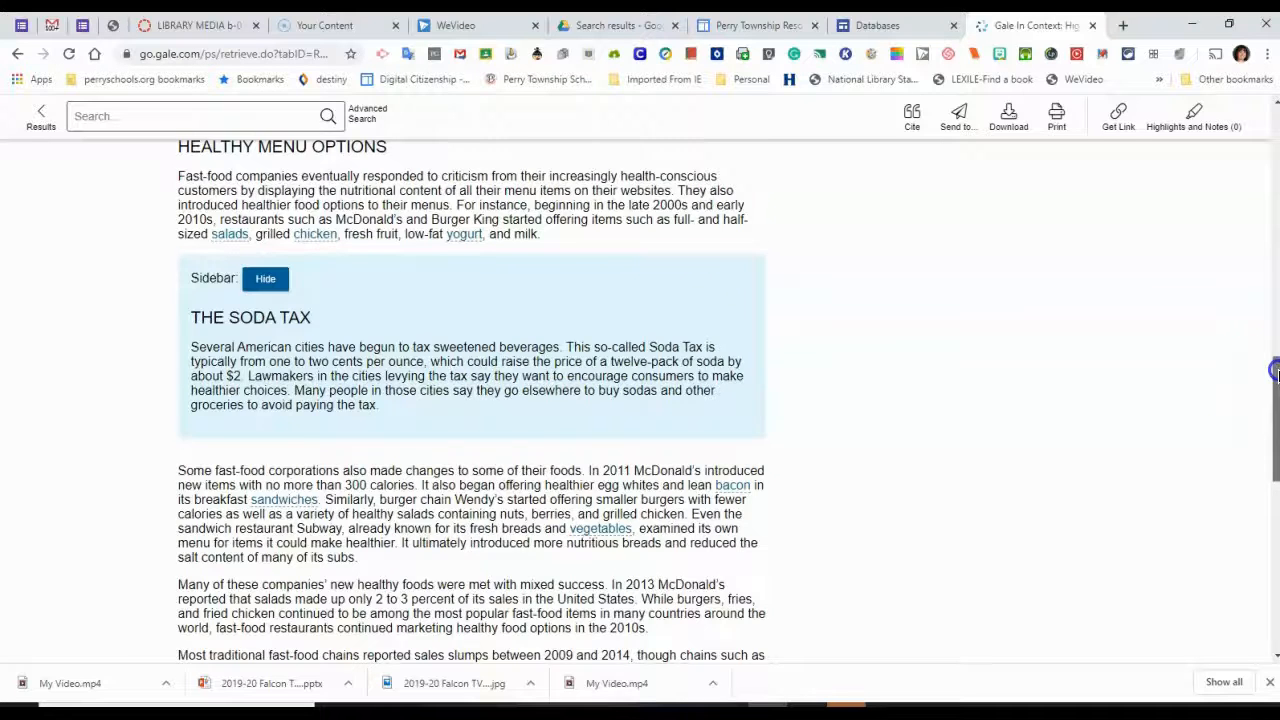
{"action": "scroll", "scroll_direction": "down", "scroll_amount": 3}
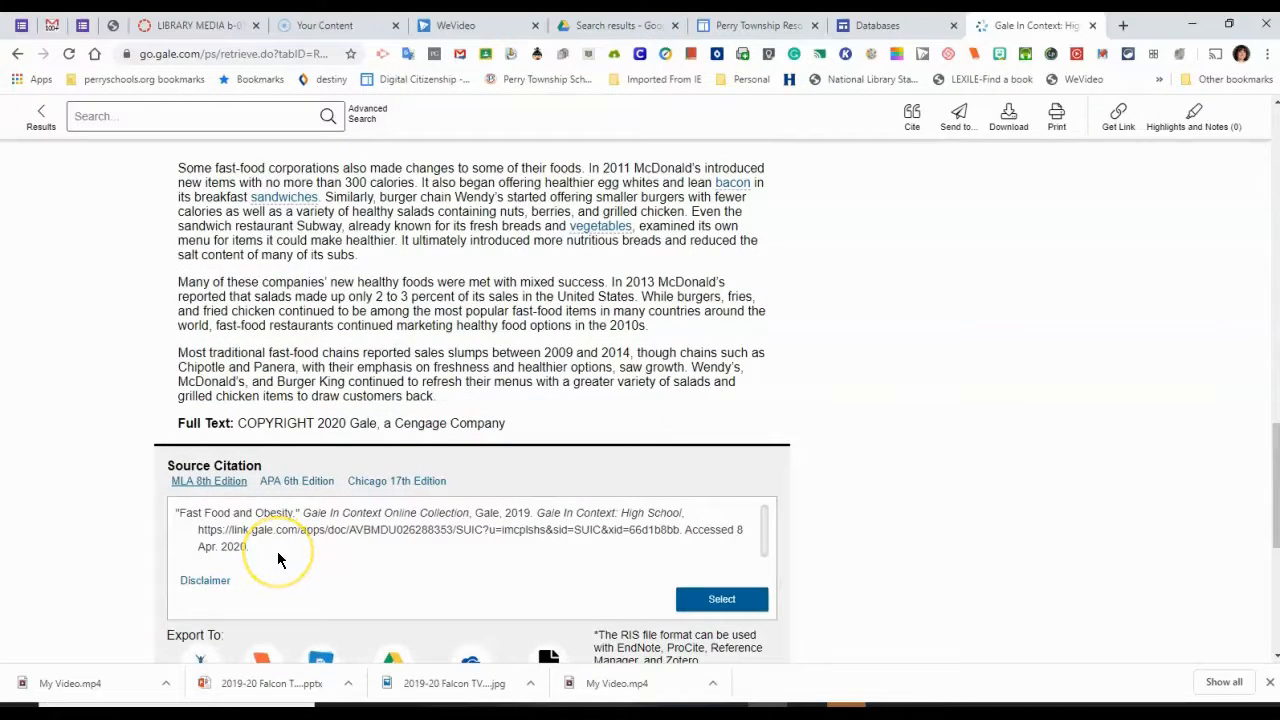
{"action": "mouse_move", "coordinate": [270, 550]}
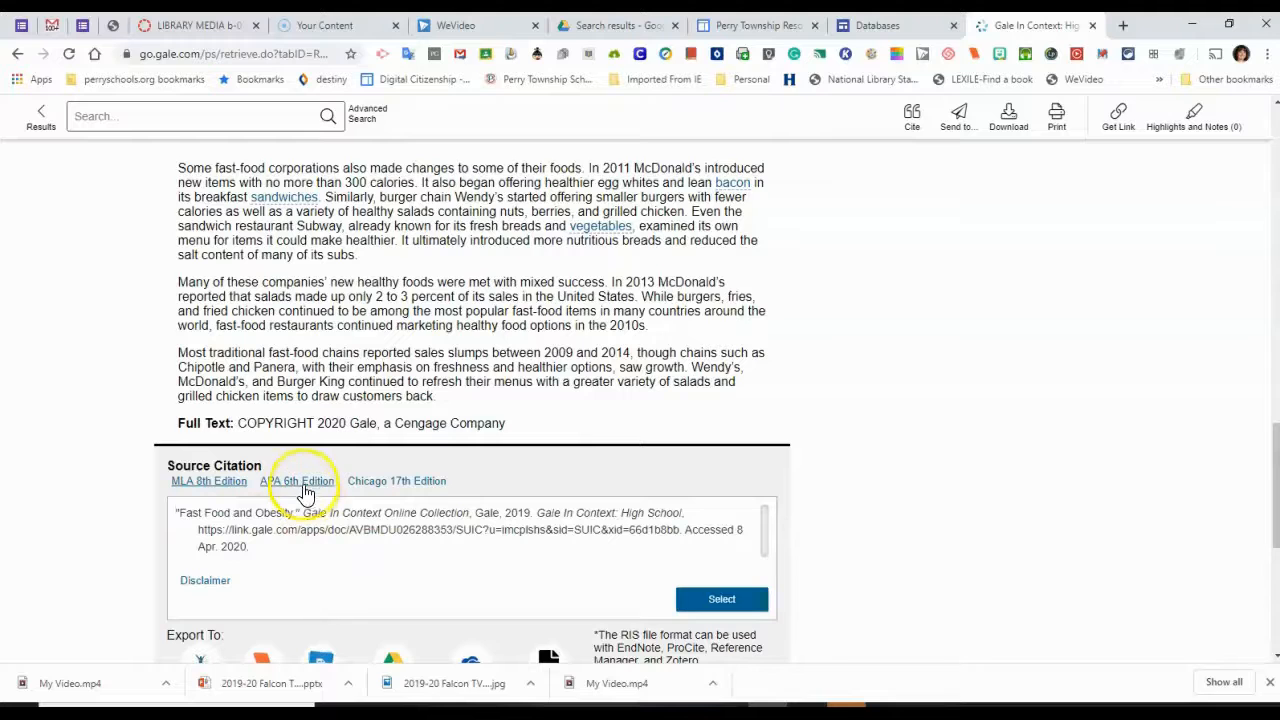
Switch the article's source citation to the APA 6th Edition format.
{"action": "left_click", "coordinate": [297, 481]}
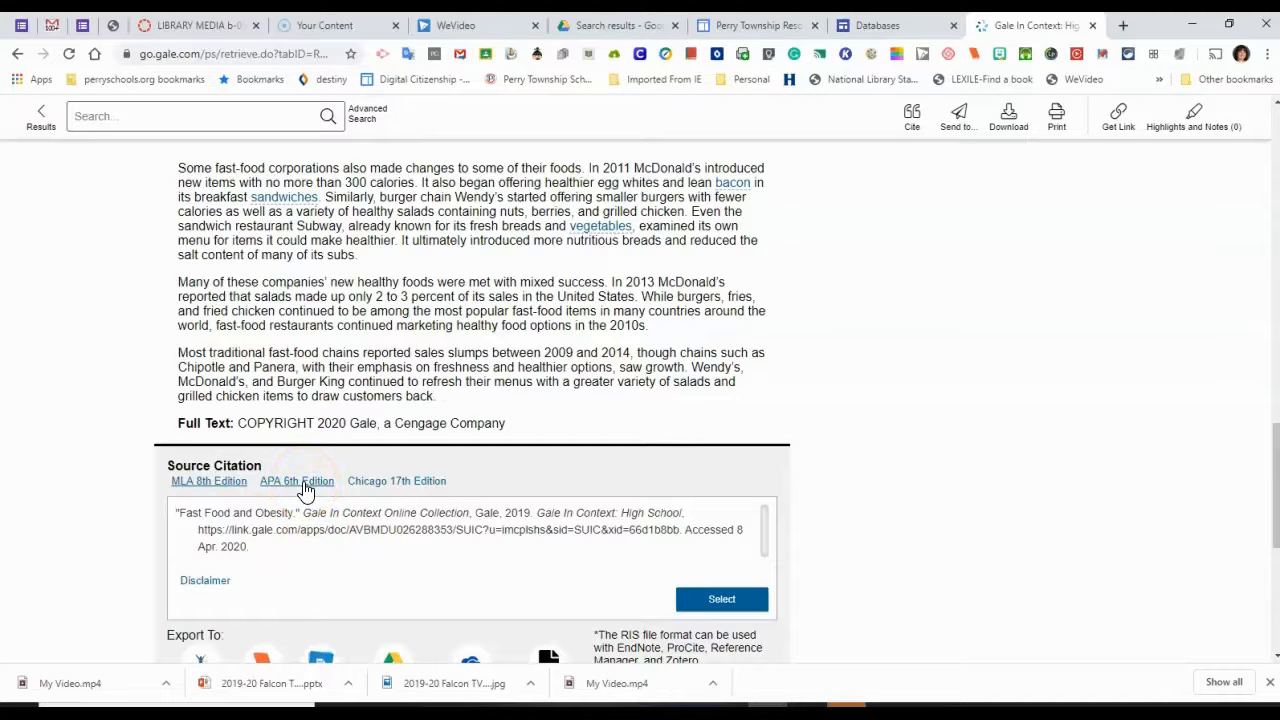
{"action": "left_click", "coordinate": [297, 481]}
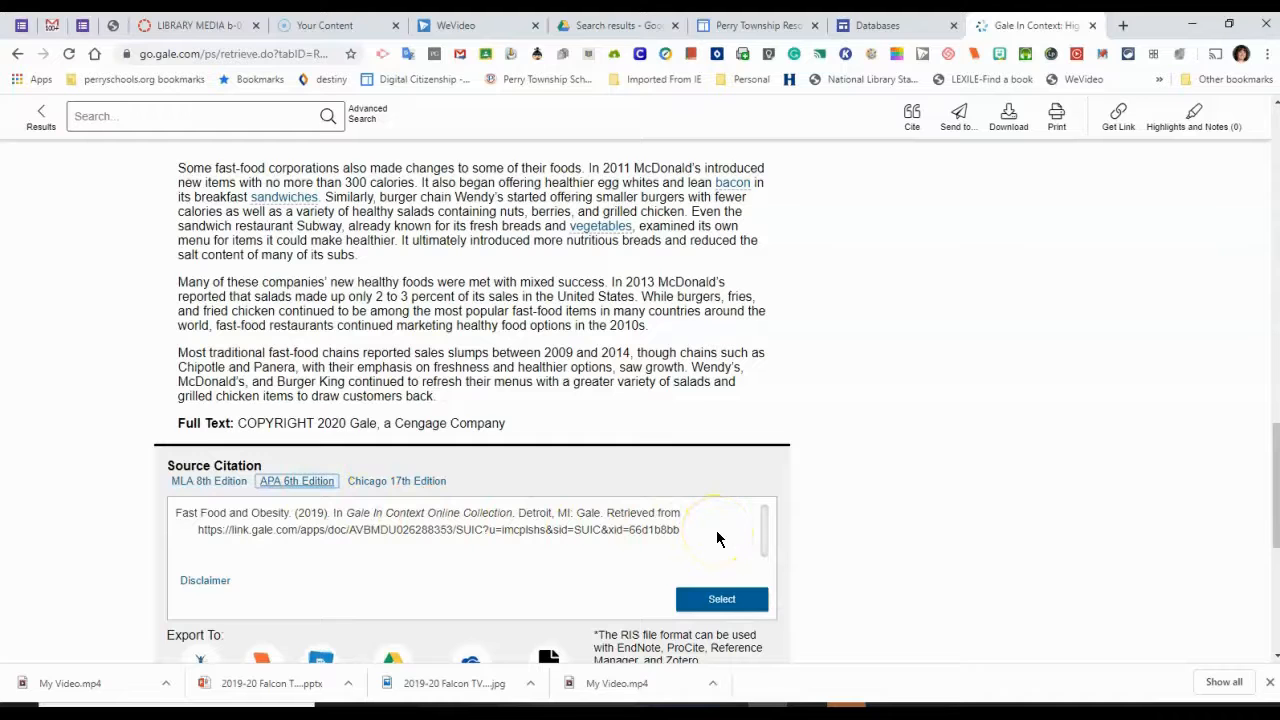
{"action": "mouse_move", "coordinate": [305, 460]}
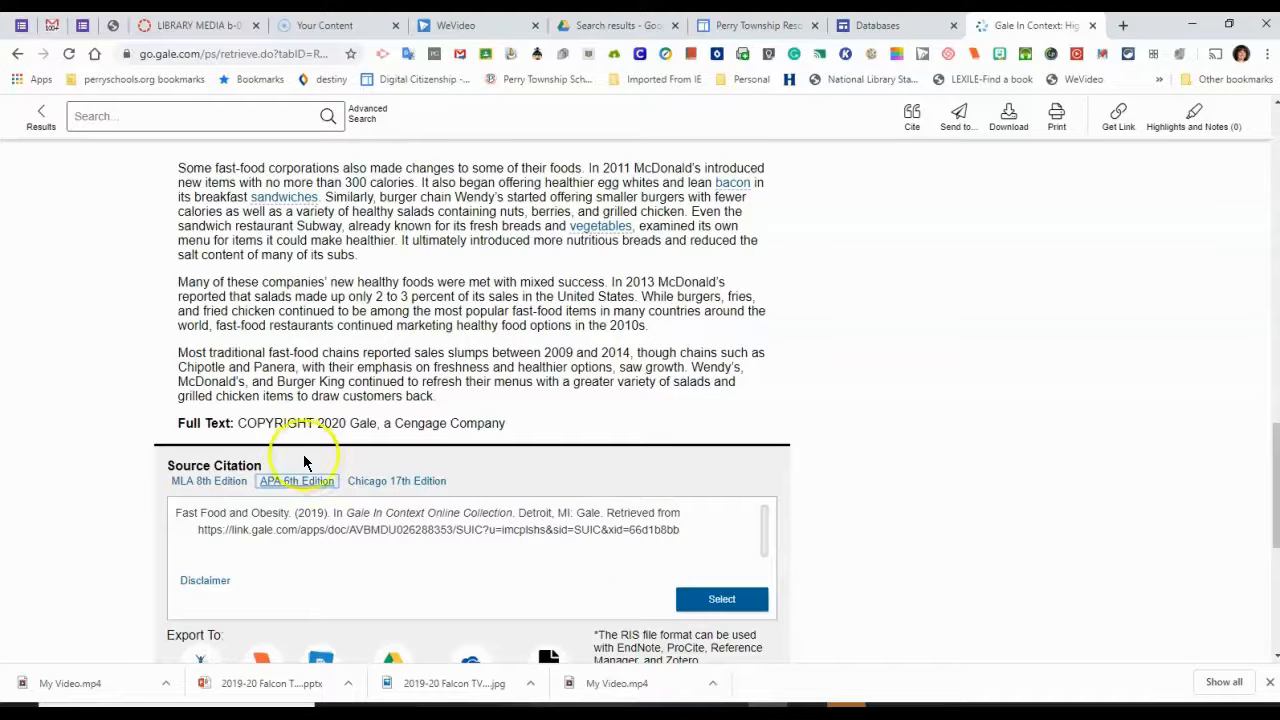
{"action": "left_click", "coordinate": [209, 481]}
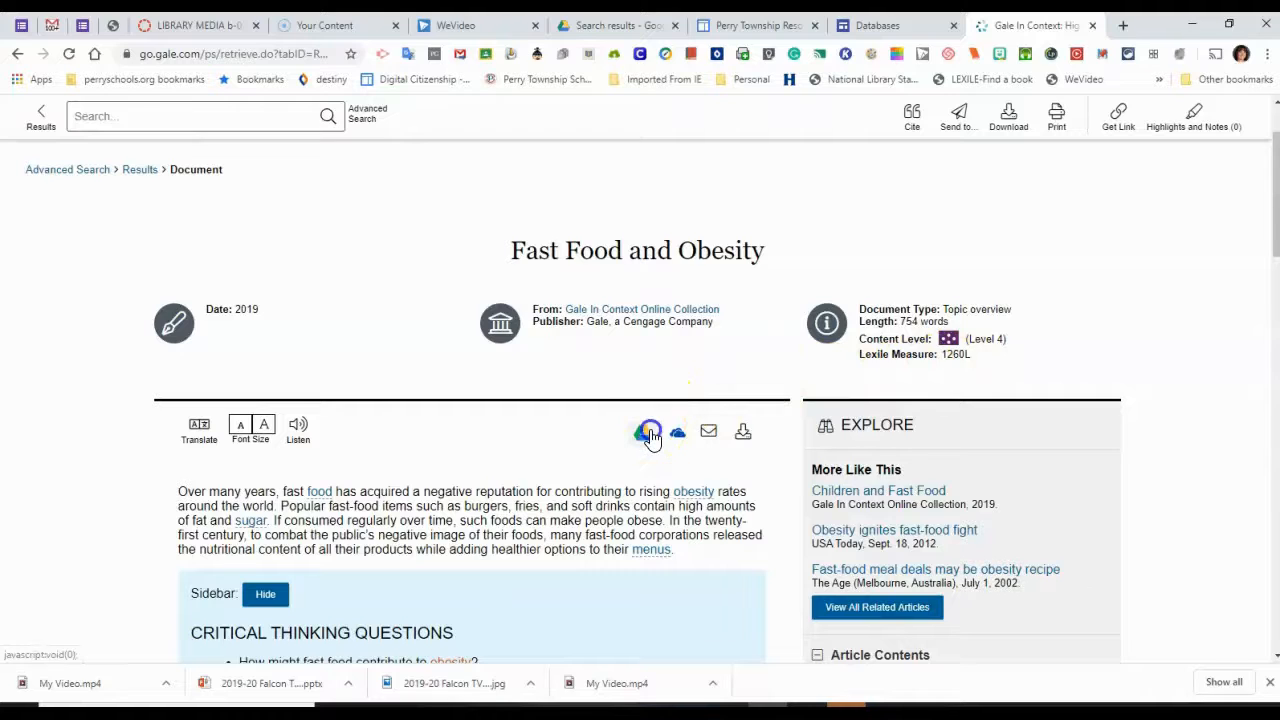
Send 'Fast Food and Obesity' to Google Drive using the school Google account and confirm.
{"action": "left_click", "coordinate": [650, 431]}
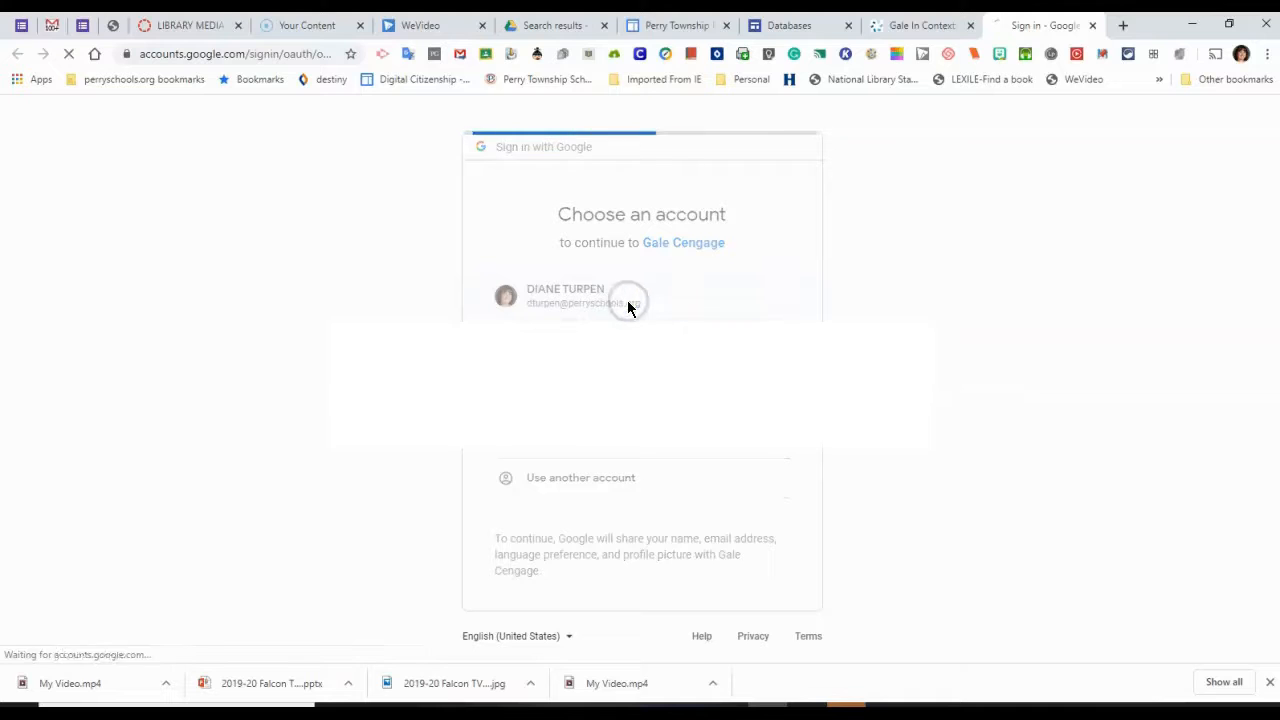
{"action": "left_click", "coordinate": [628, 295]}
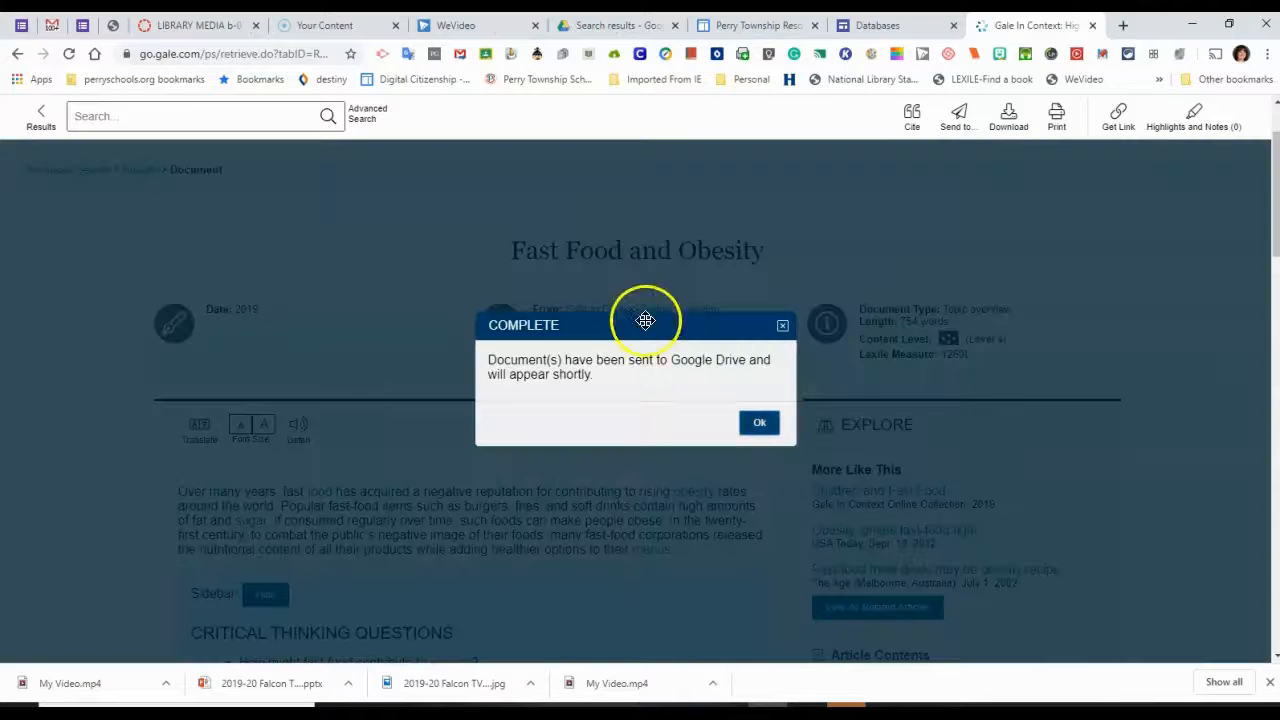
{"action": "left_click", "coordinate": [759, 422]}
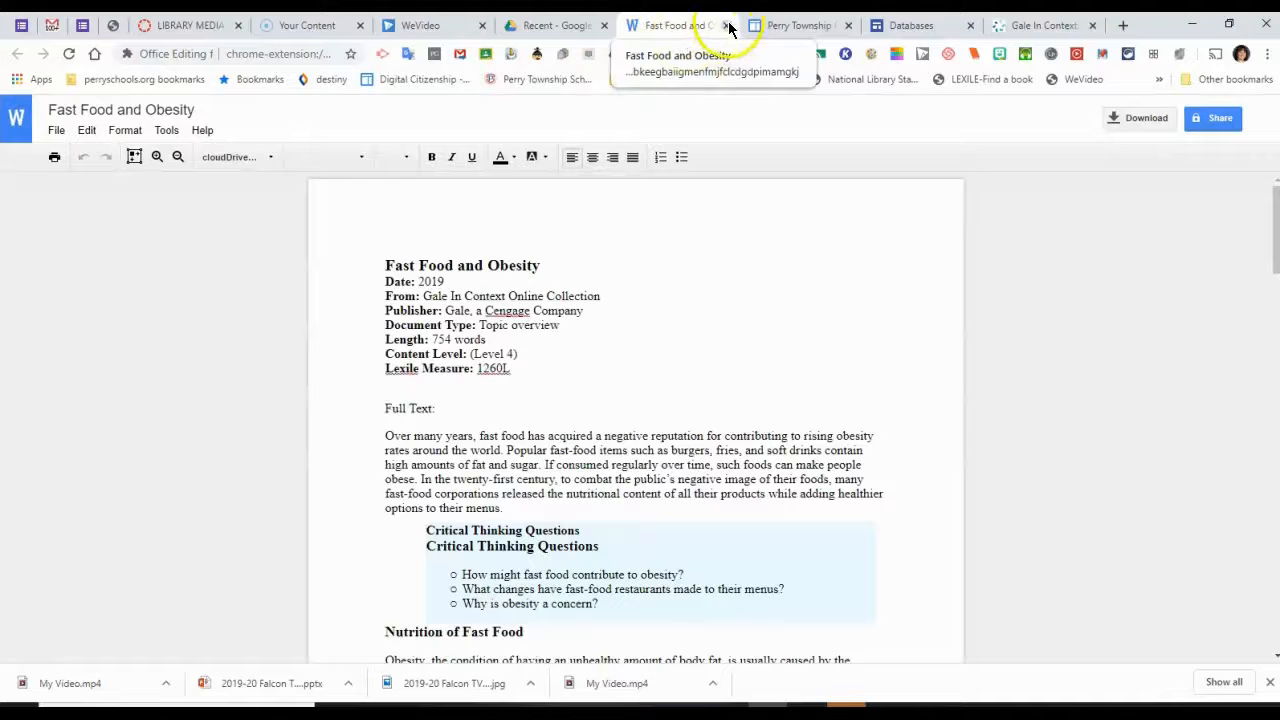
Close the Drive document, search My Drive for 'gale in', open and refresh the Gale In Context High School folder.
{"action": "left_click", "coordinate": [728, 25]}
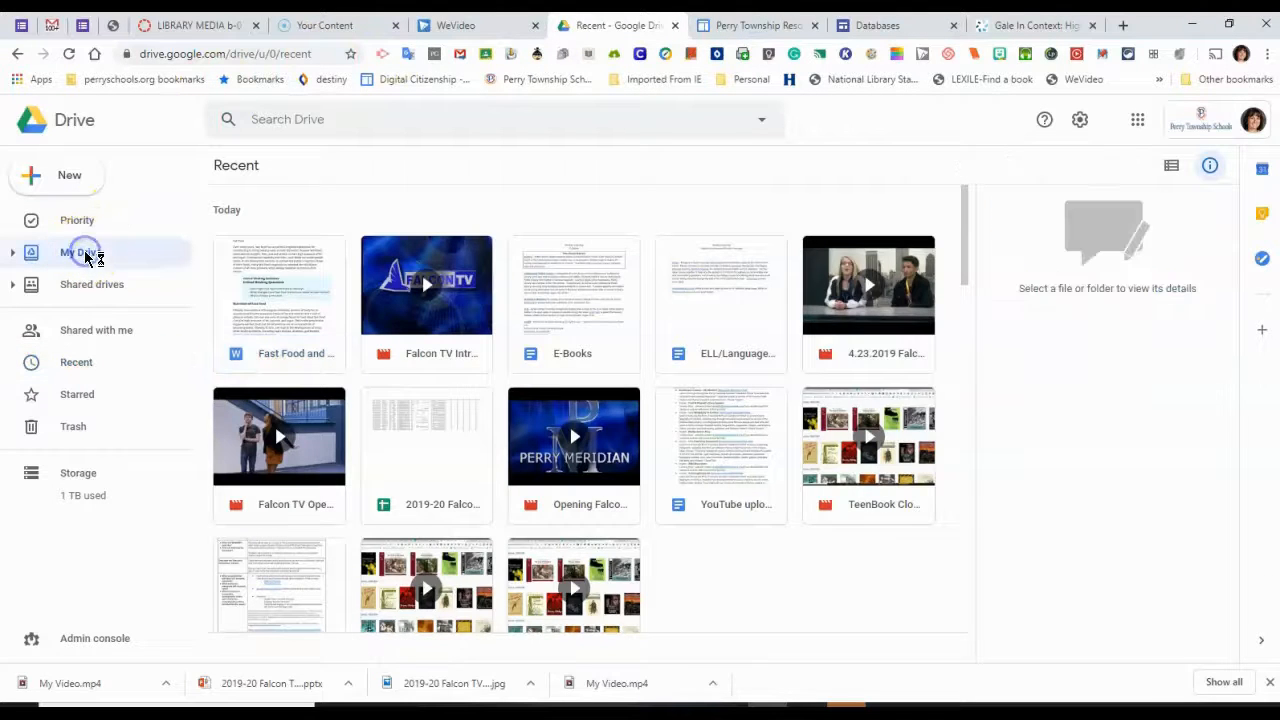
{"action": "left_click", "coordinate": [80, 252]}
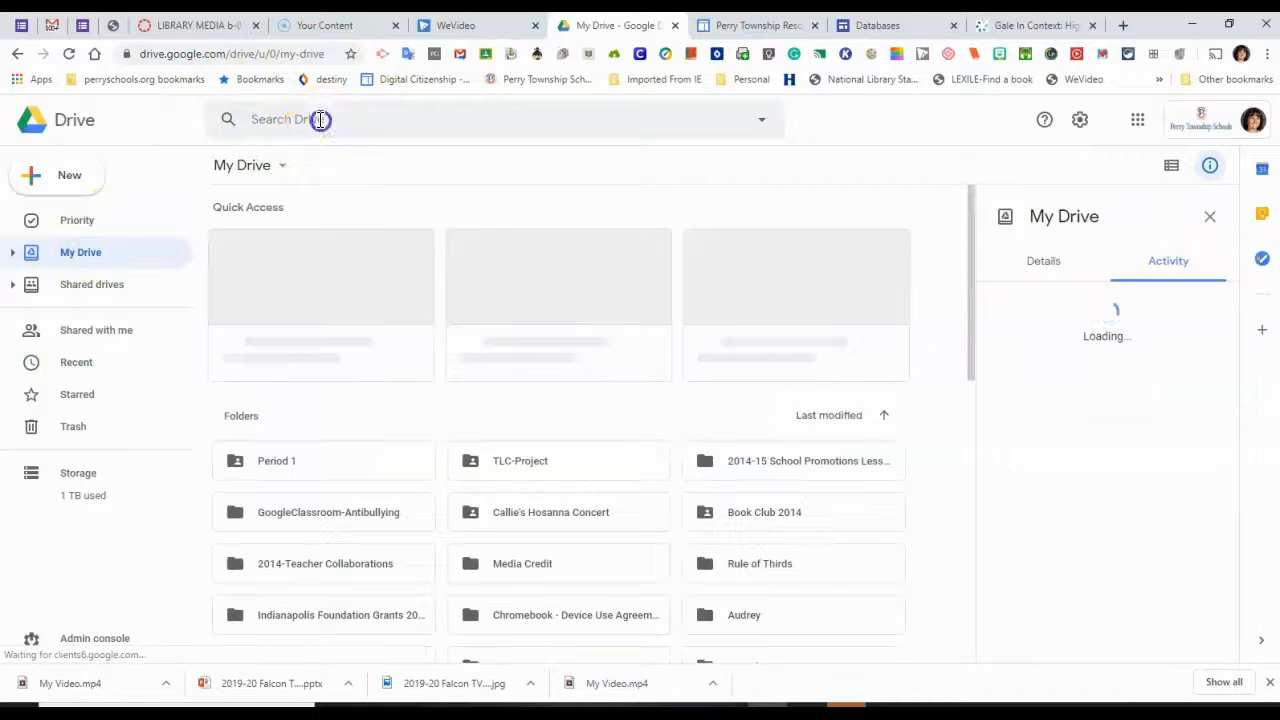
{"action": "type", "text": "gale in"}
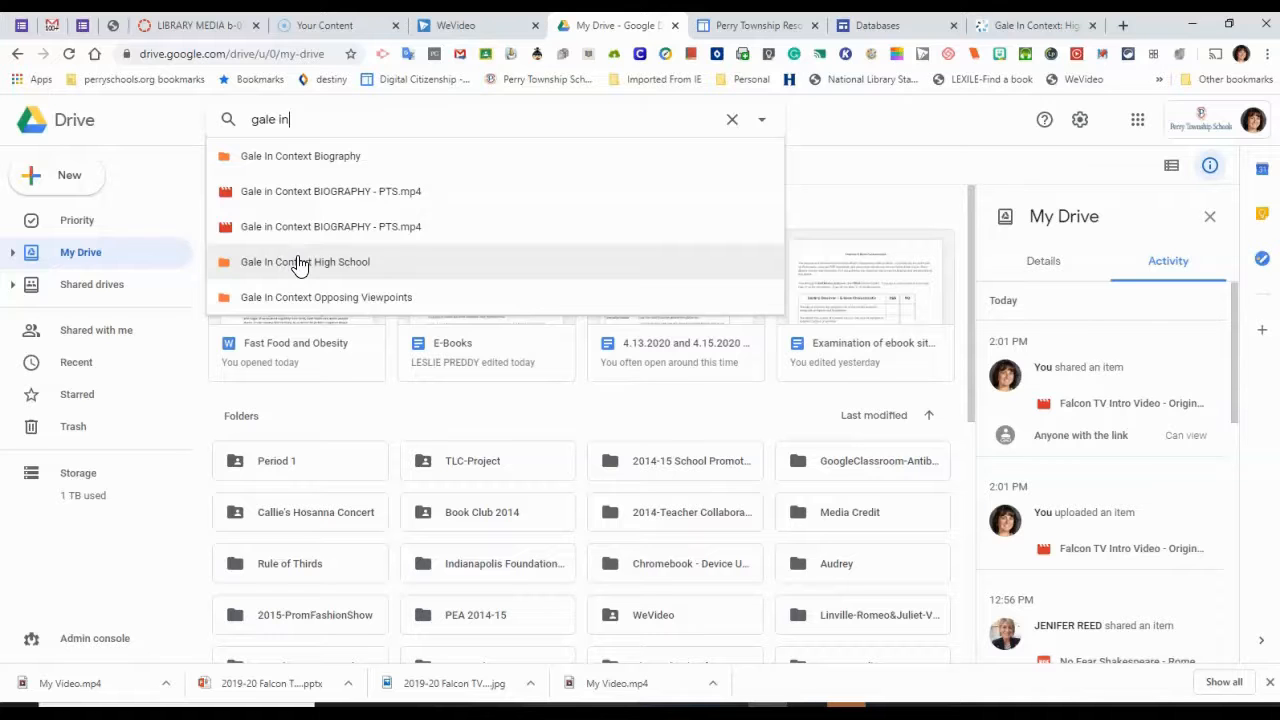
{"action": "left_click", "coordinate": [305, 262]}
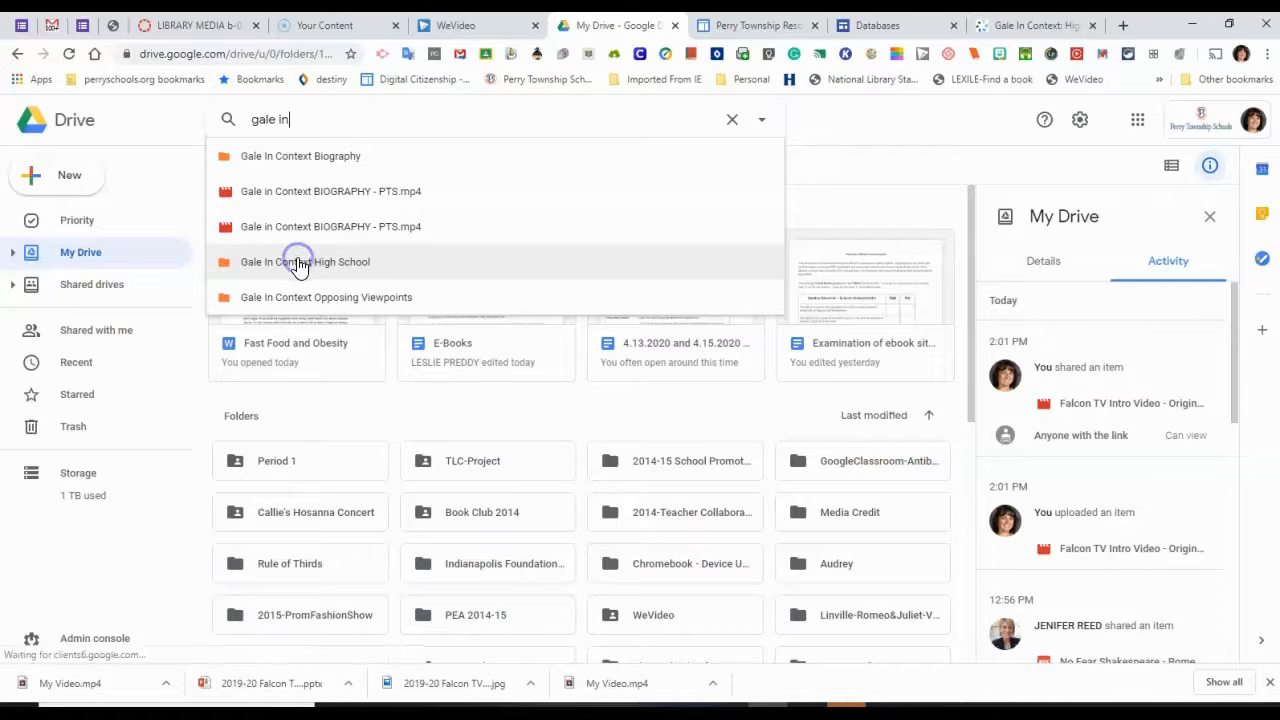
{"action": "left_click", "coordinate": [305, 261]}
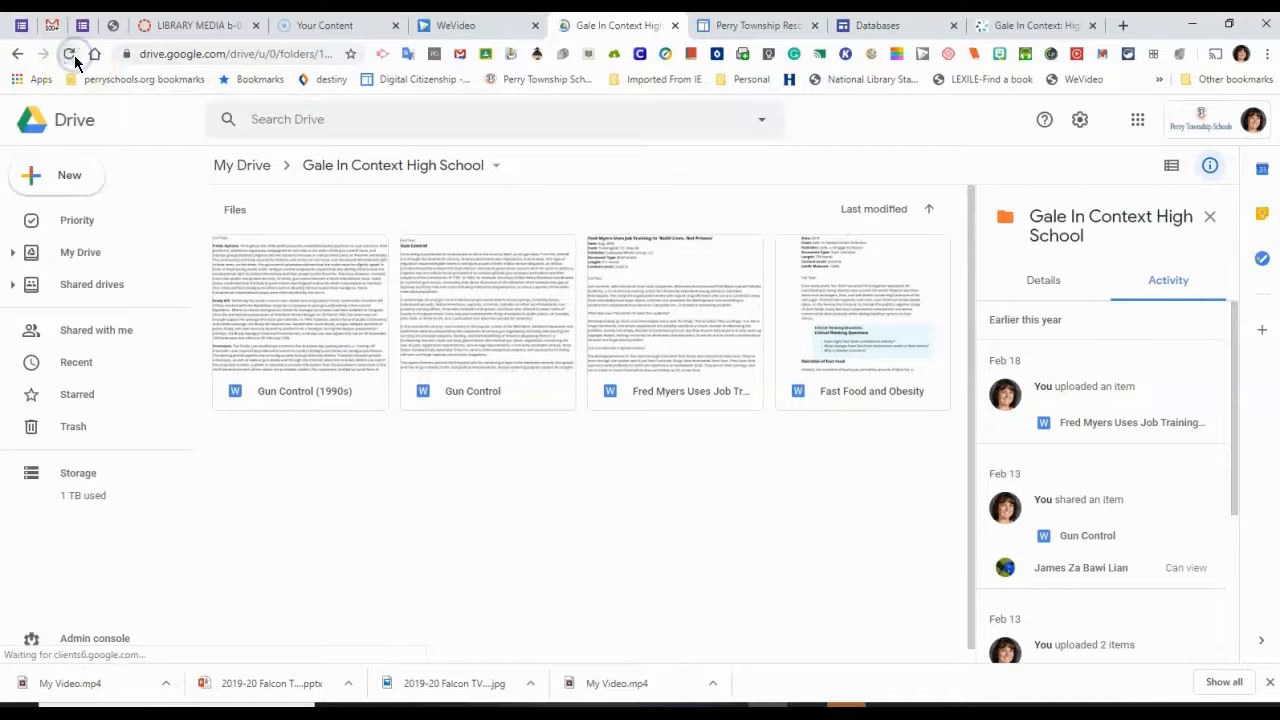
{"action": "left_click", "coordinate": [69, 54]}
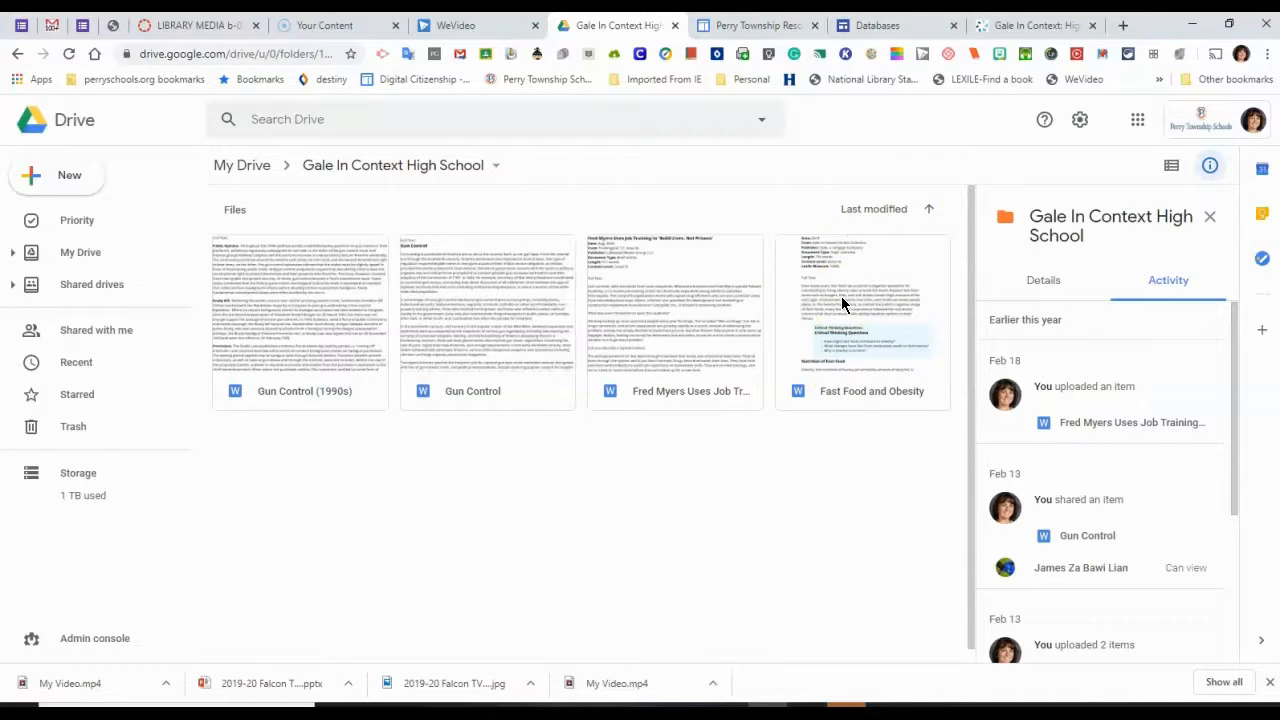
{"action": "mouse_move", "coordinate": [555, 228]}
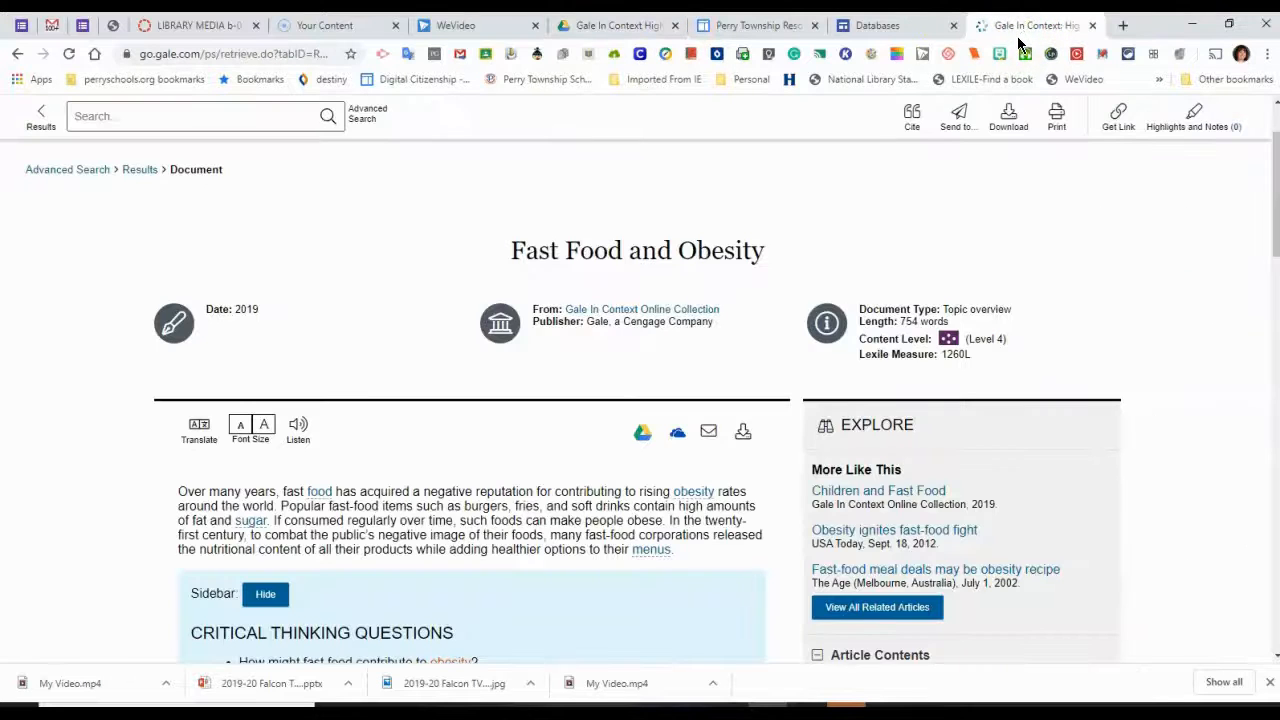
{"action": "mouse_move", "coordinate": [139, 169]}
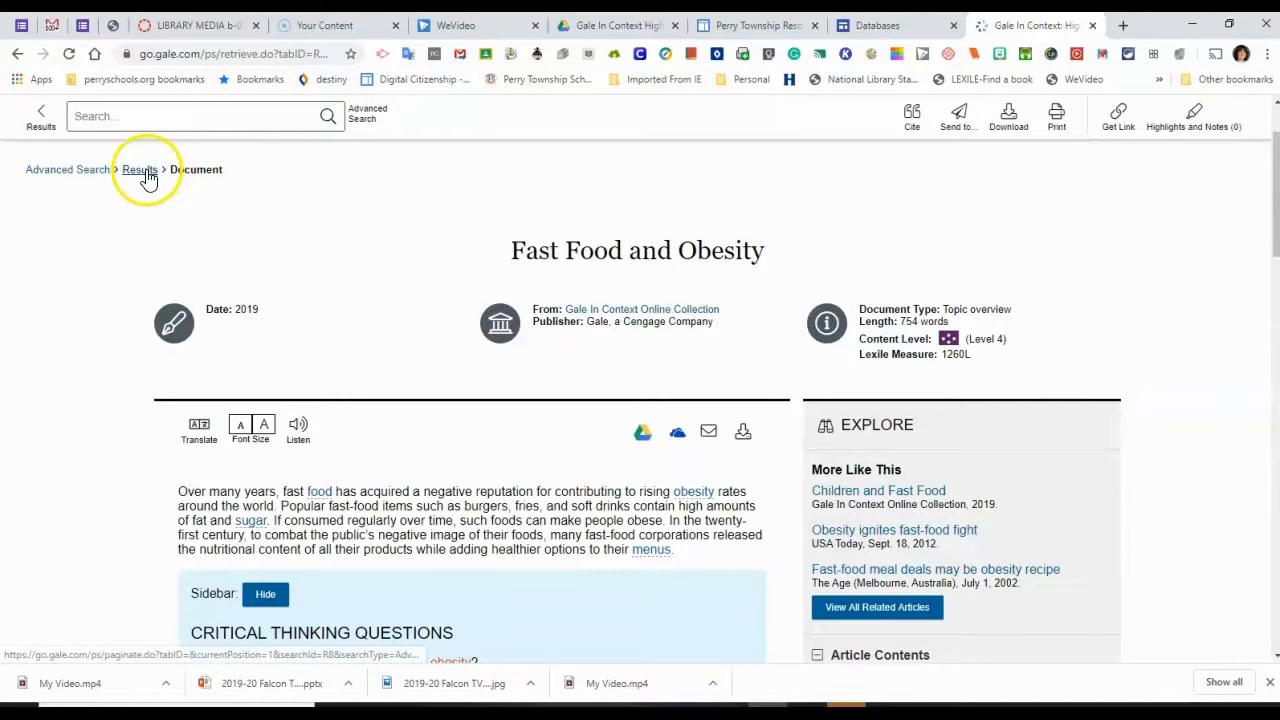
Return from the article to the Obesity AND sugar results via the Results breadcrumb.
{"action": "left_click", "coordinate": [139, 169]}
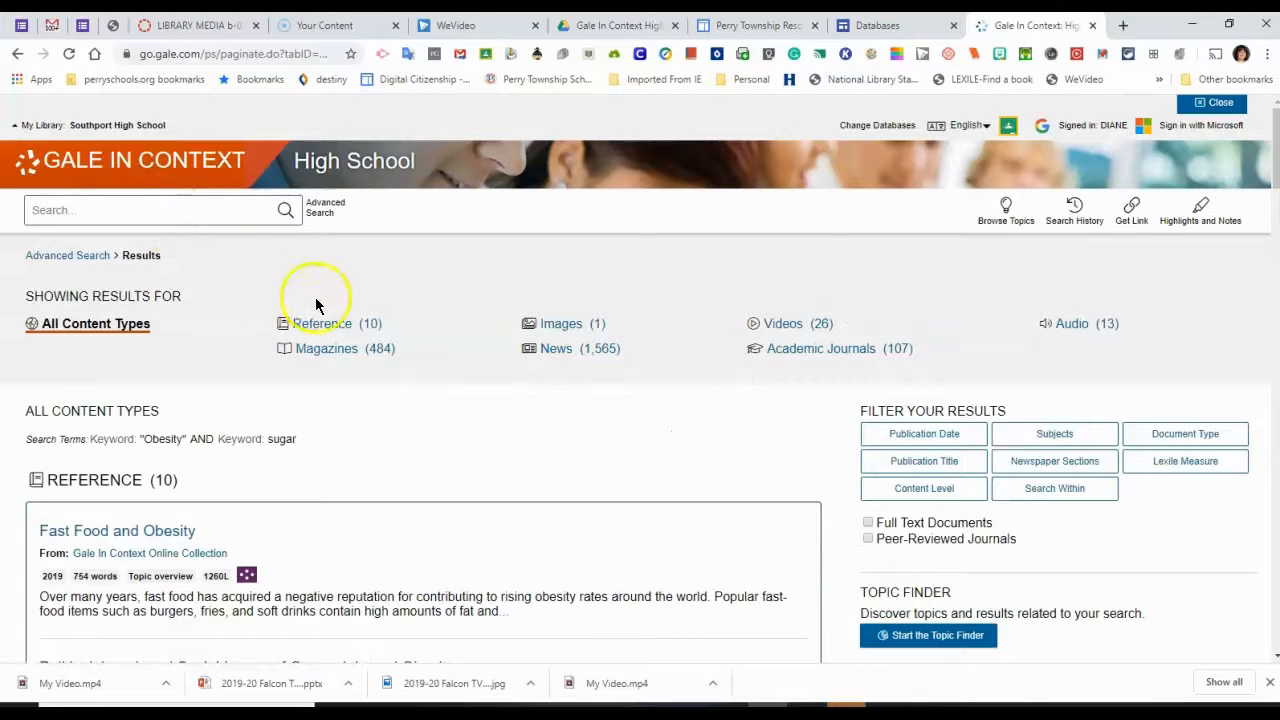
{"action": "mouse_move", "coordinate": [590, 370]}
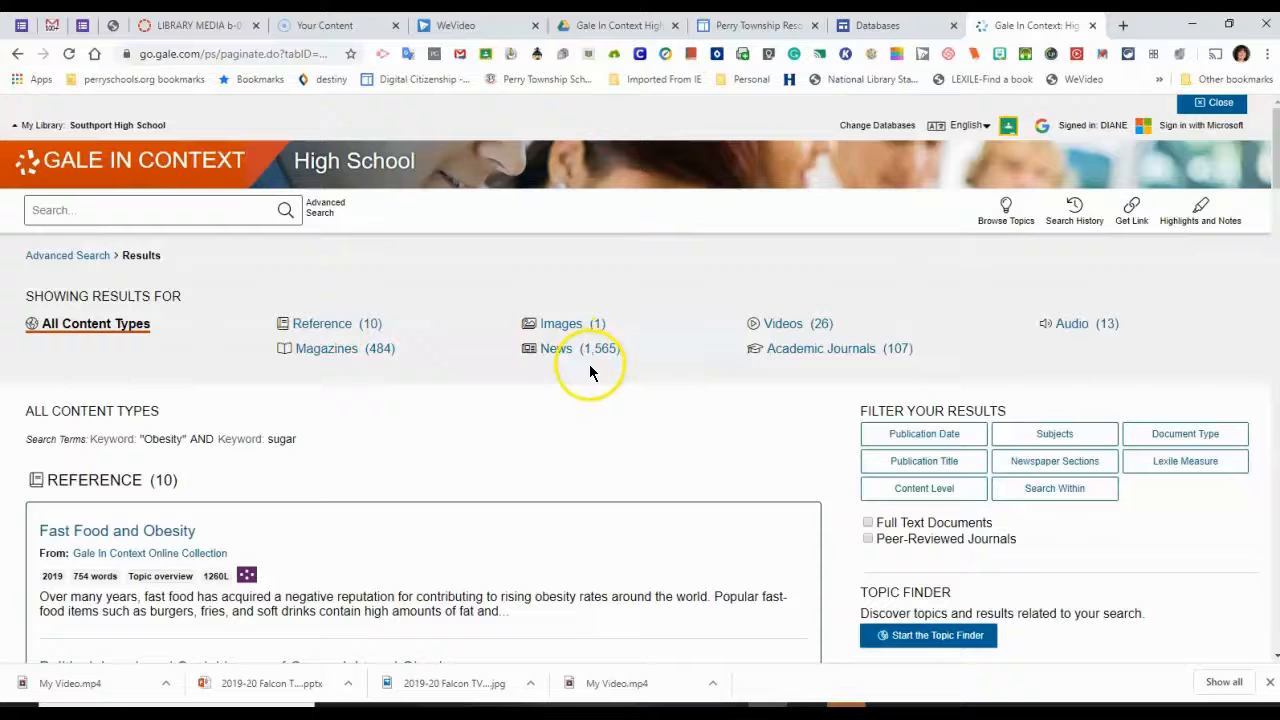
{"action": "mouse_move", "coordinate": [845, 347]}
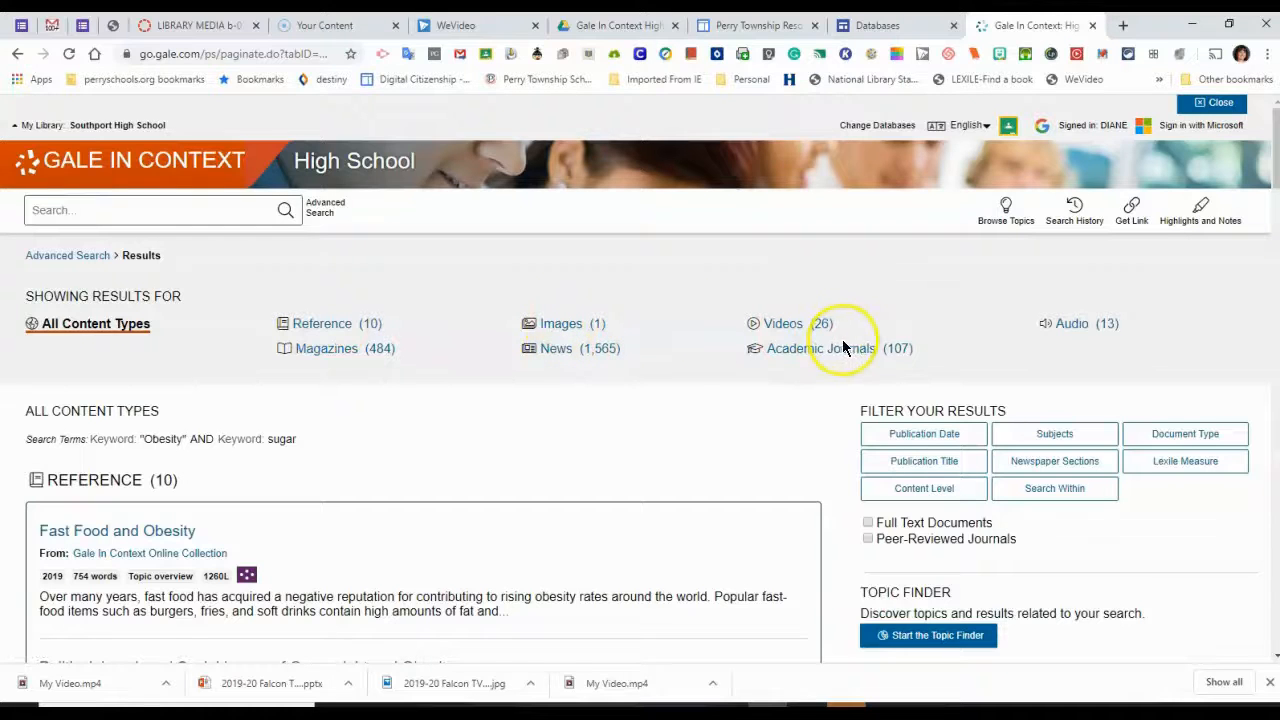